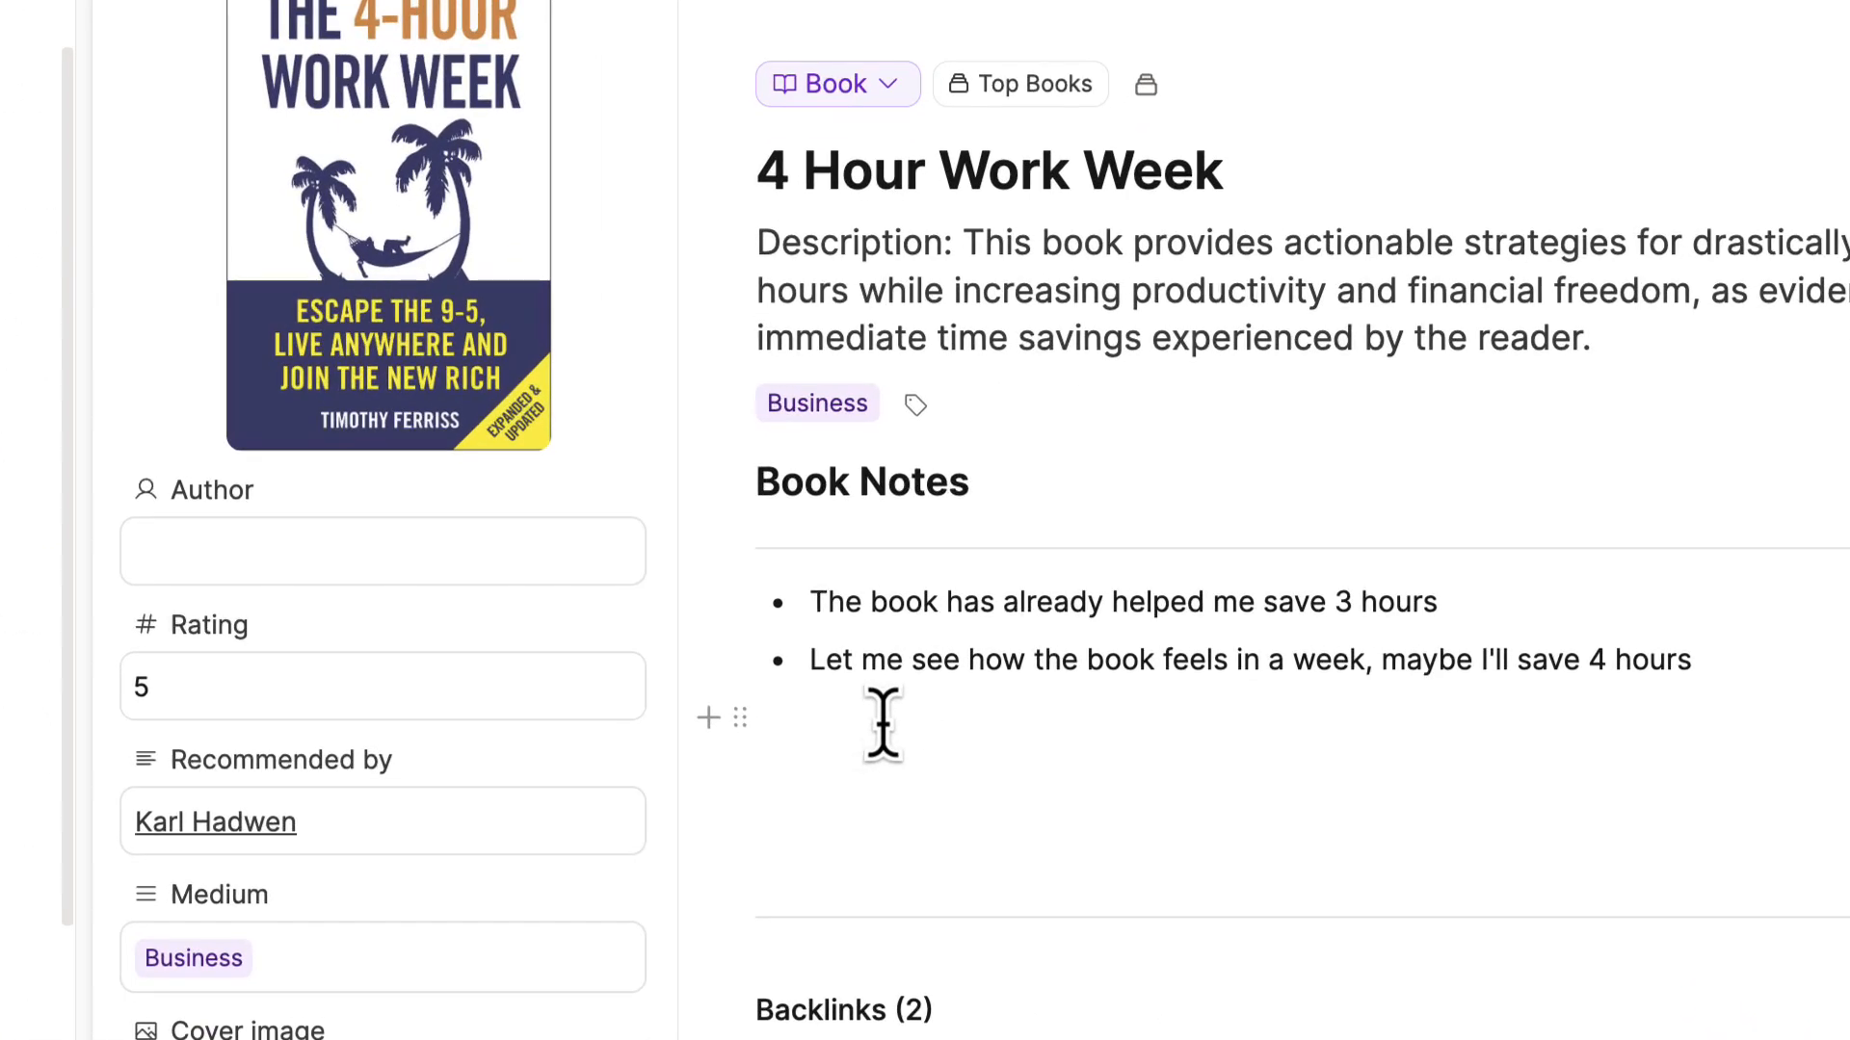
# Leave the calendar for the 4 Hour Work Week book page and follow its recommender Karl Hadwen
pyautogui.click(214, 821)
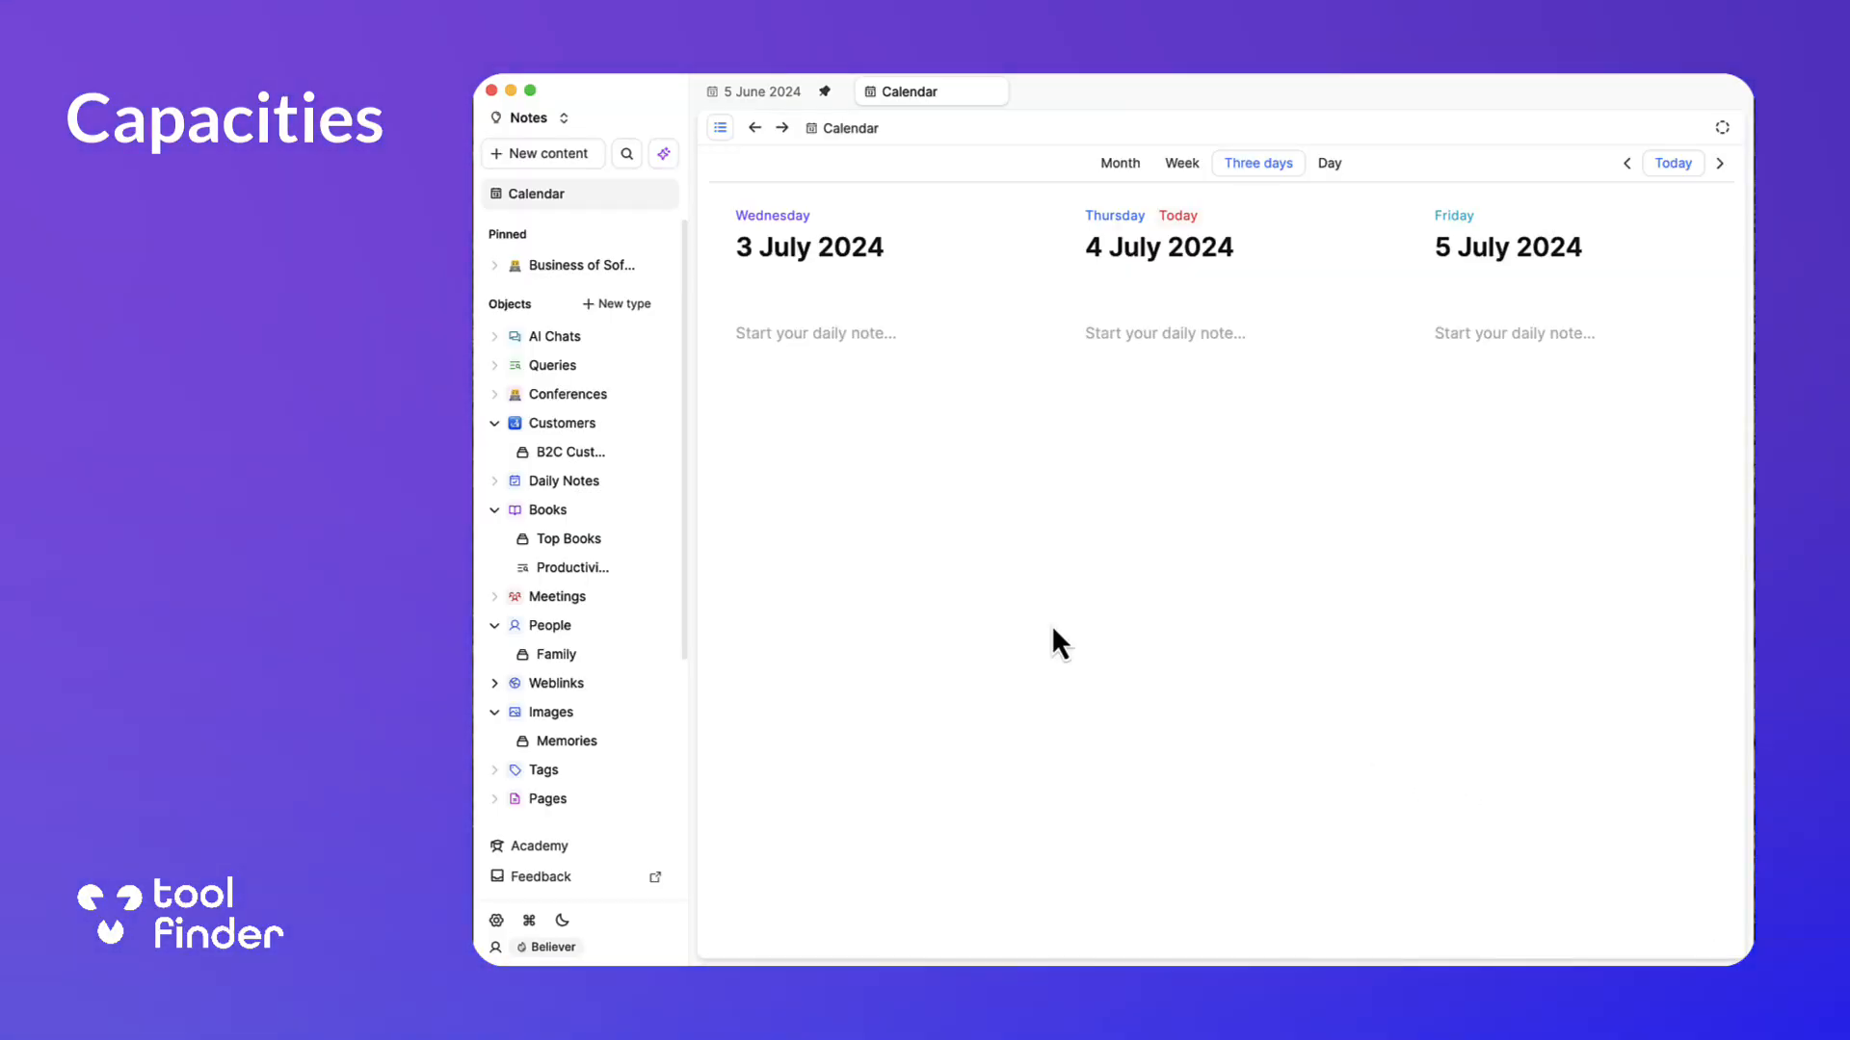
pyautogui.moveTo(1052, 320)
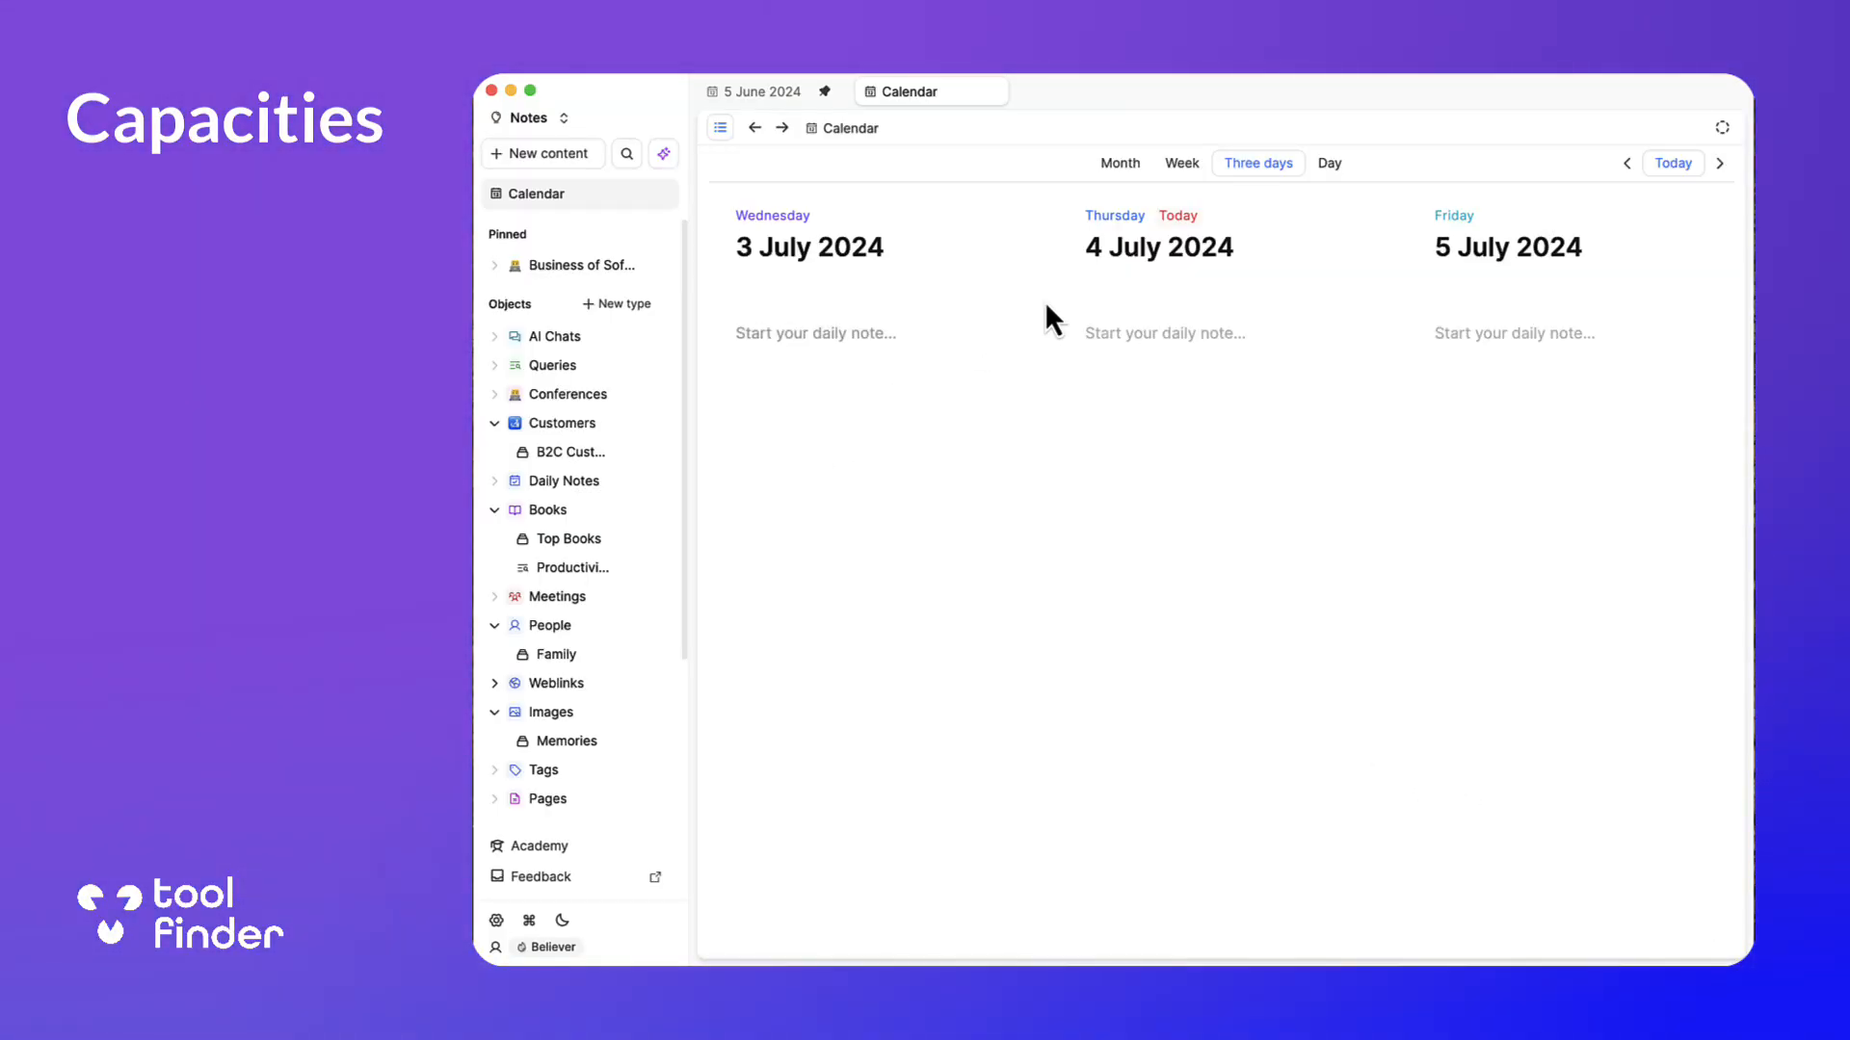
pyautogui.moveTo(578, 401)
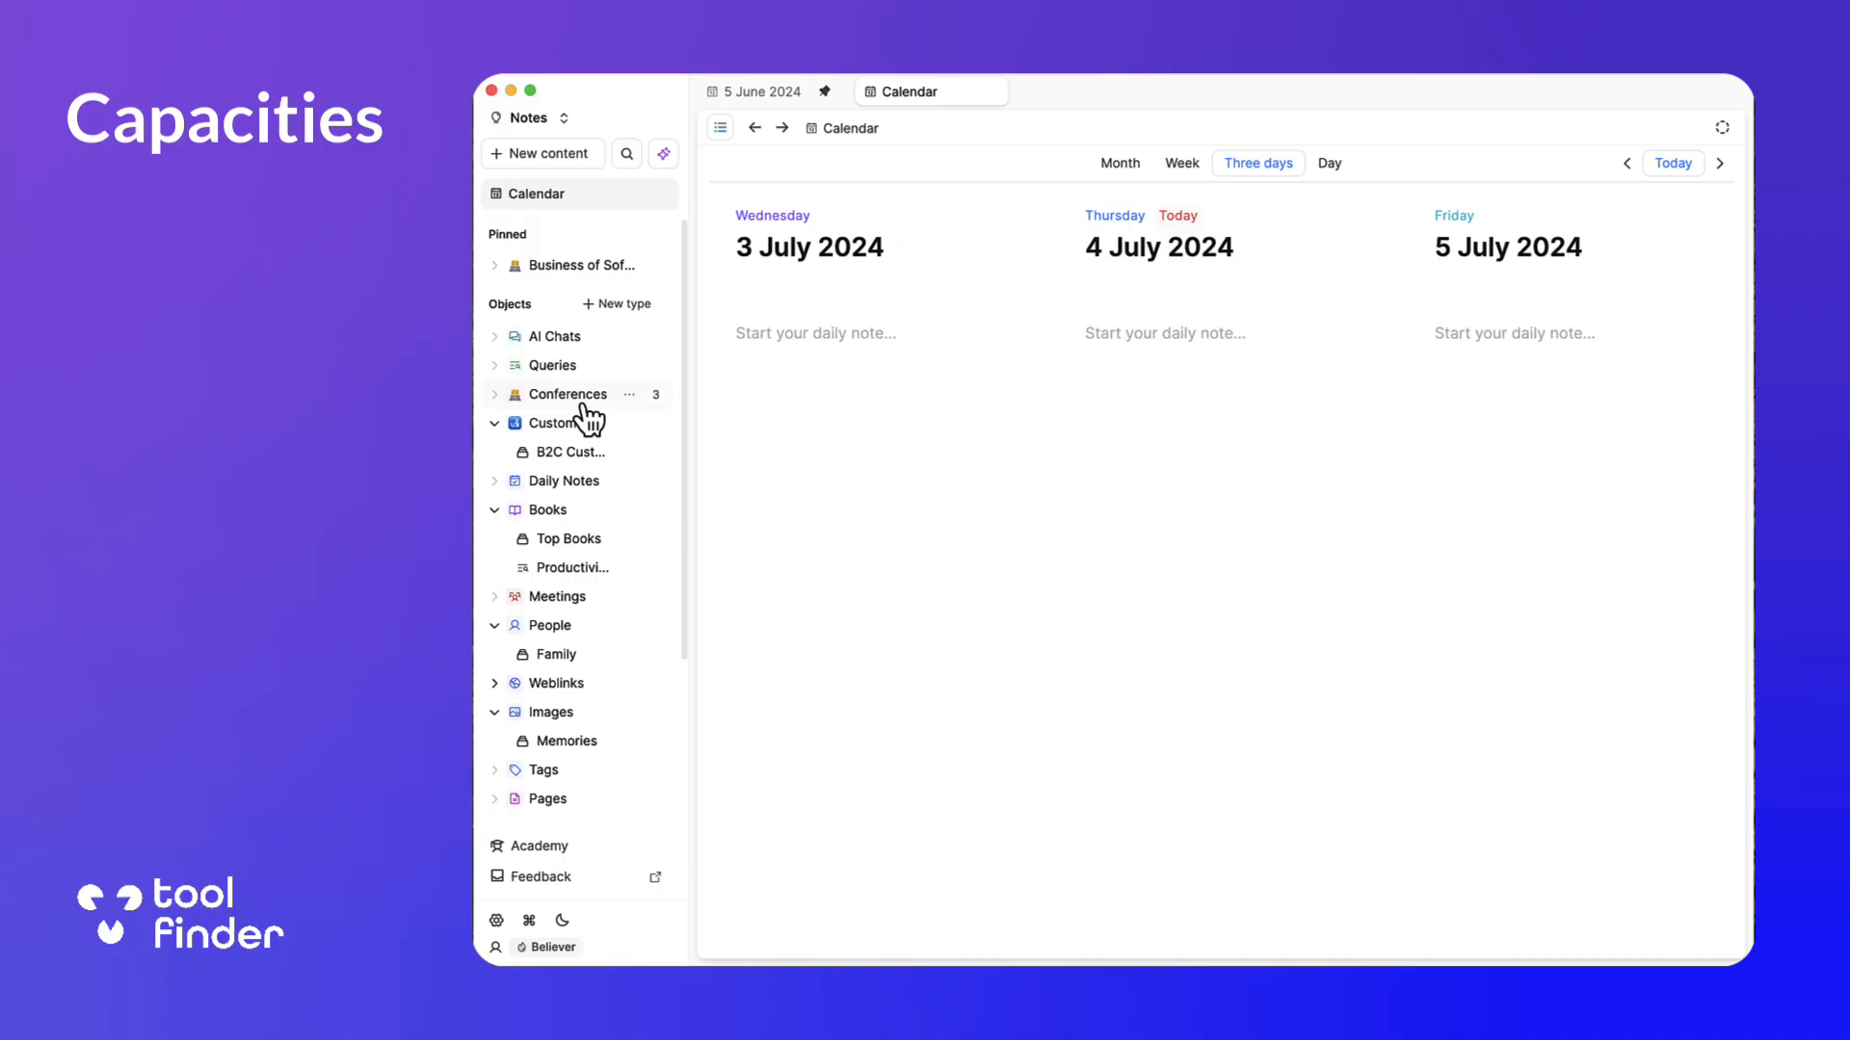
pyautogui.click(545, 509)
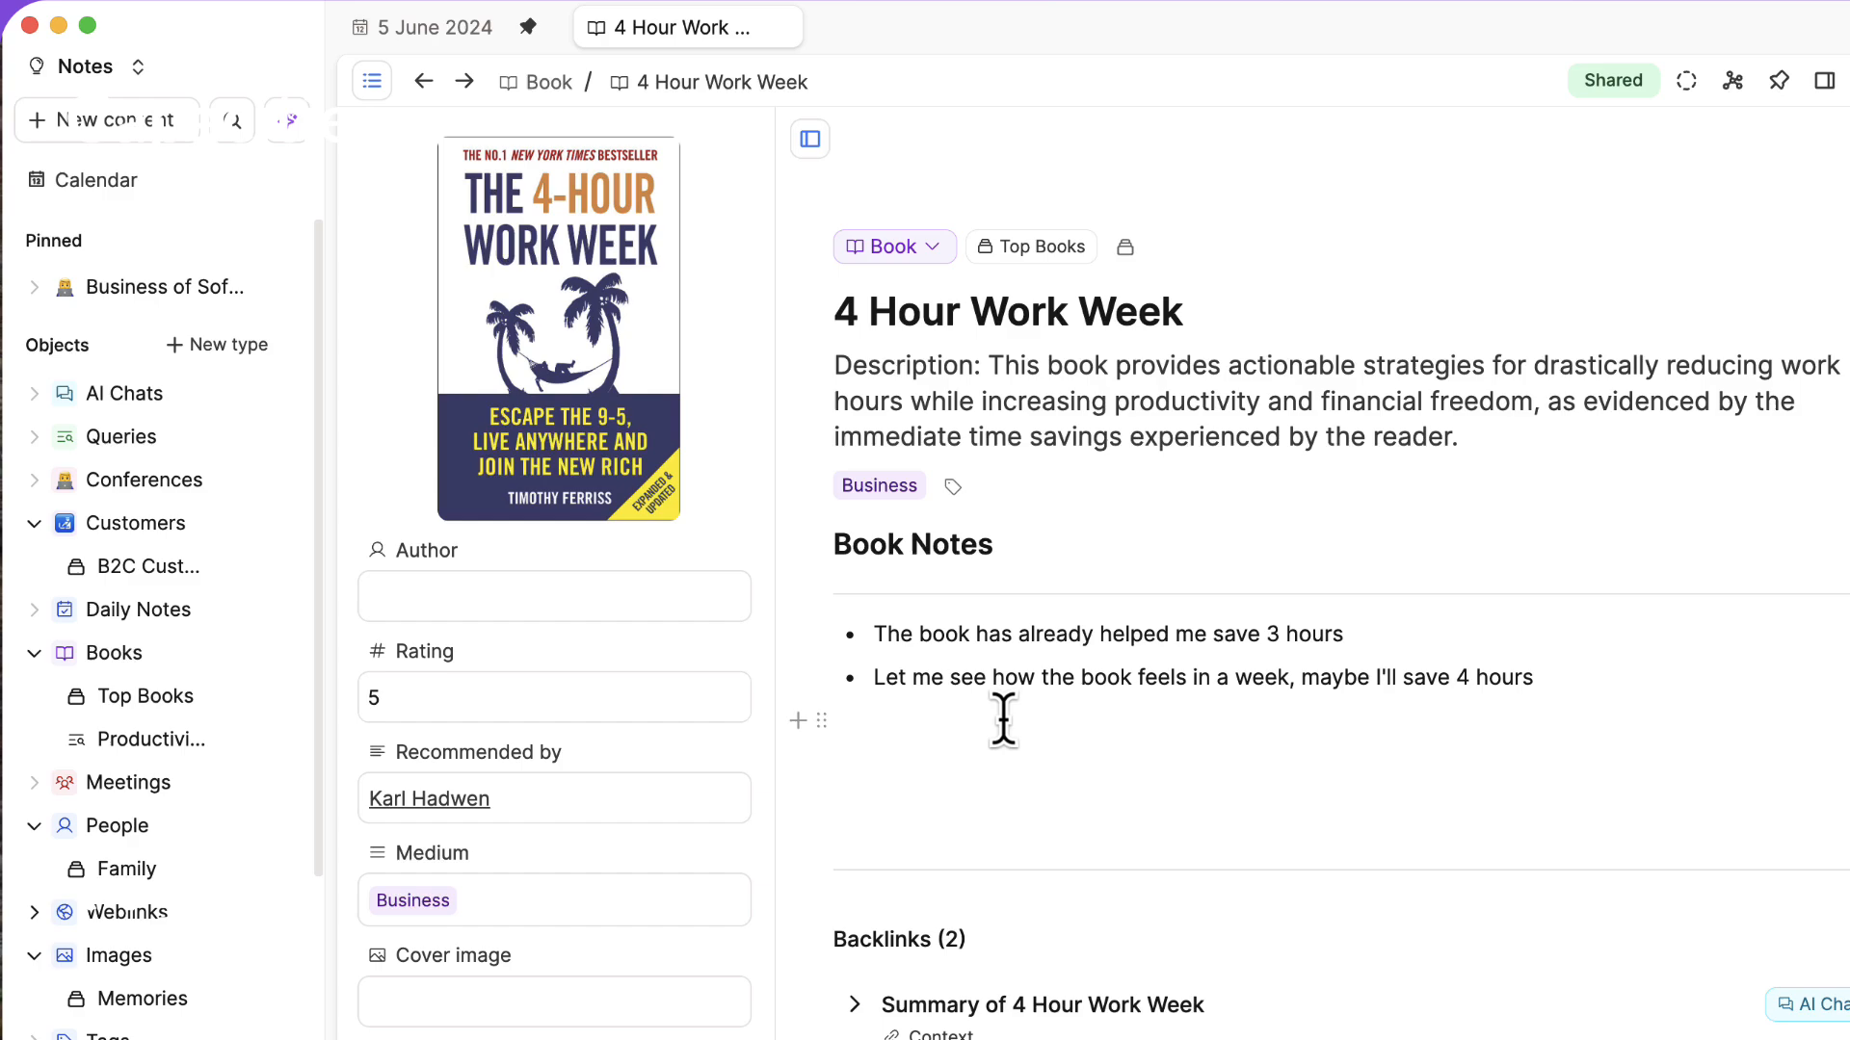
pyautogui.moveTo(921, 728)
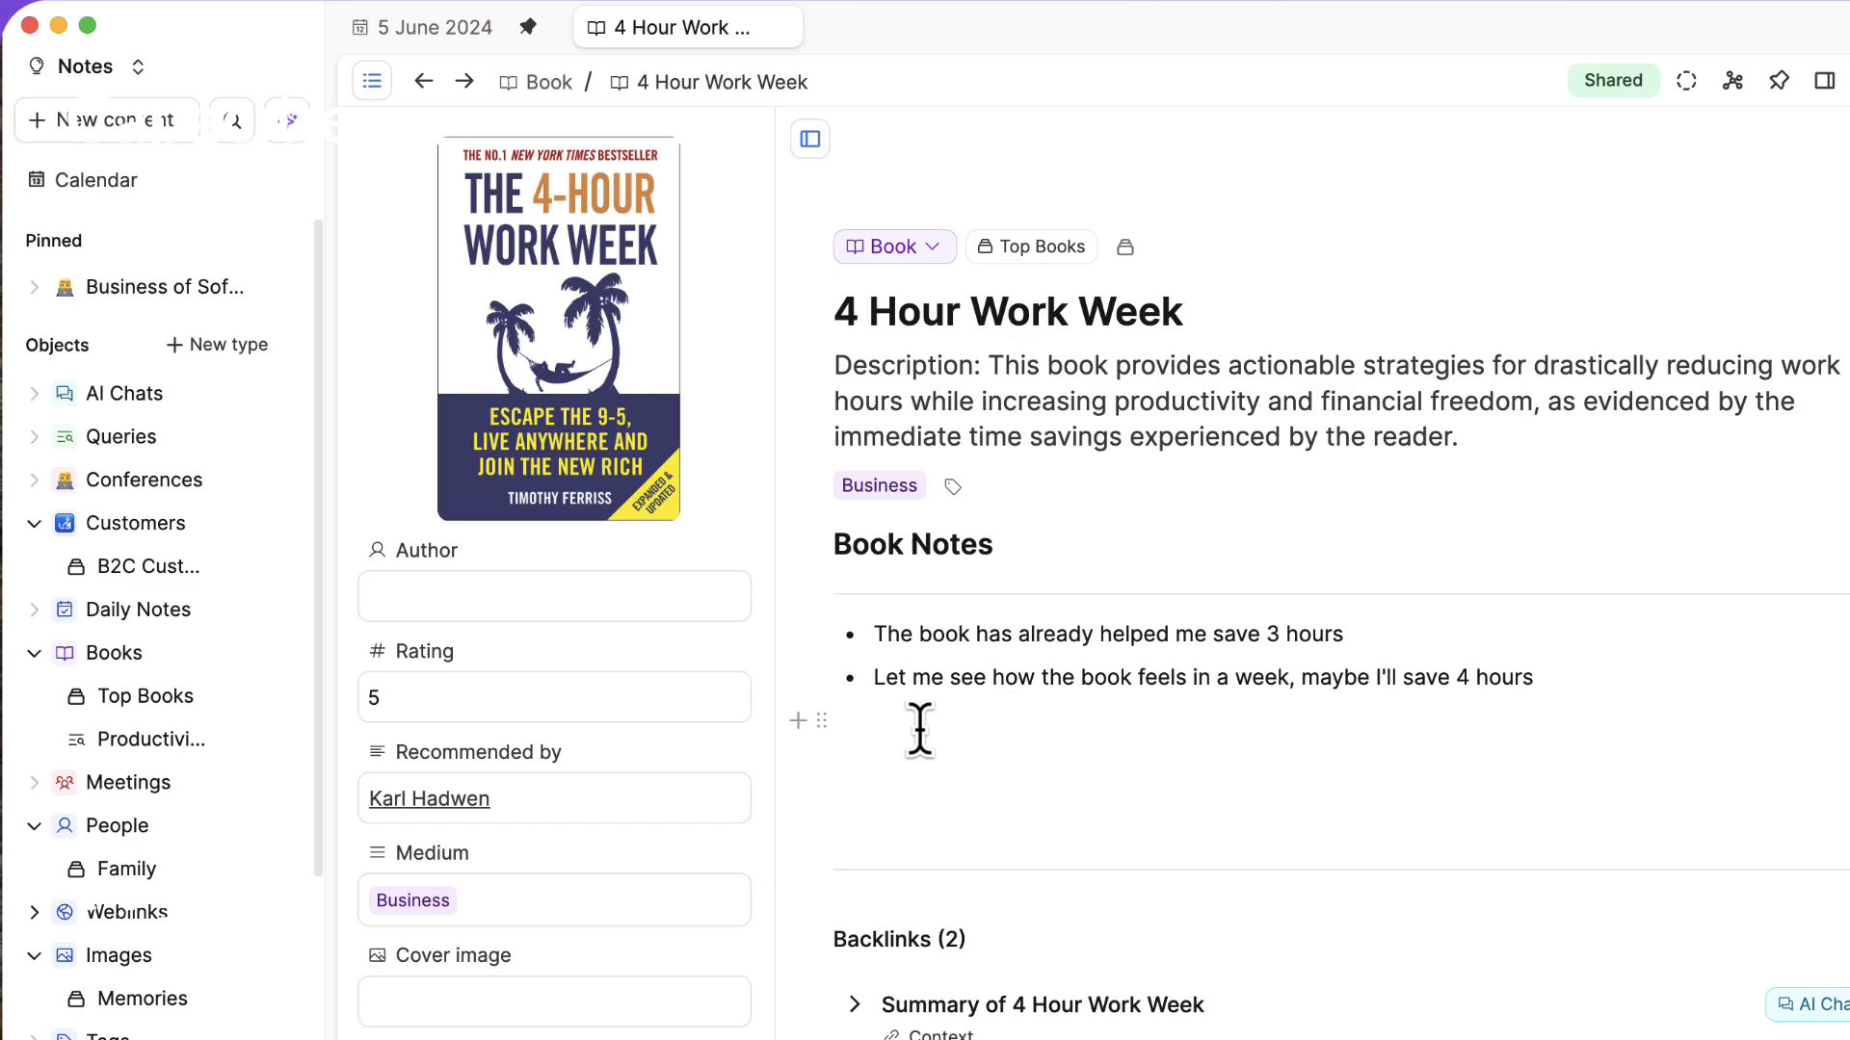
pyautogui.moveTo(430, 798)
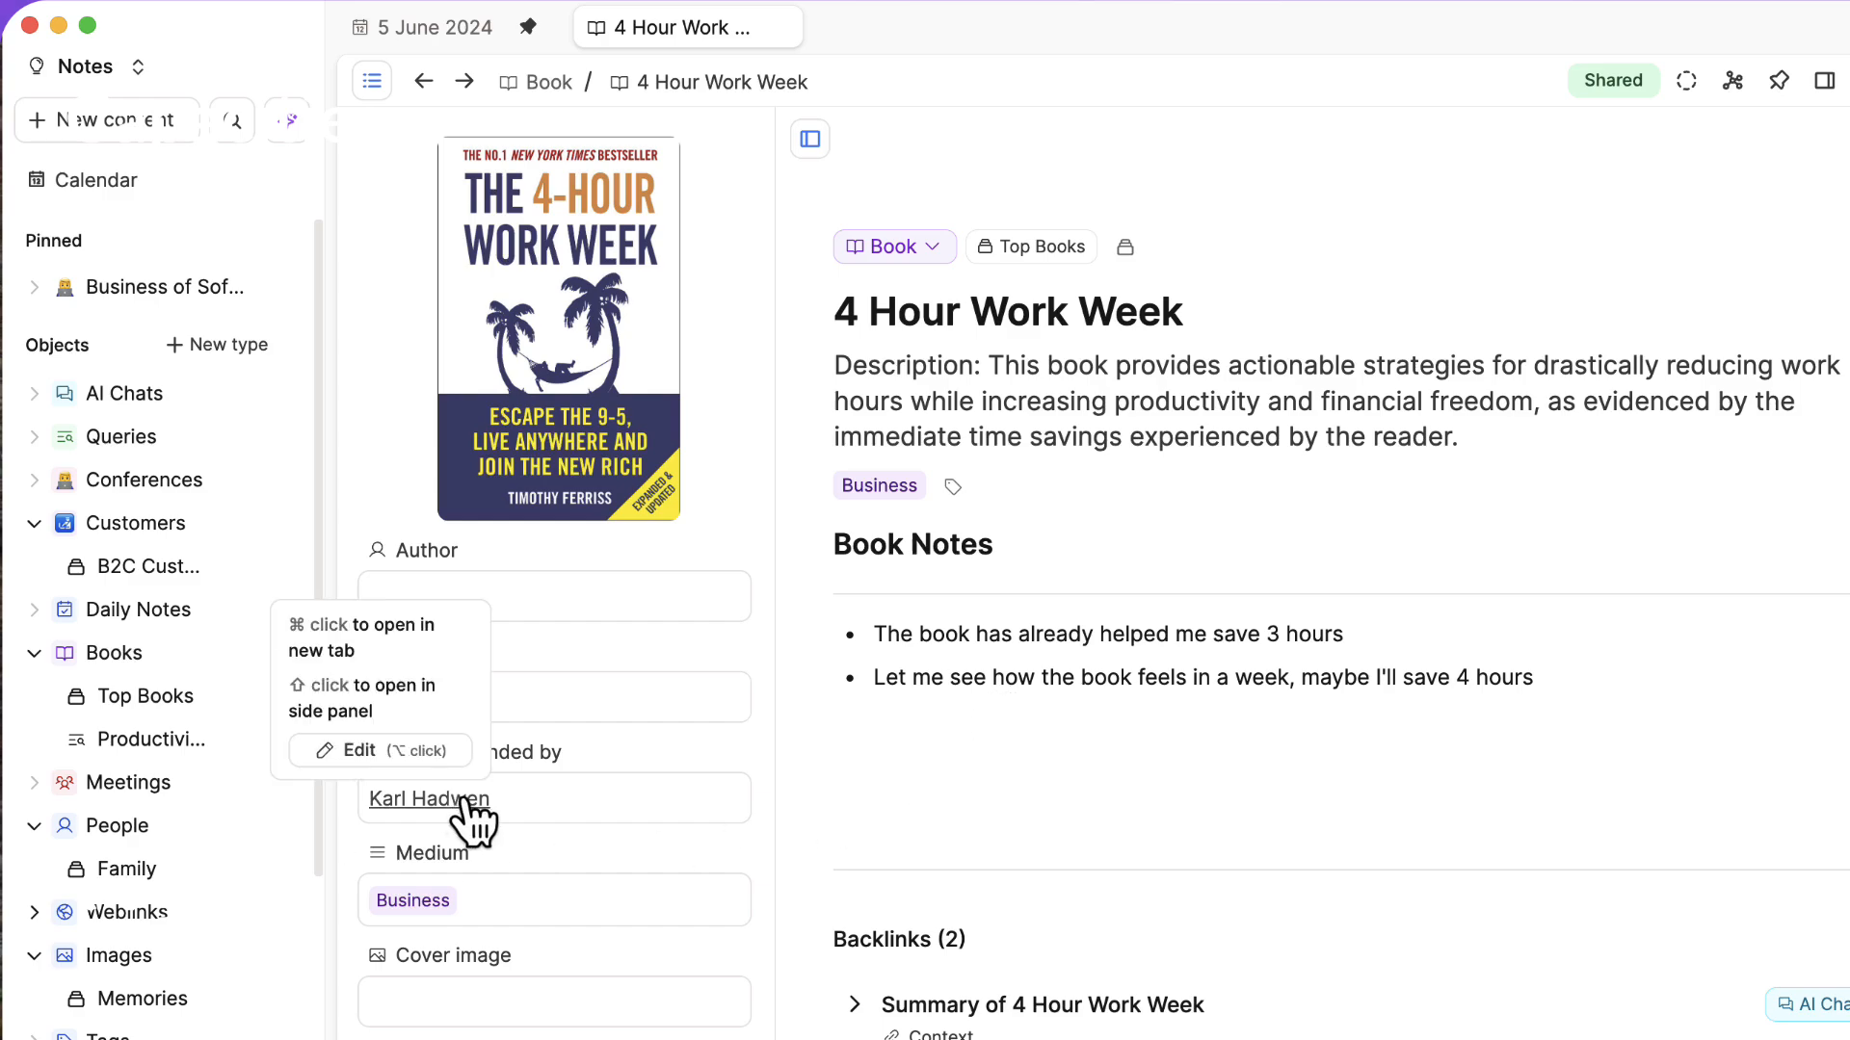
pyautogui.click(428, 798)
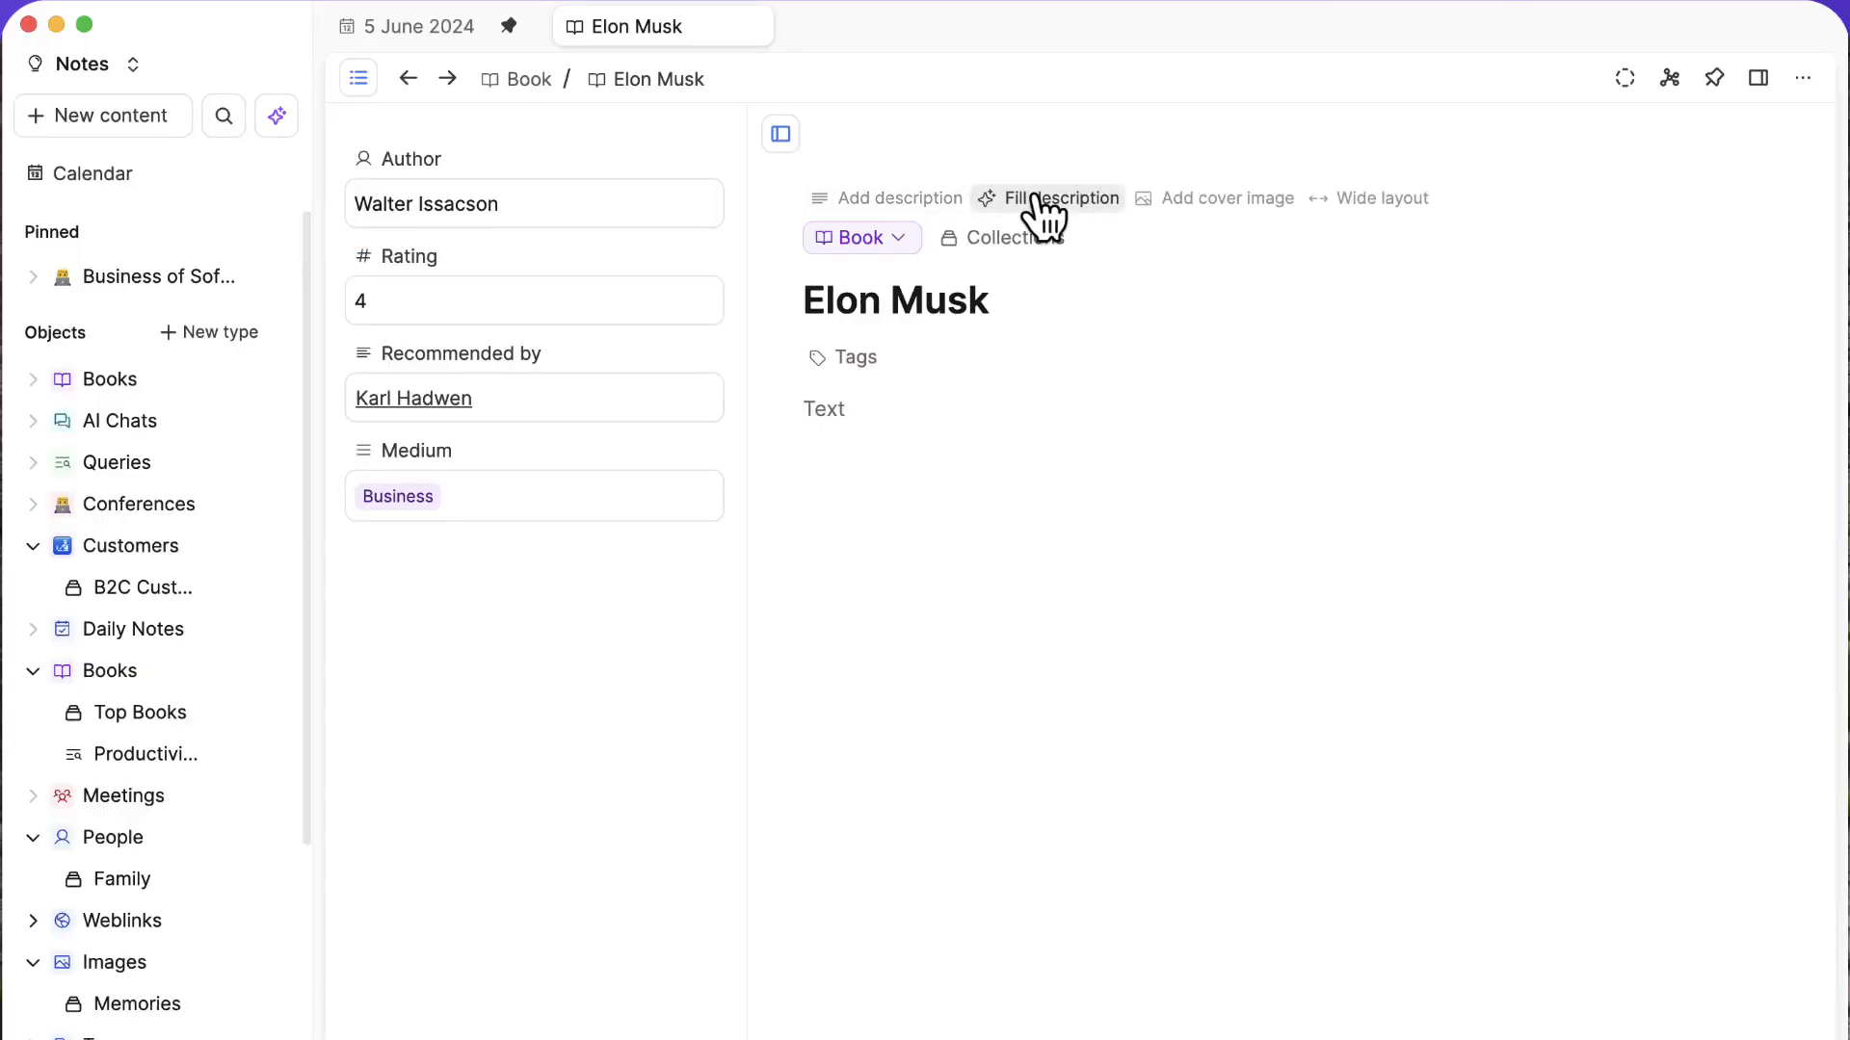
# Auto-generate the Elon Musk book's description, then follow a connected node from its graph
pyautogui.click(1058, 197)
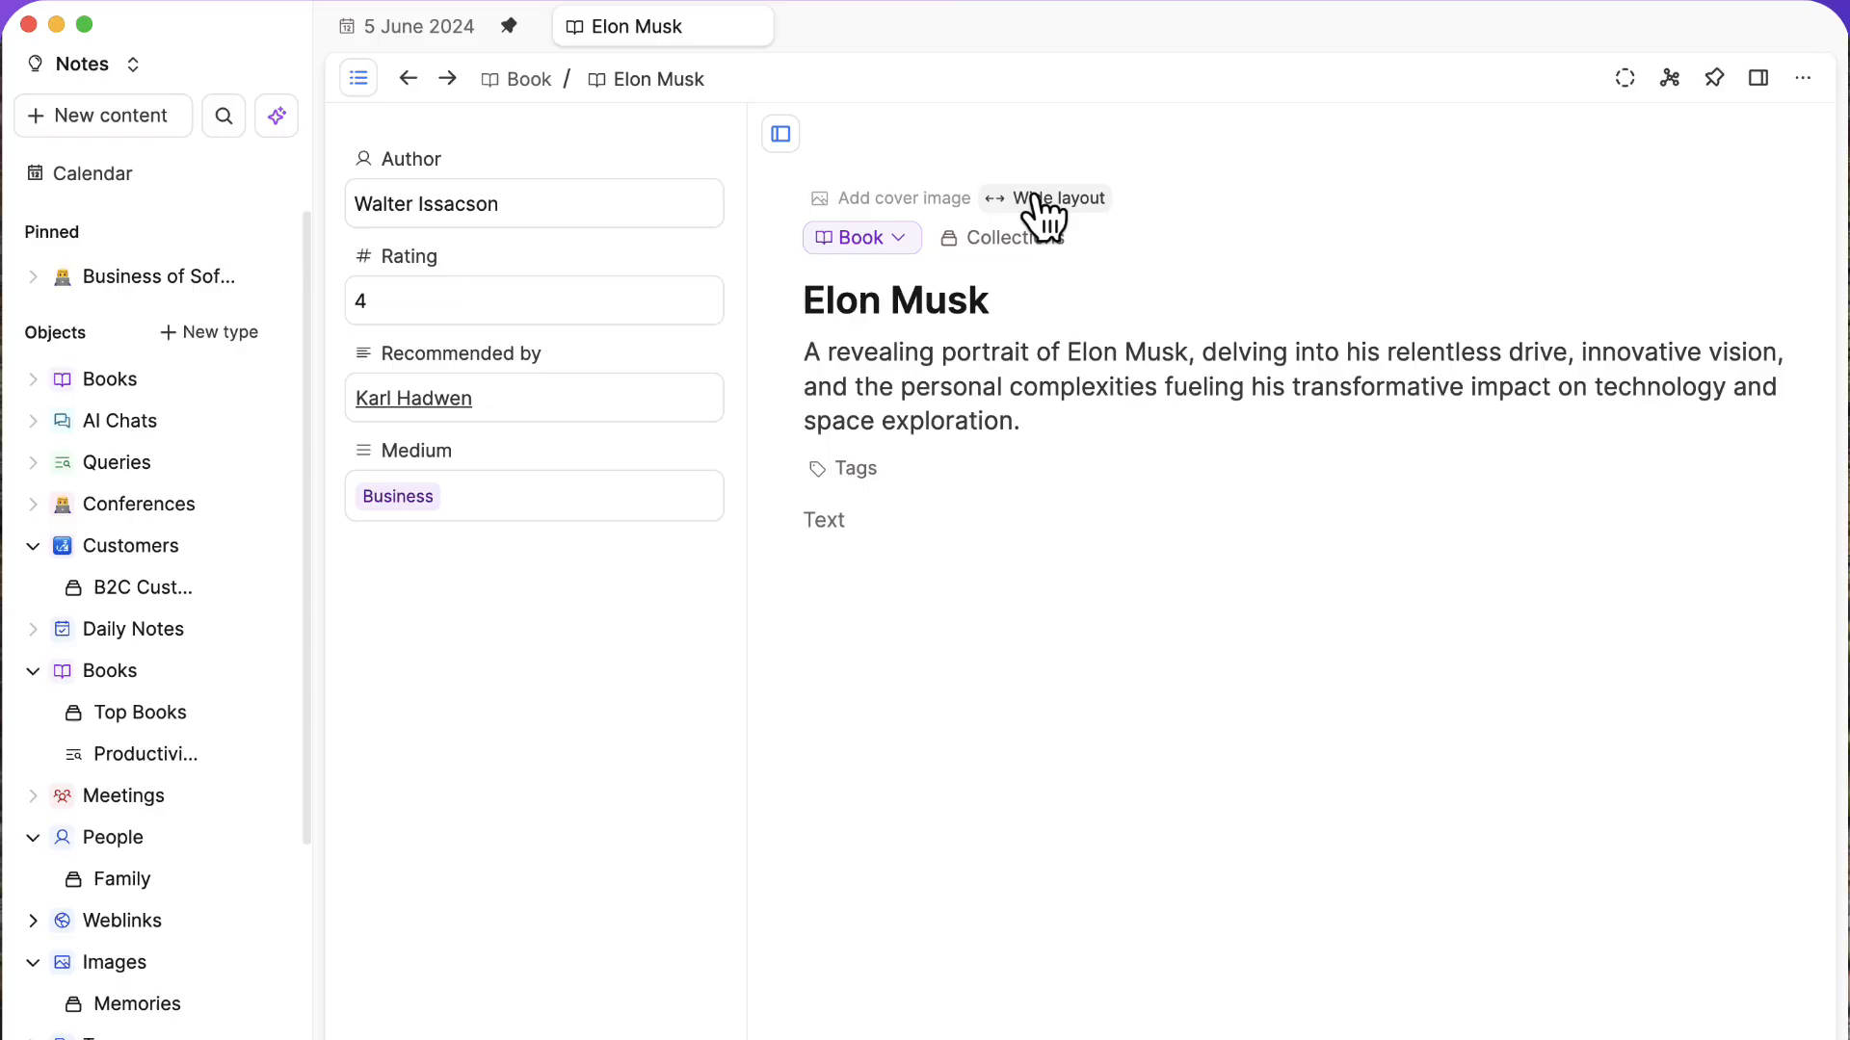
pyautogui.moveTo(1023, 233)
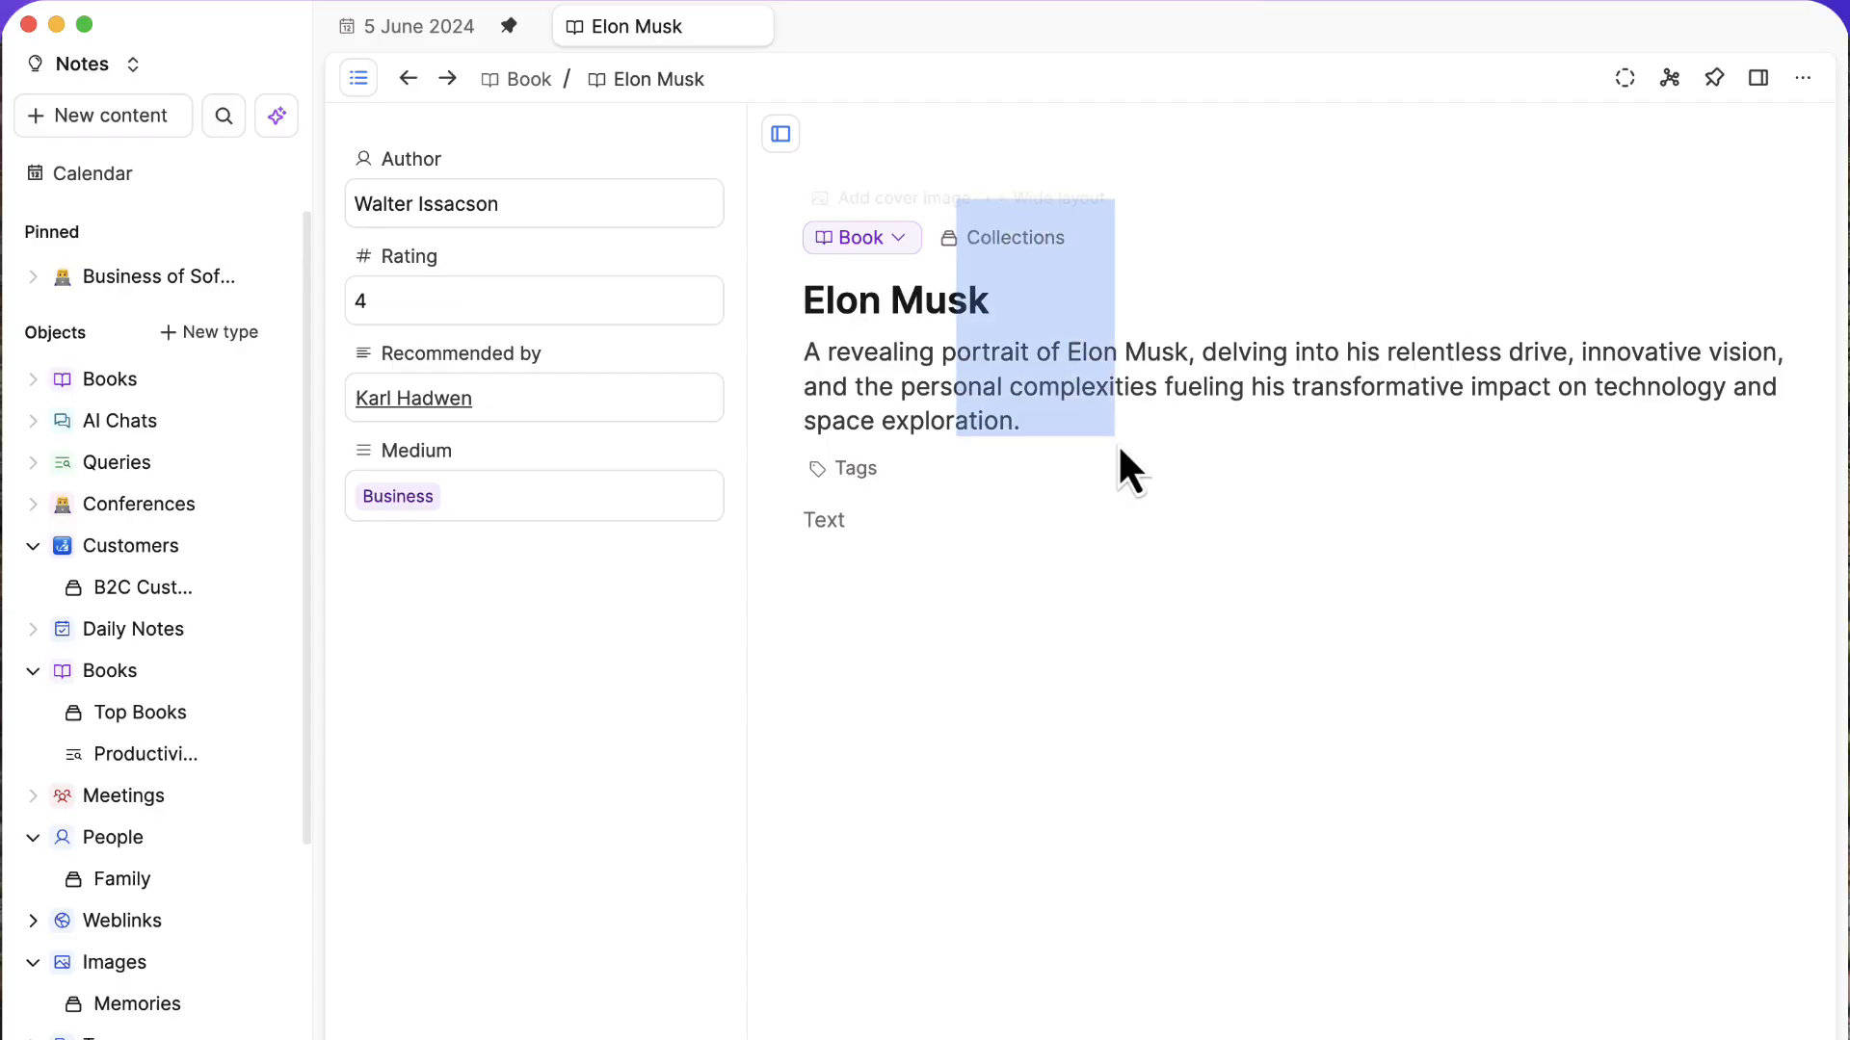
pyautogui.click(1012, 237)
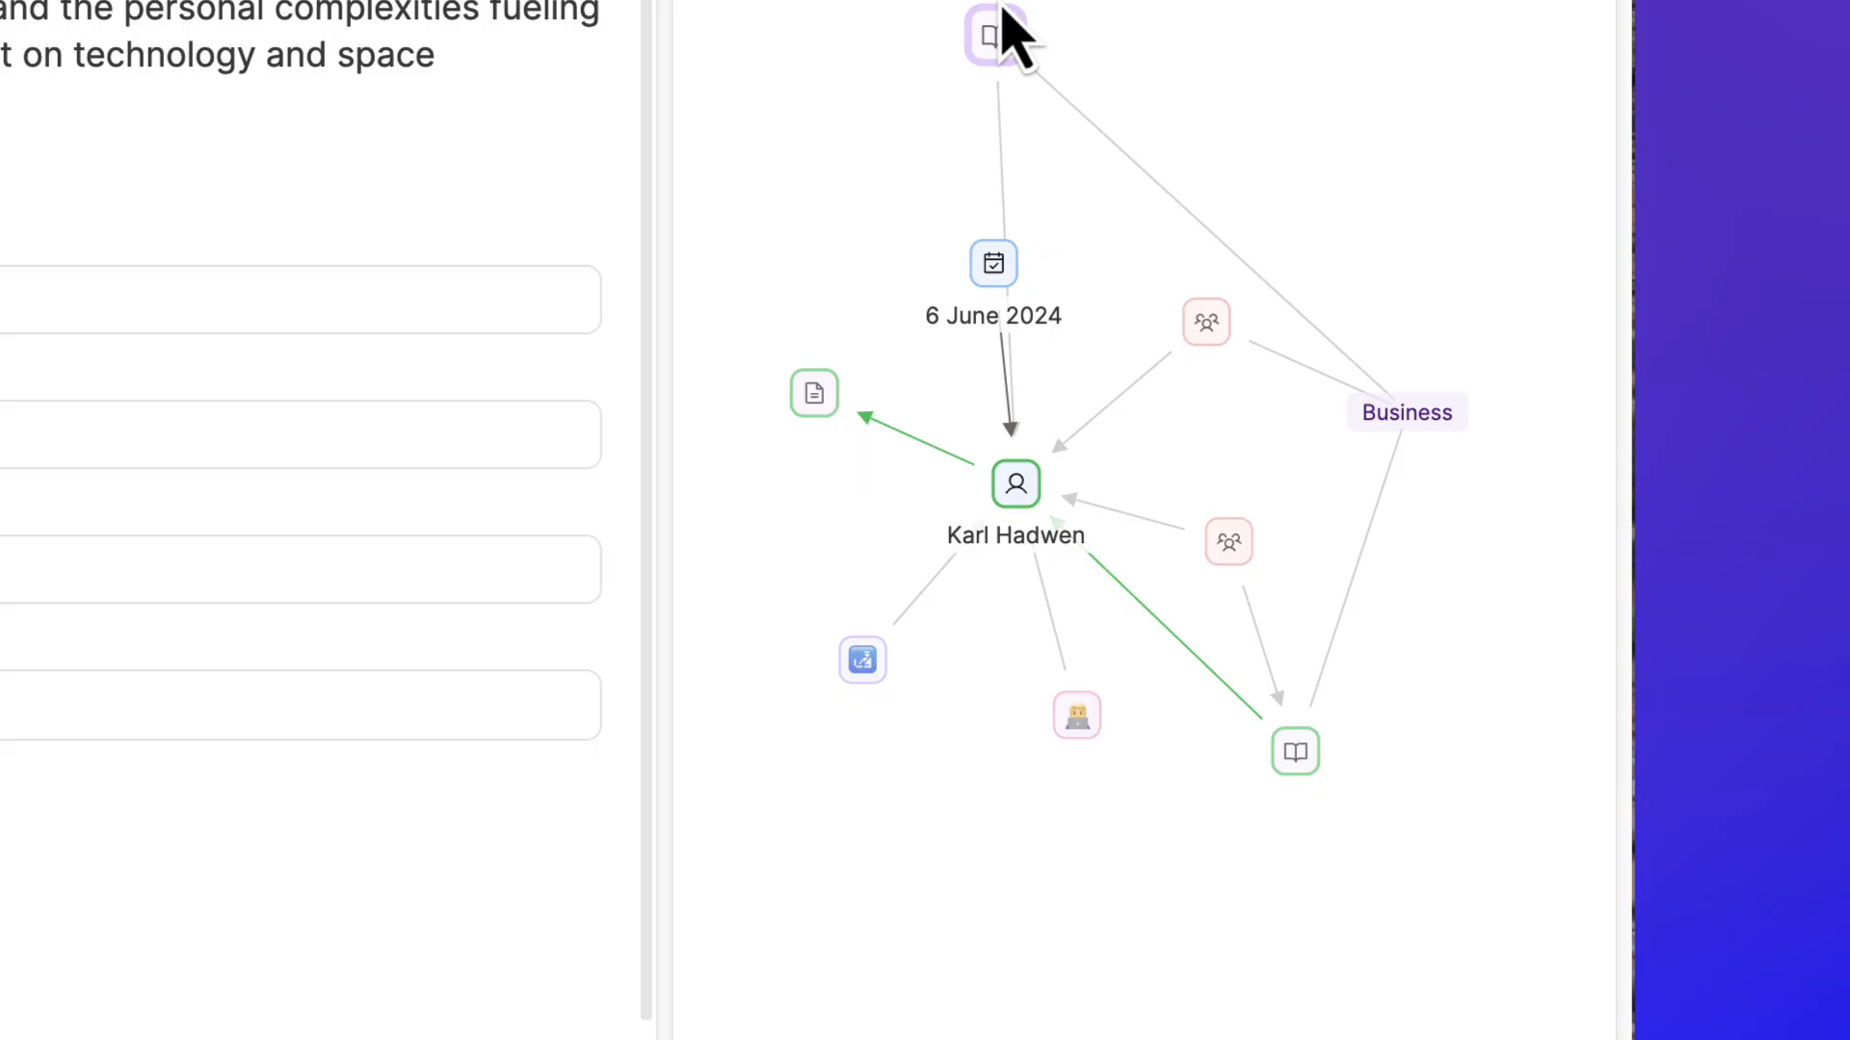
pyautogui.click(994, 33)
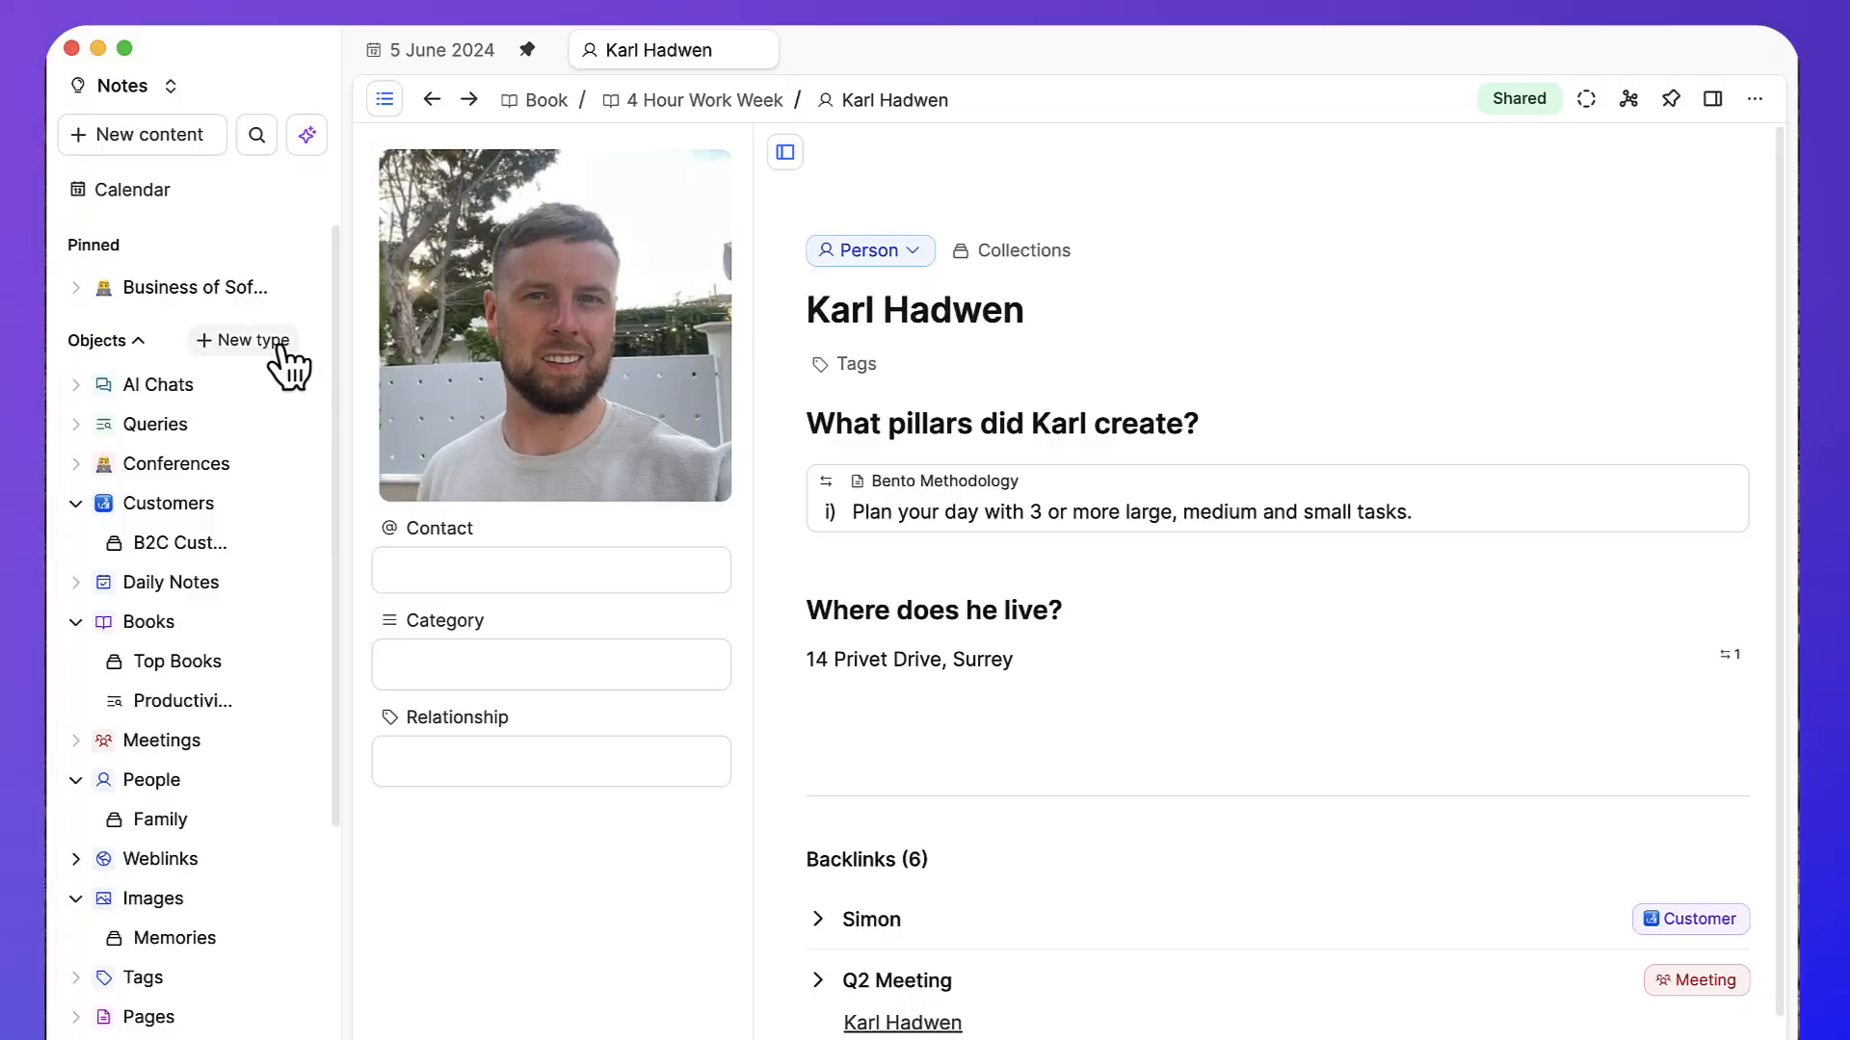
# Browse the new object type templates and basic types and view the Book template details
pyautogui.click(241, 341)
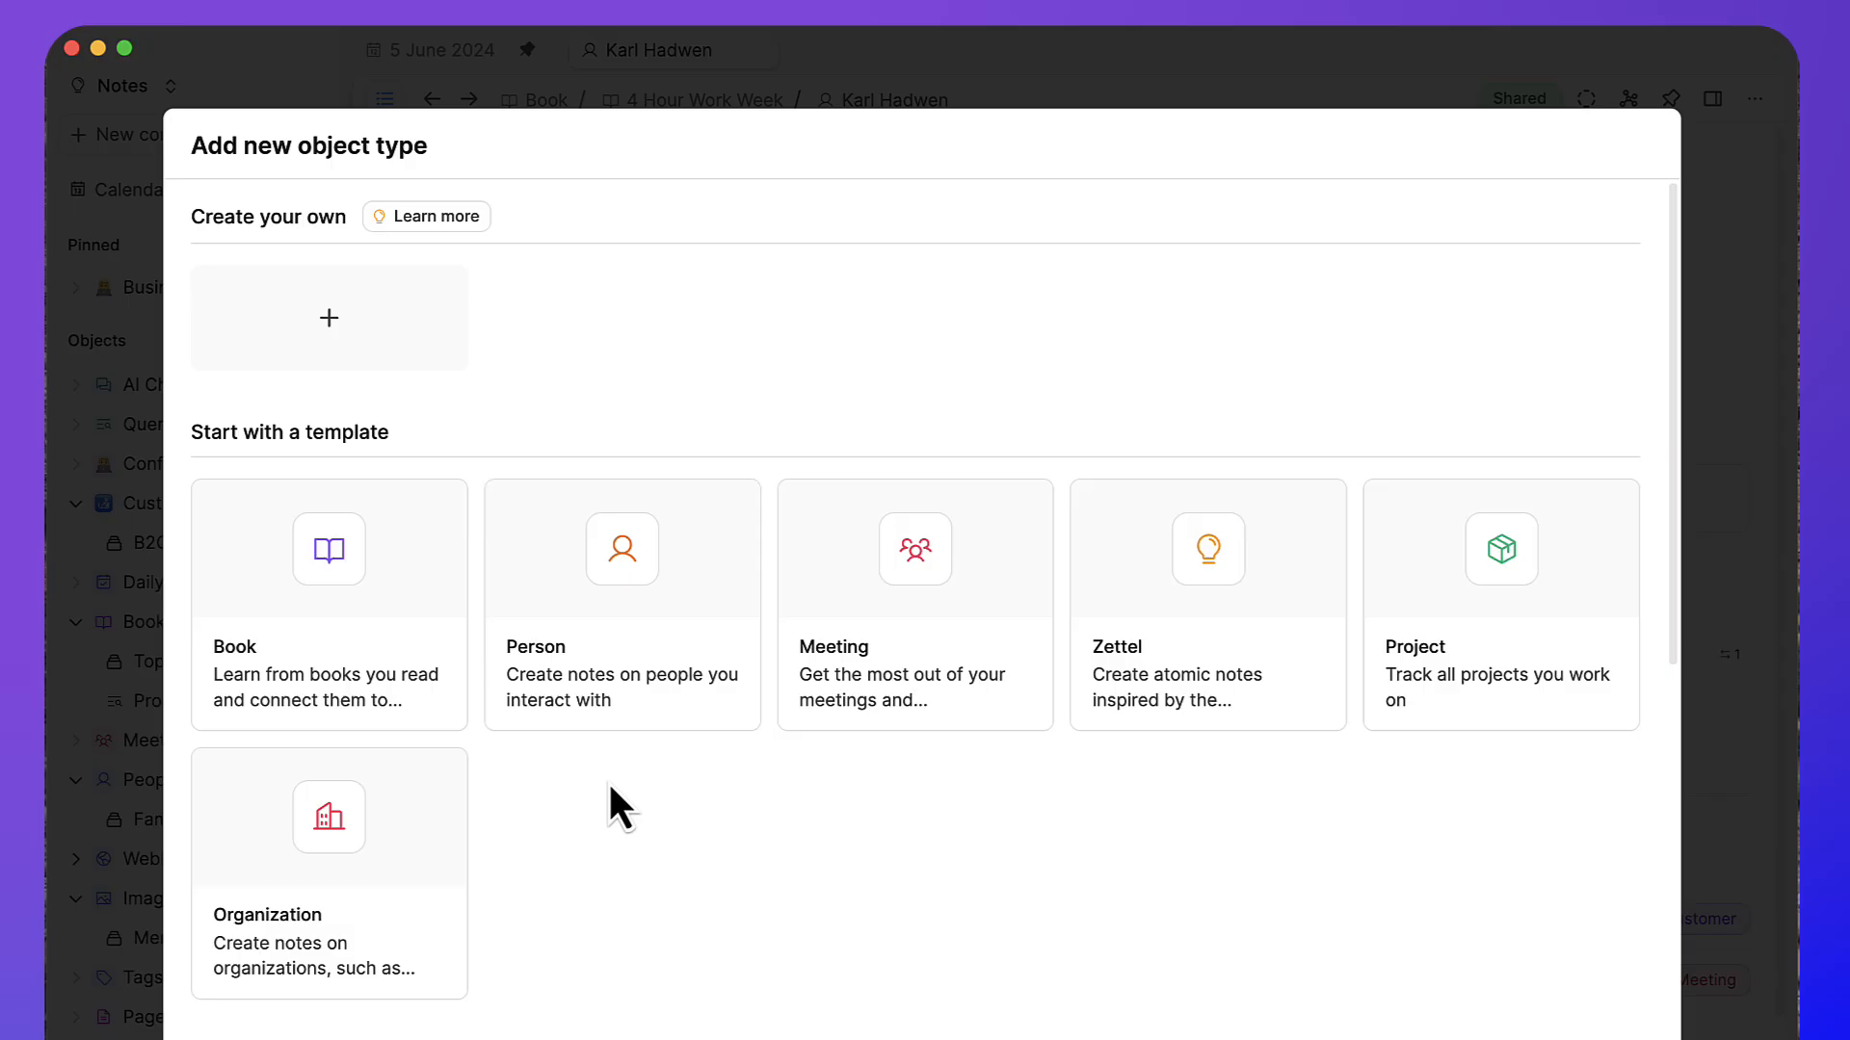
pyautogui.scroll(-3)
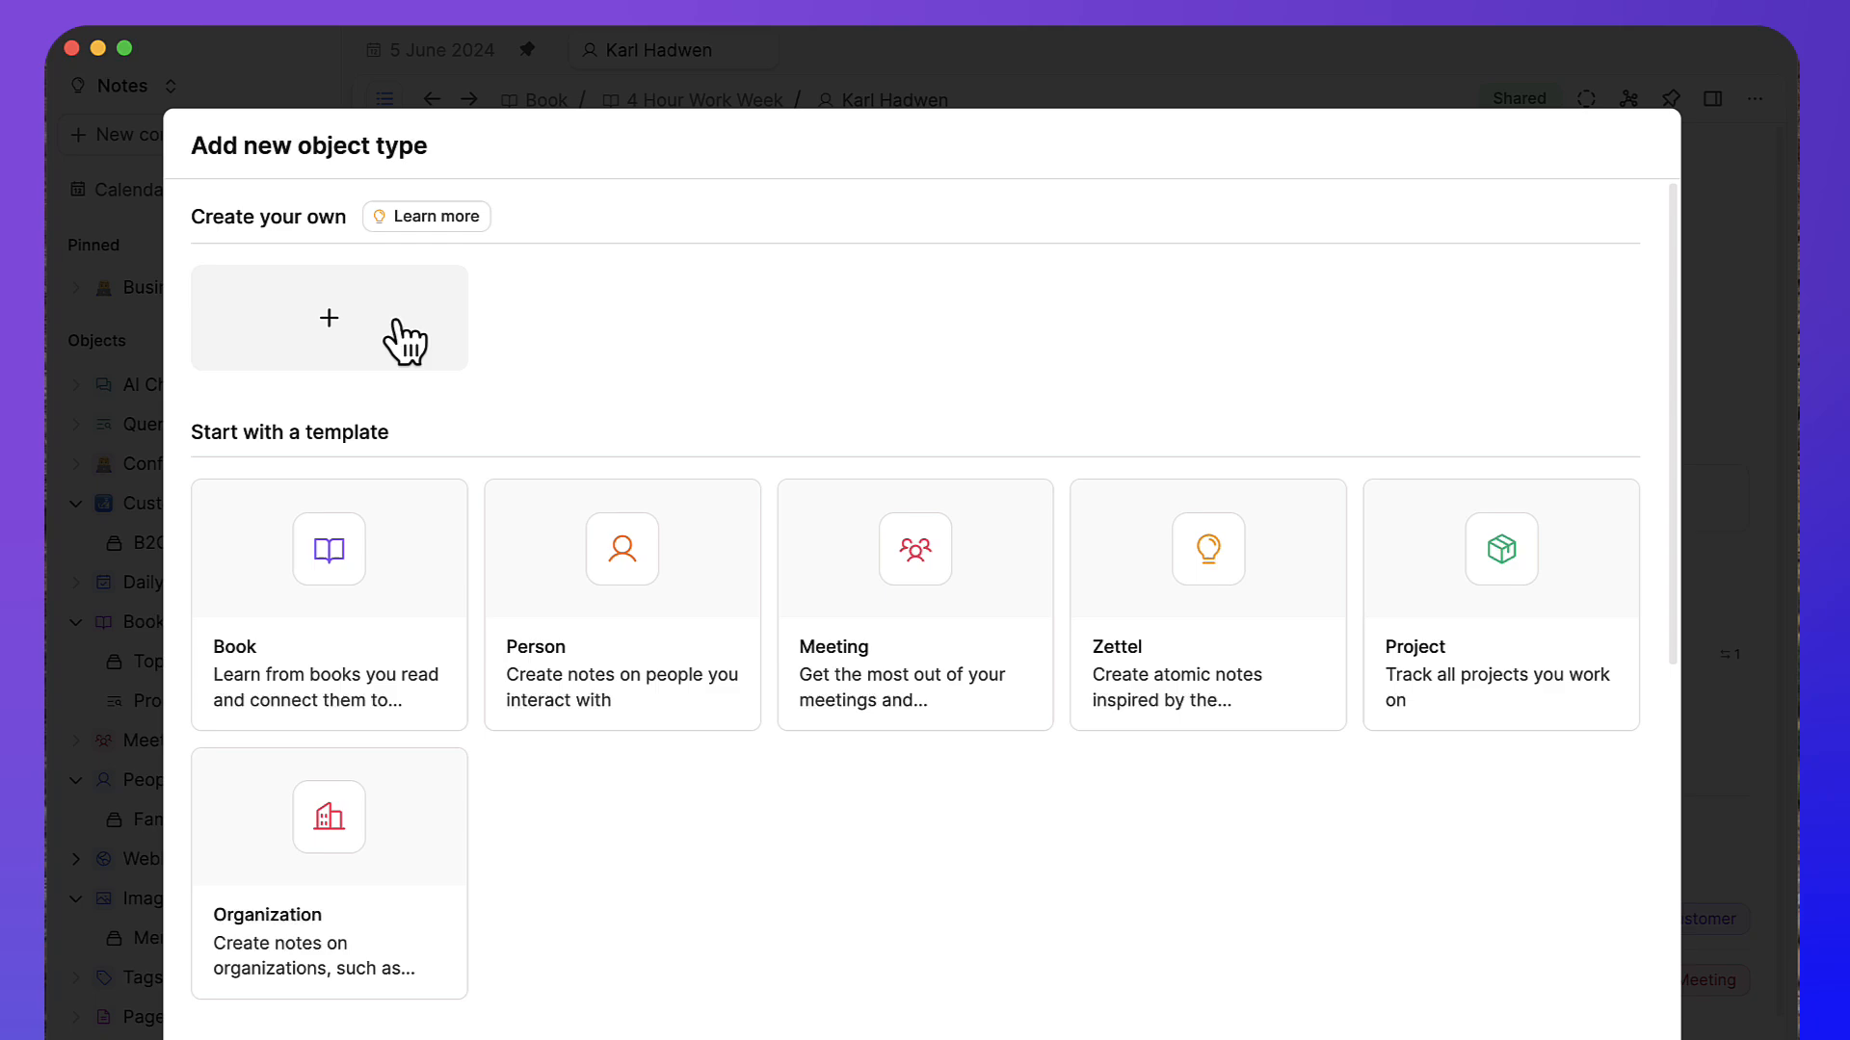
pyautogui.moveTo(913, 640)
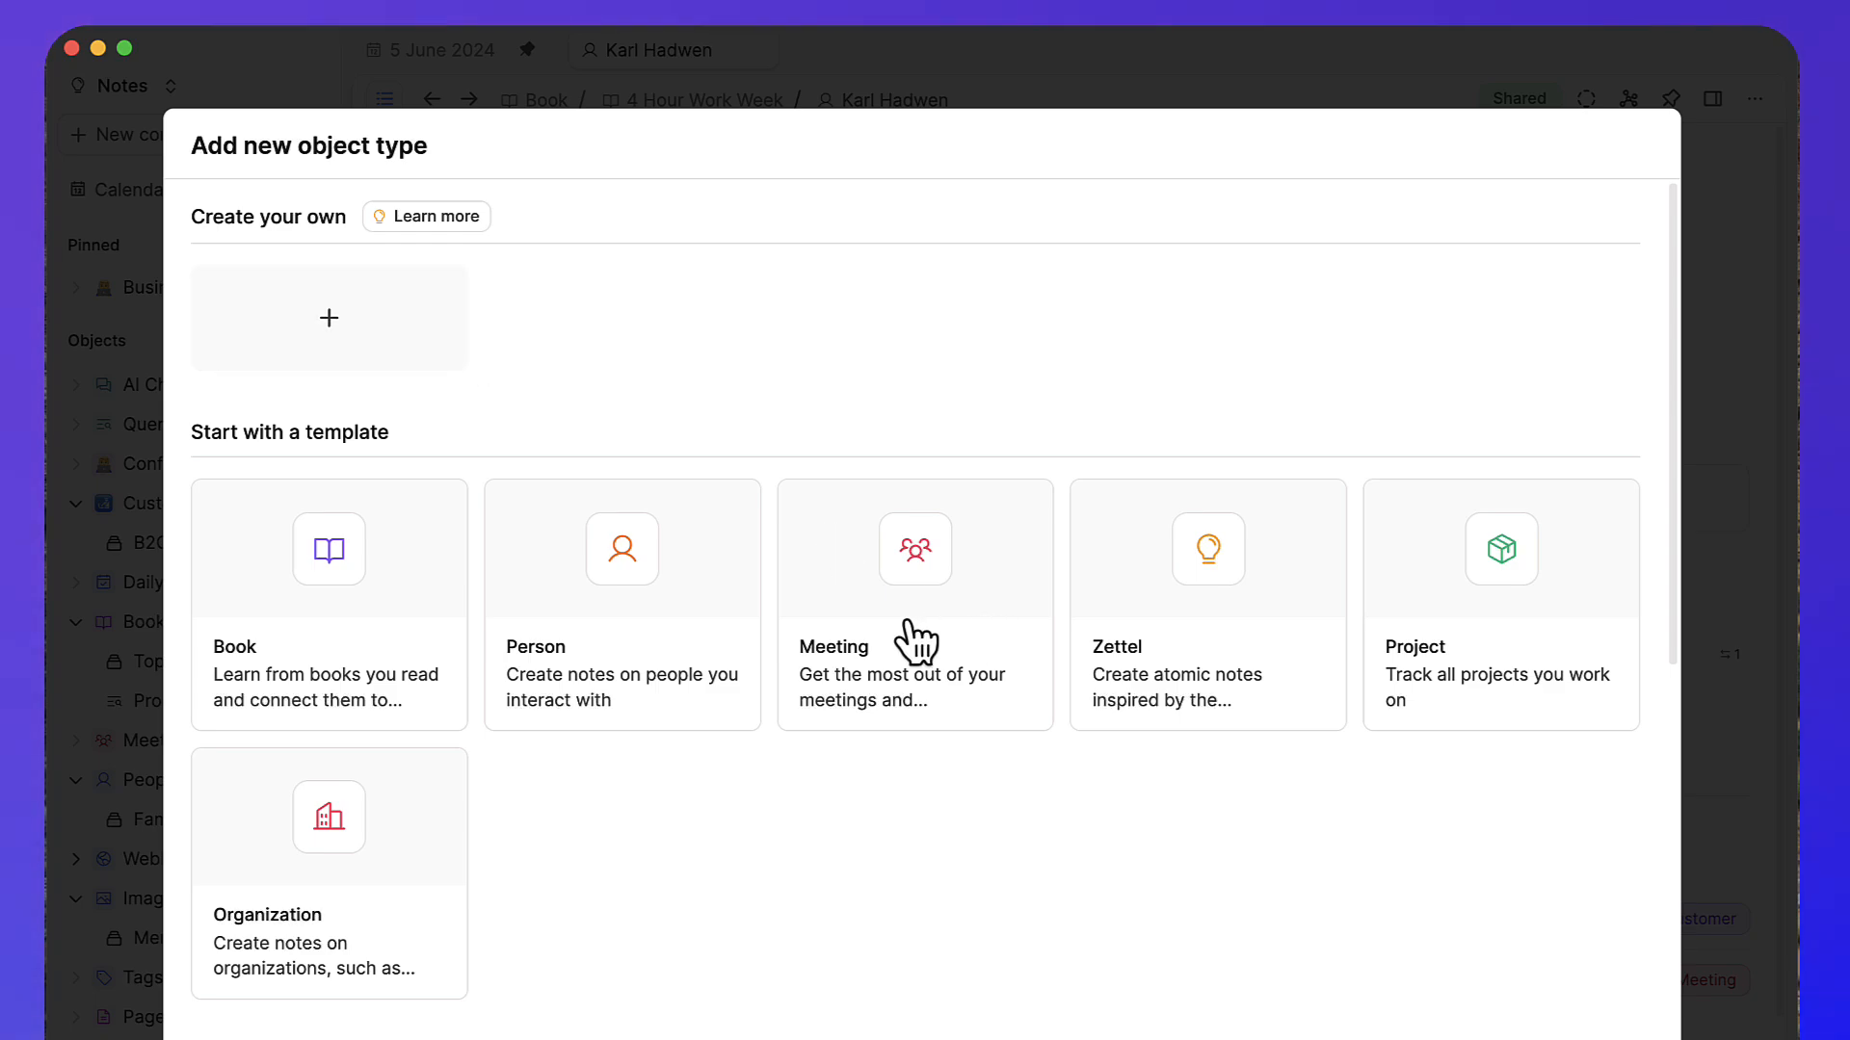
pyautogui.scroll(-3)
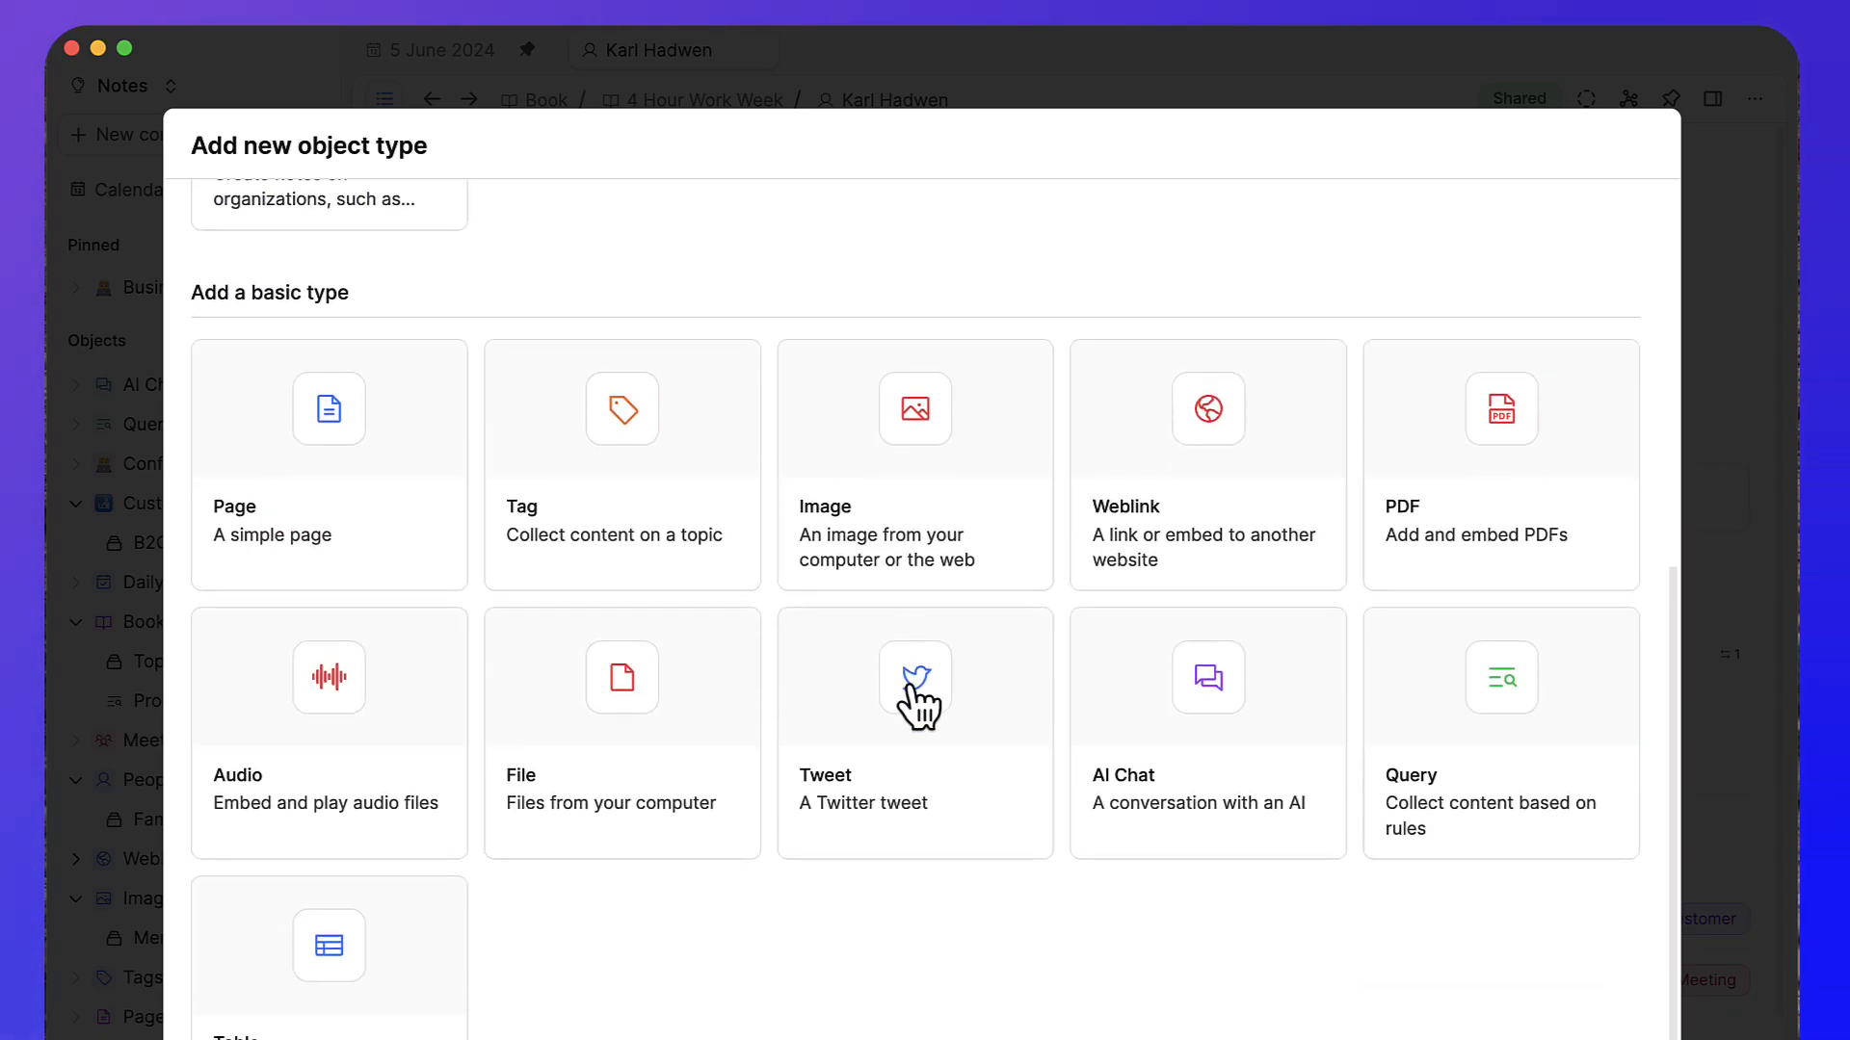
pyautogui.moveTo(408, 442)
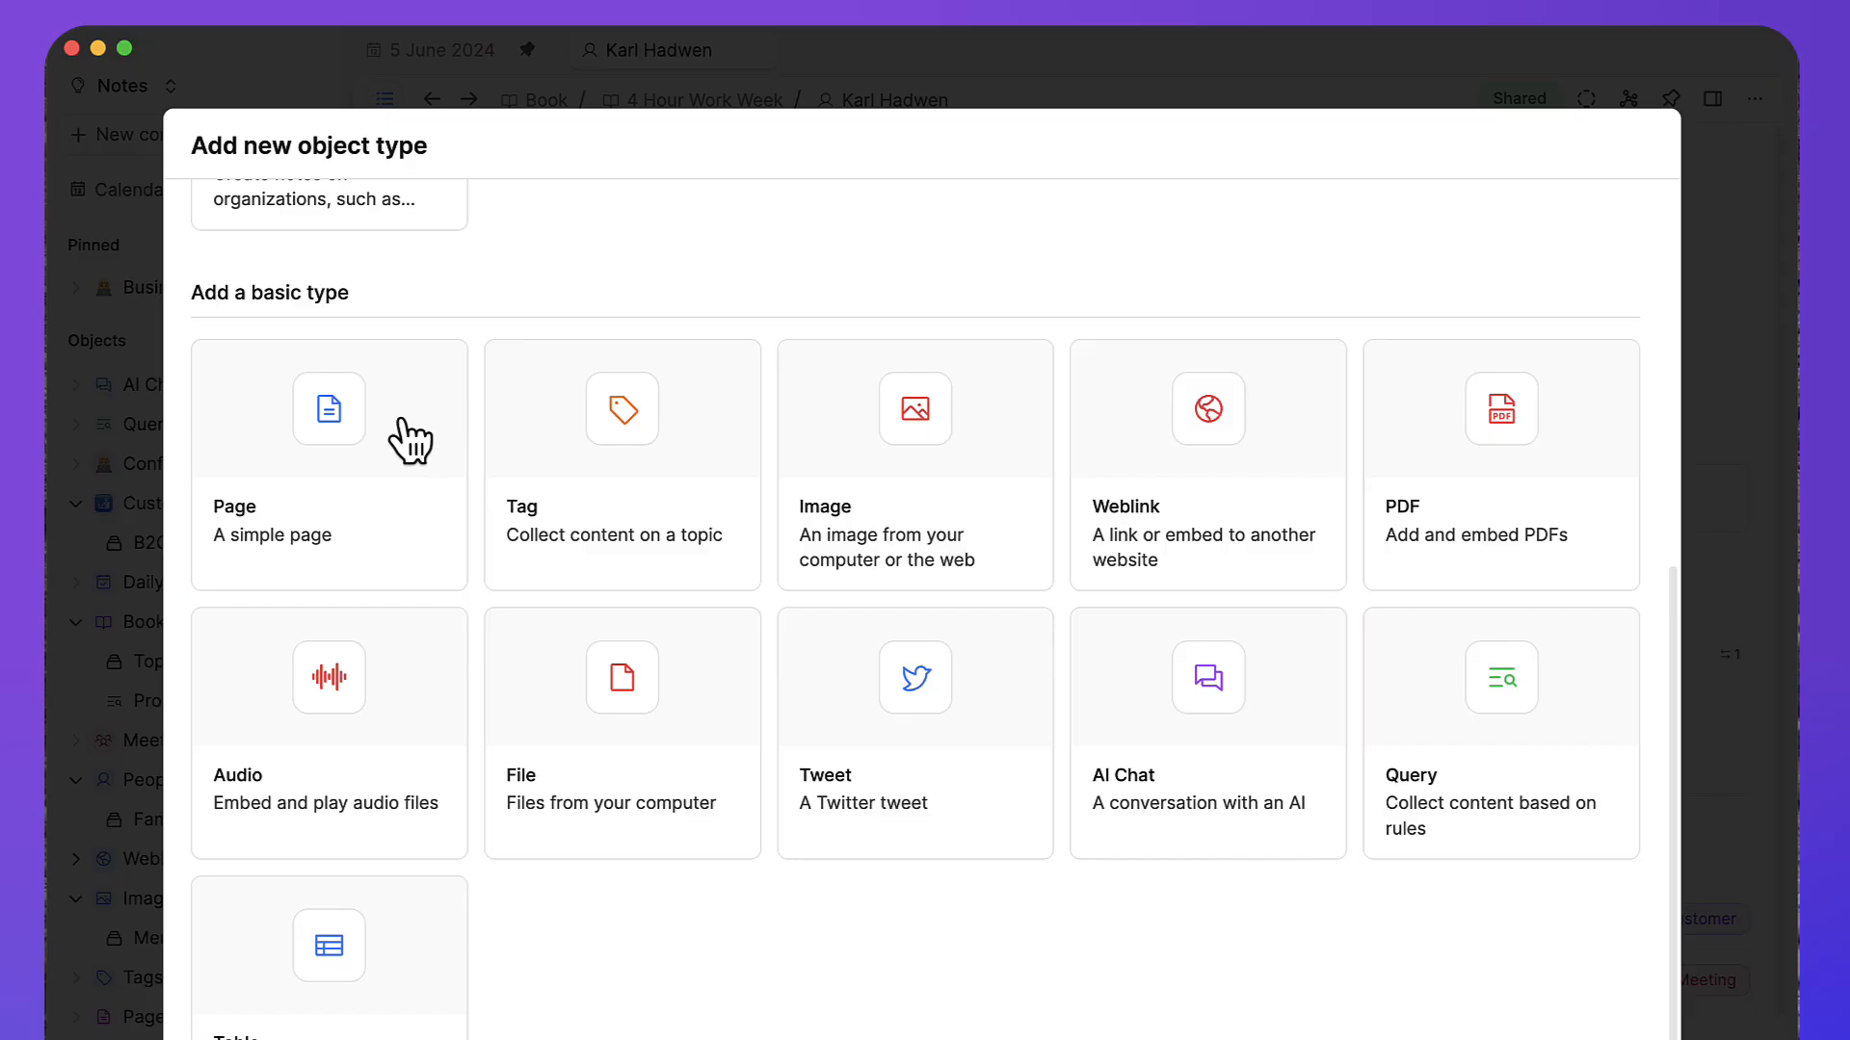
pyautogui.scroll(3)
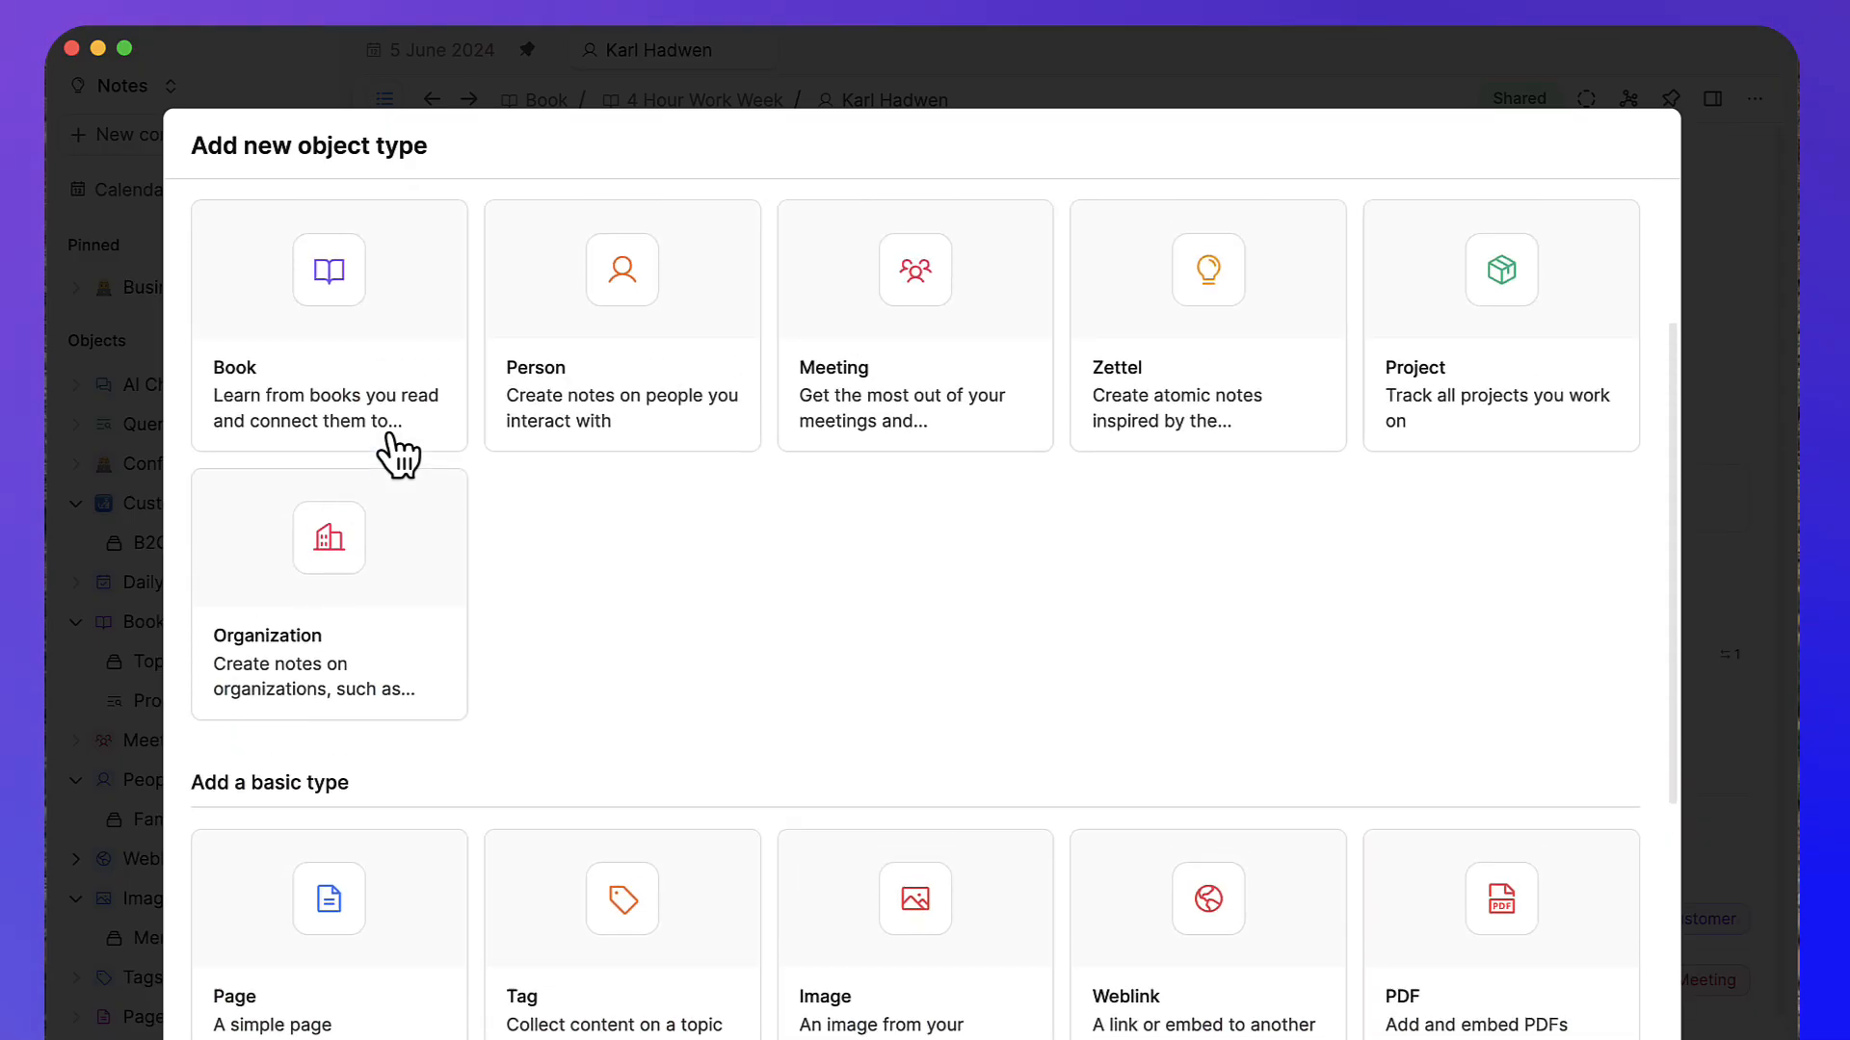
pyautogui.click(328, 312)
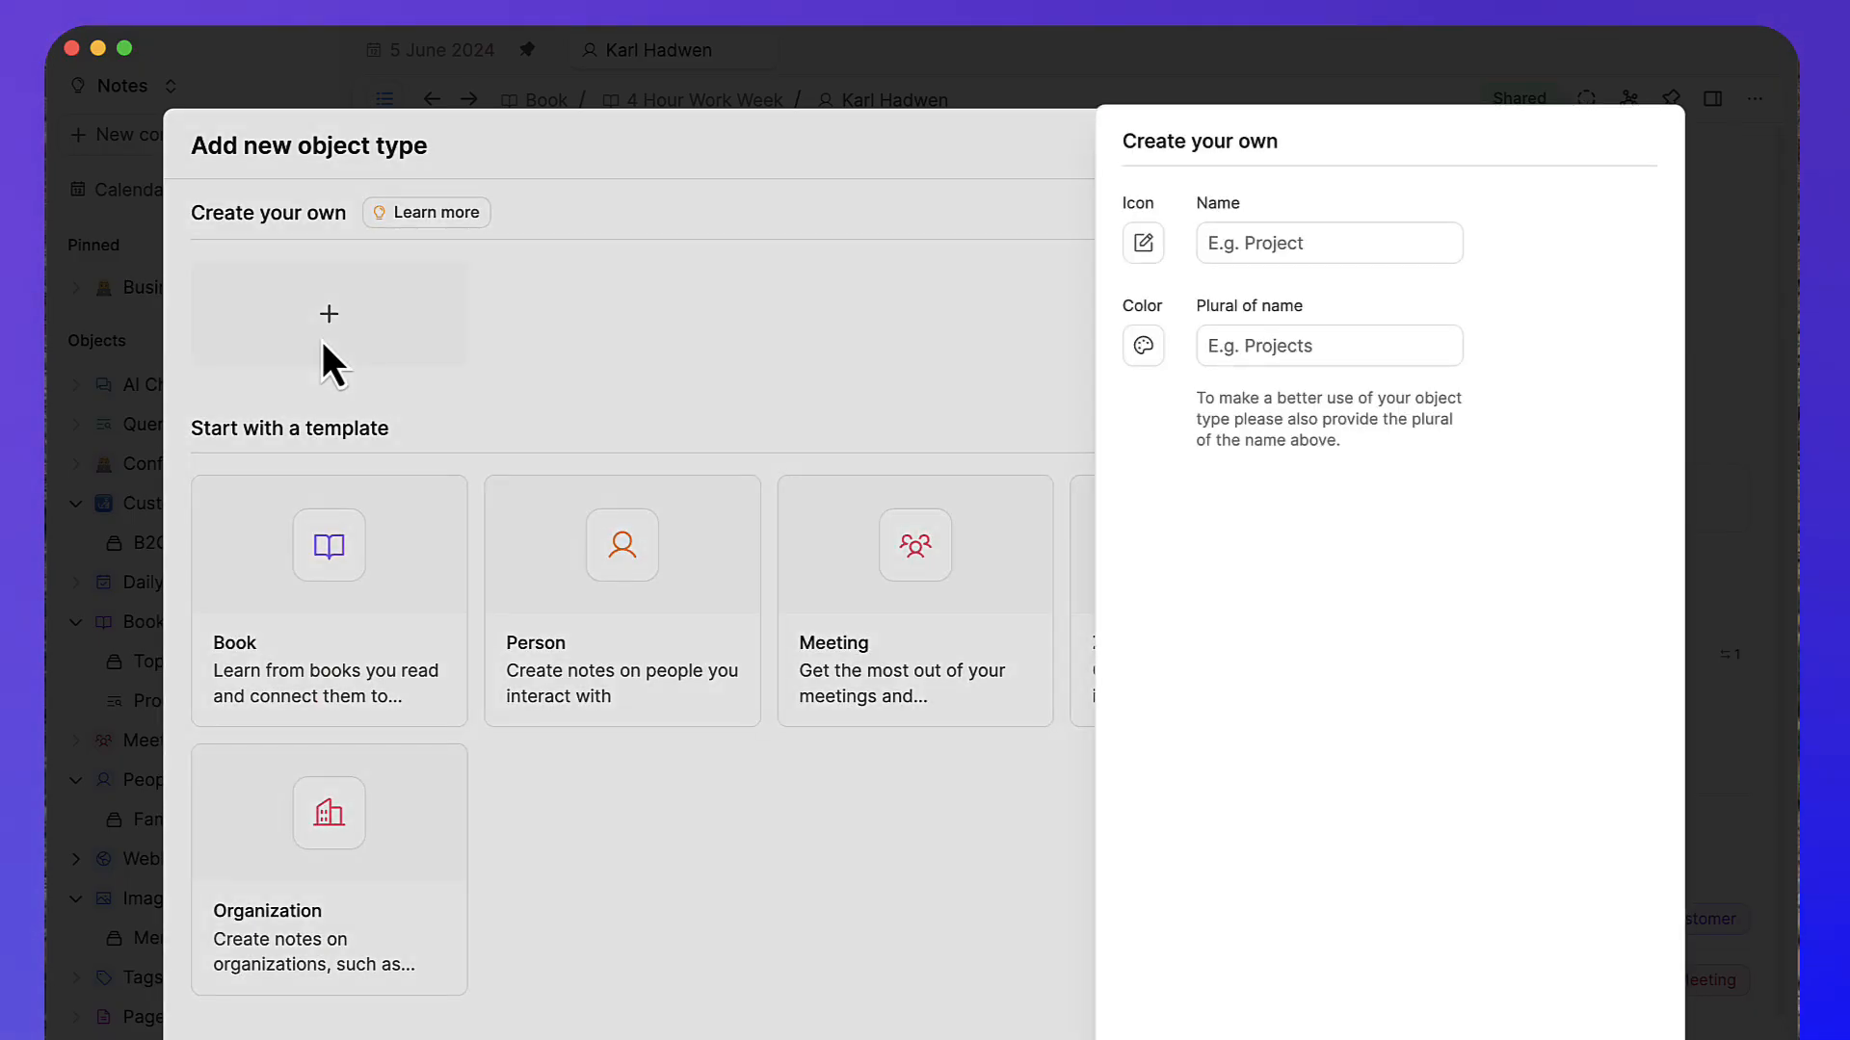
pyautogui.click(932, 908)
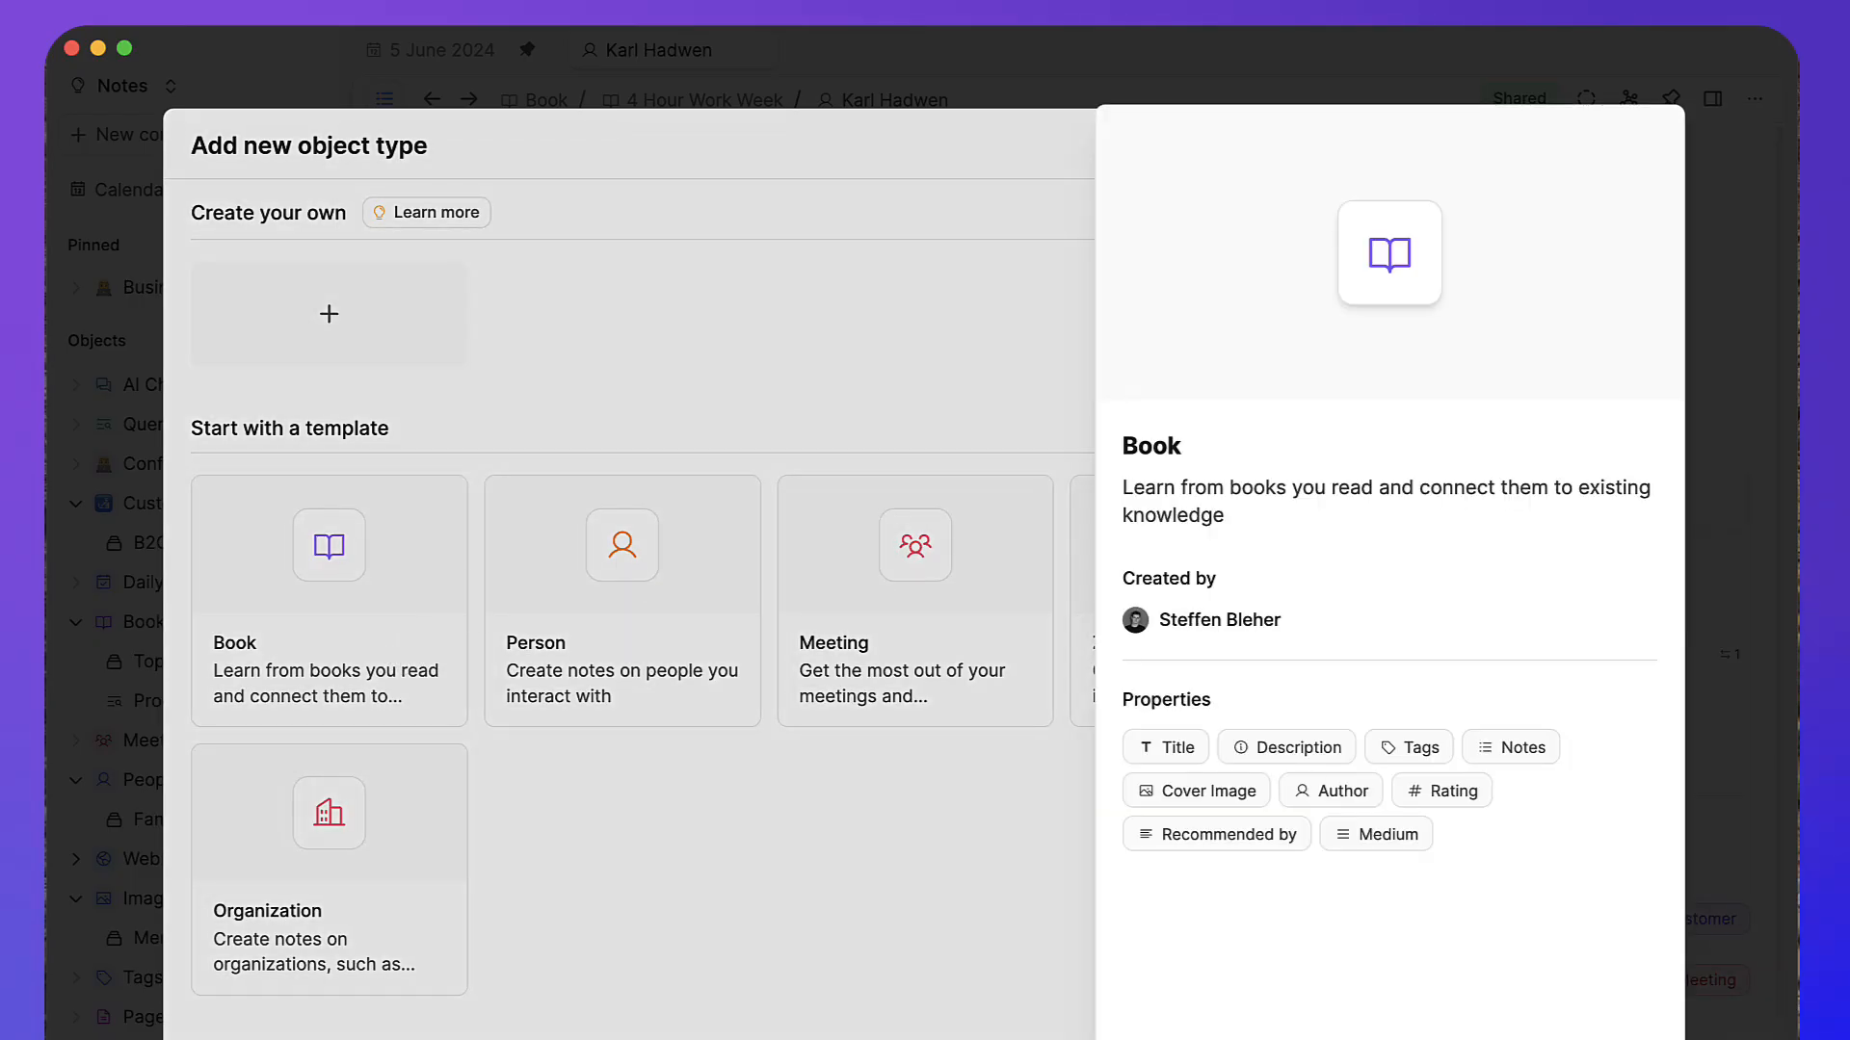
# Create a new book object titled 'Elon Musck' and begin filling in its author
pyautogui.click(327, 601)
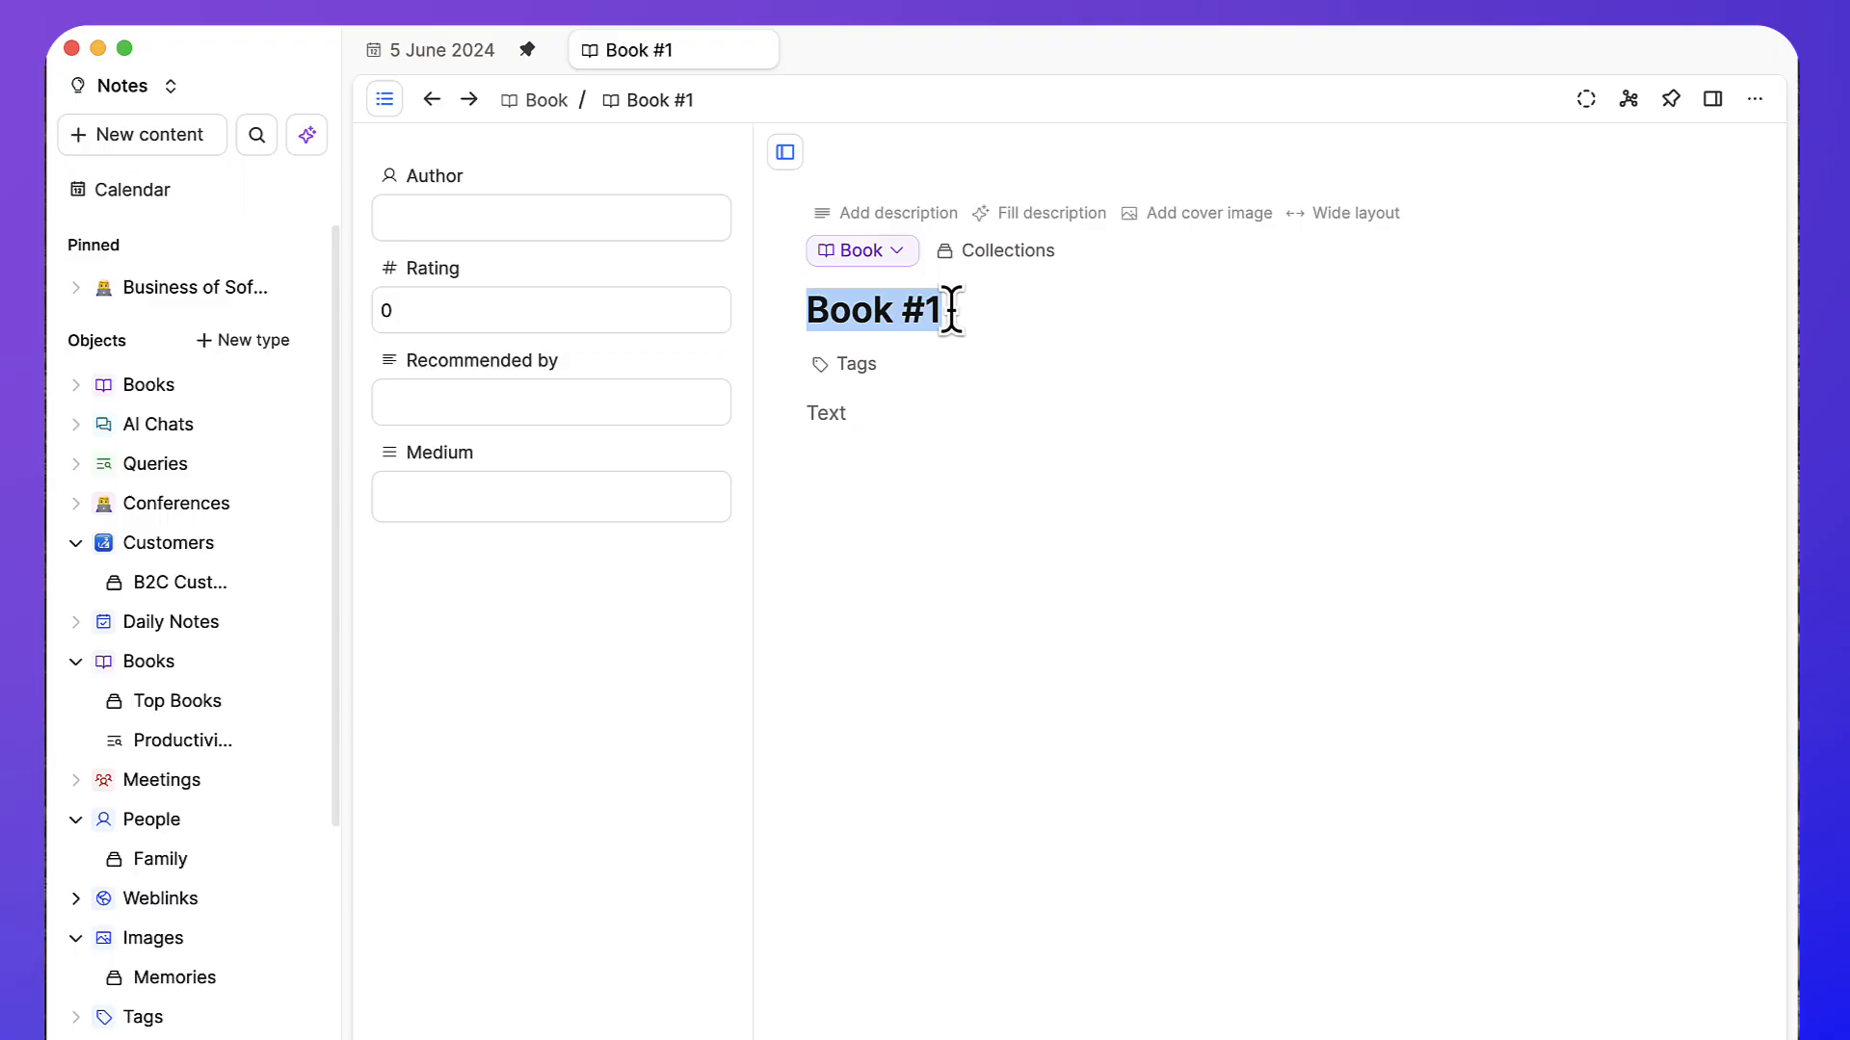
pyautogui.write('Elon Musck')
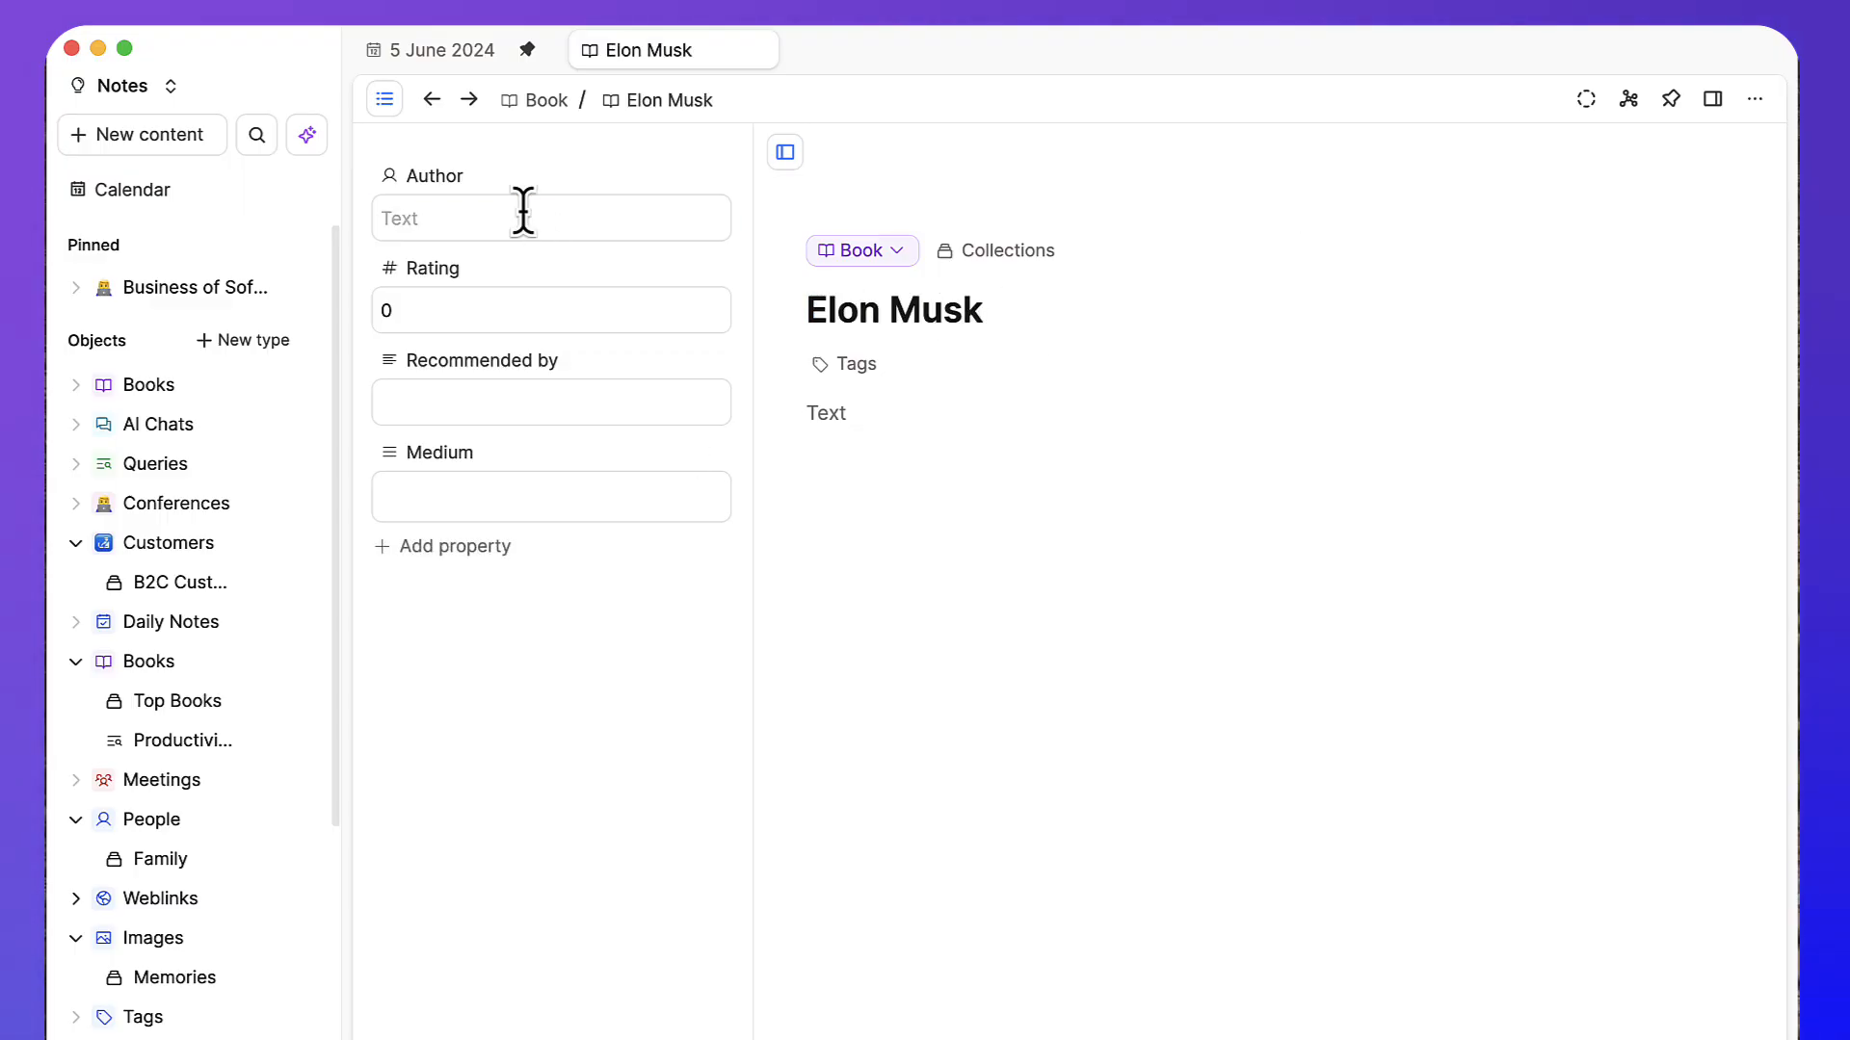
pyautogui.click(187, 292)
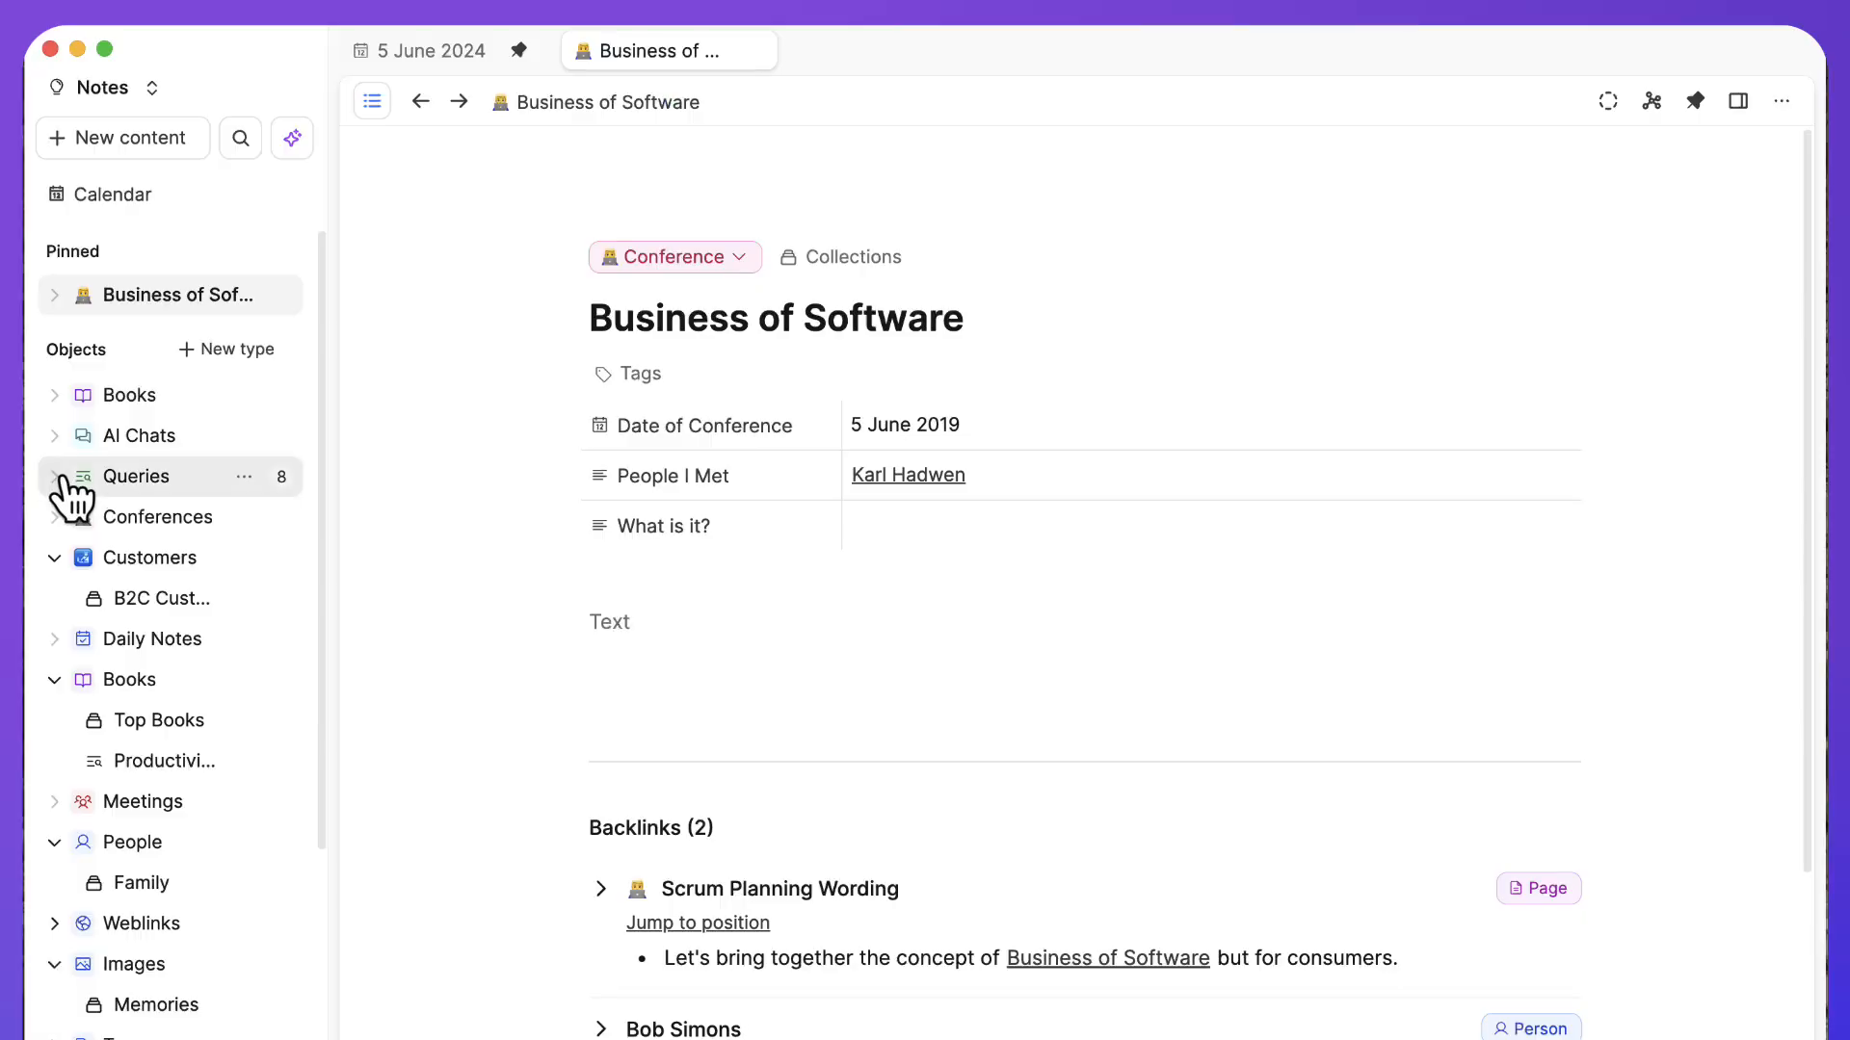
# View the Leicester Based Customers query's rules: Customers whose Meeting Location includes Leicester
pyautogui.click(137, 476)
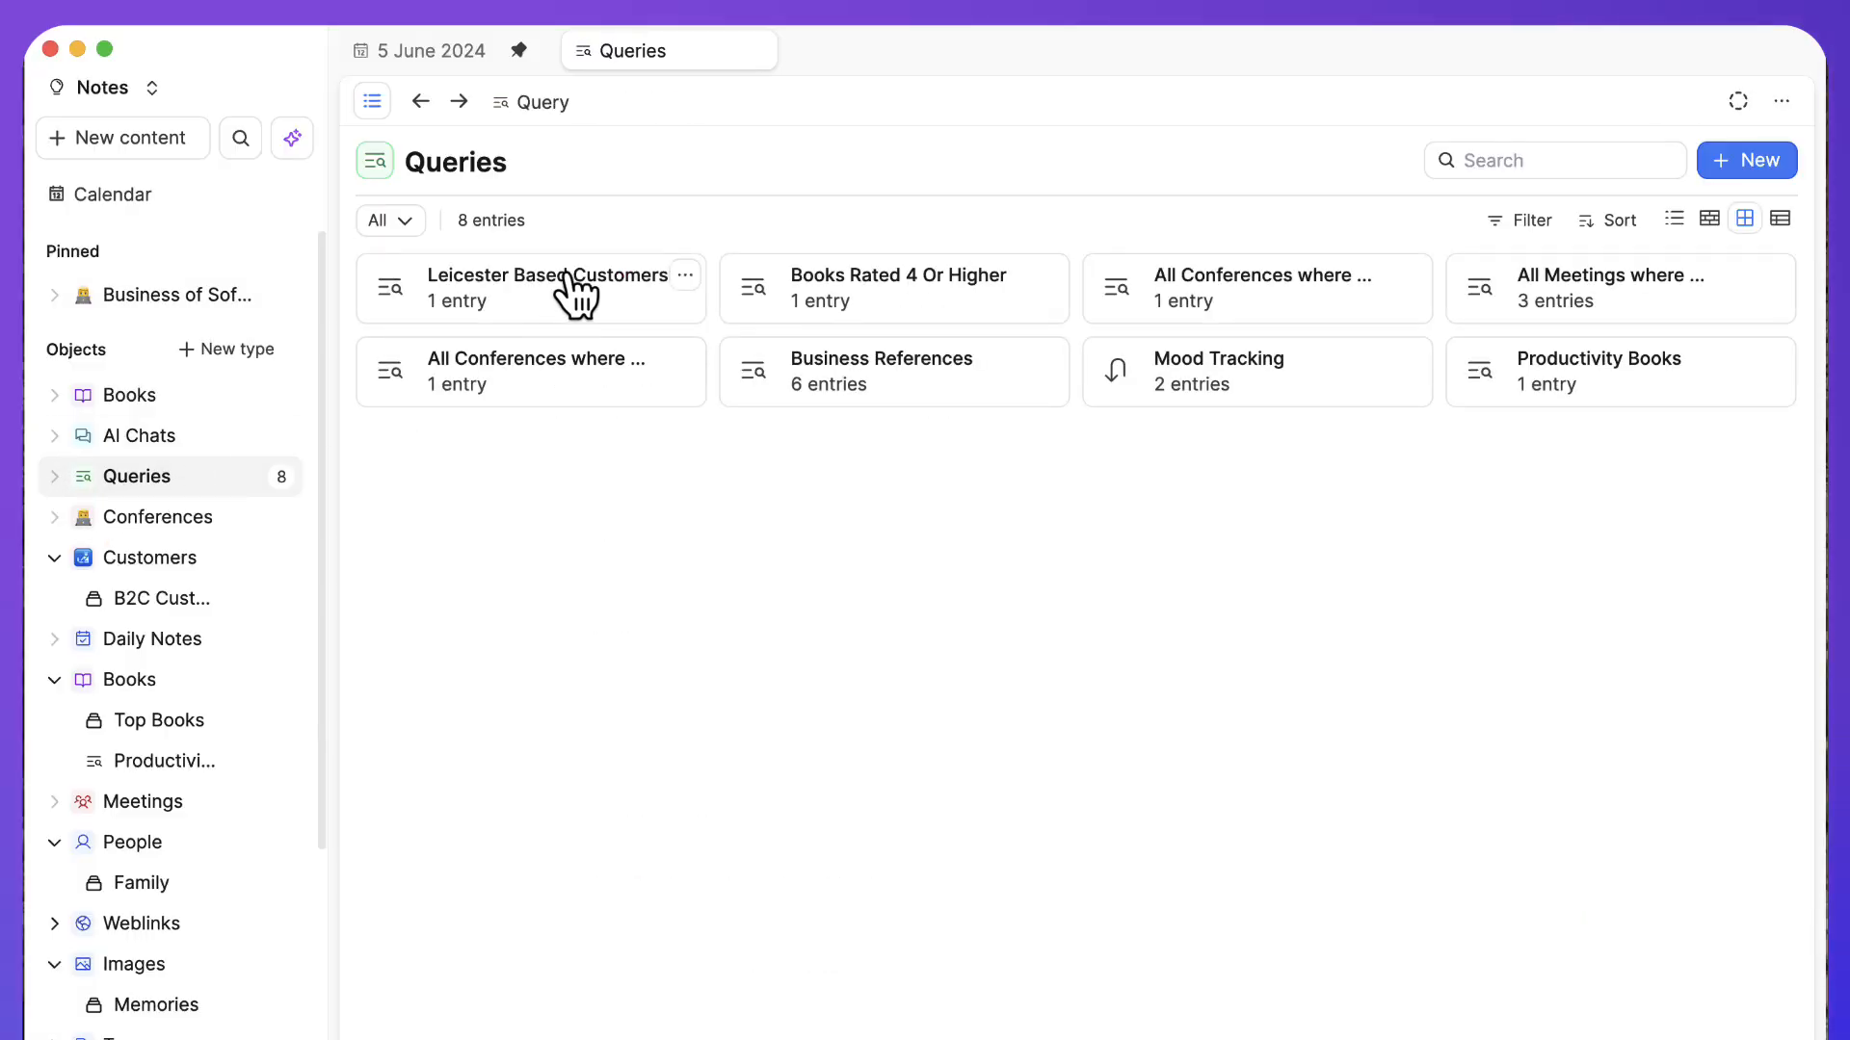
pyautogui.click(549, 288)
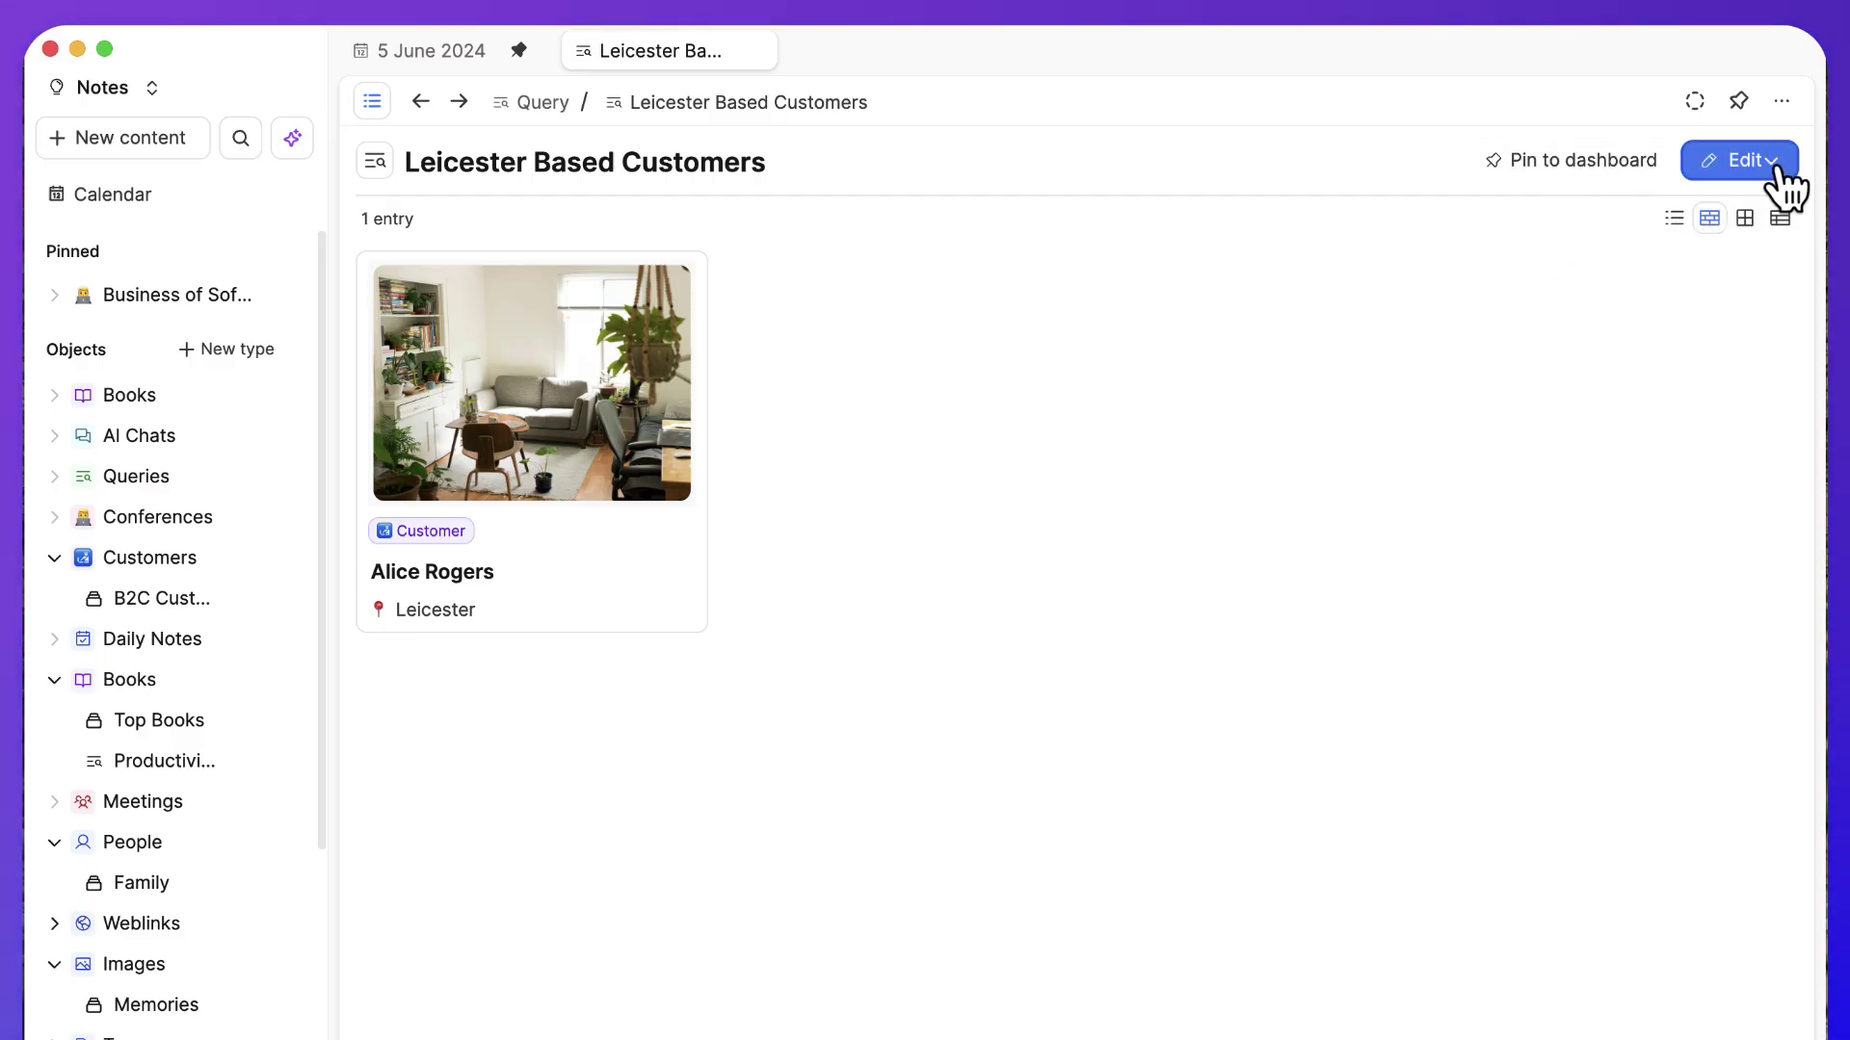
pyautogui.click(1738, 160)
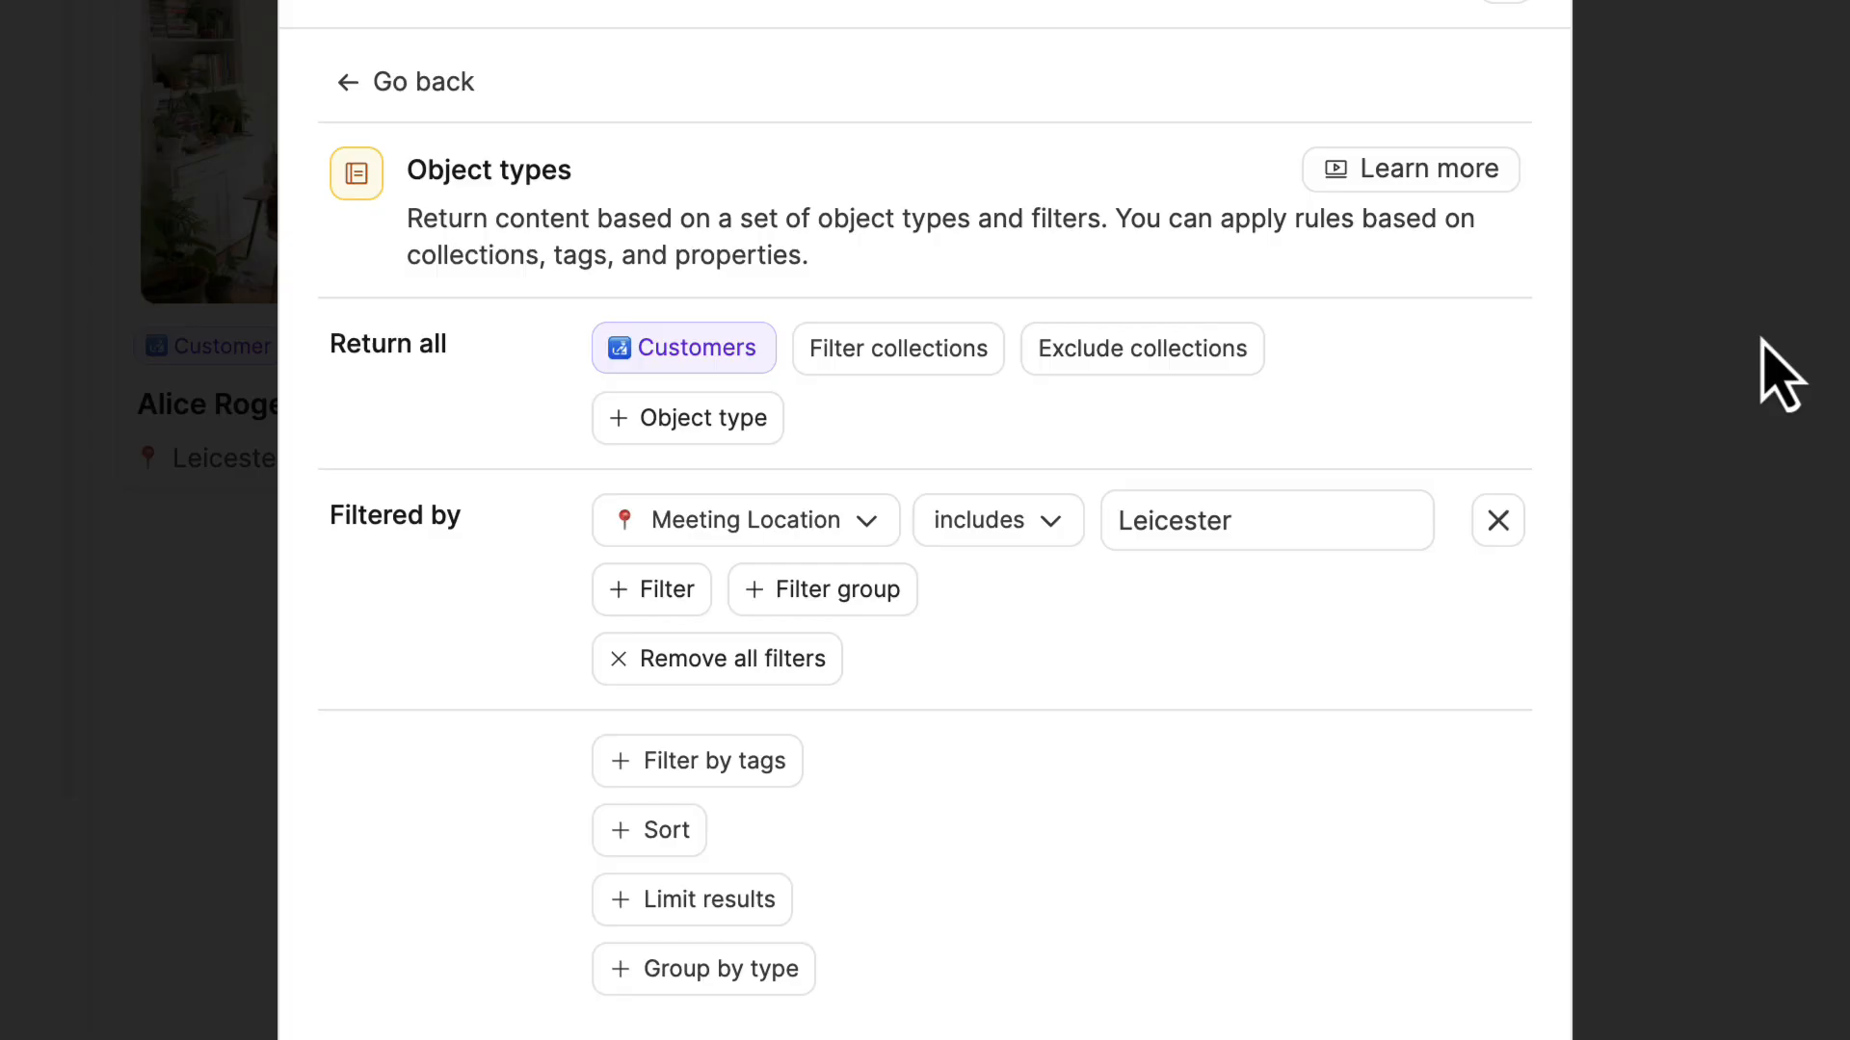
pyautogui.click(688, 418)
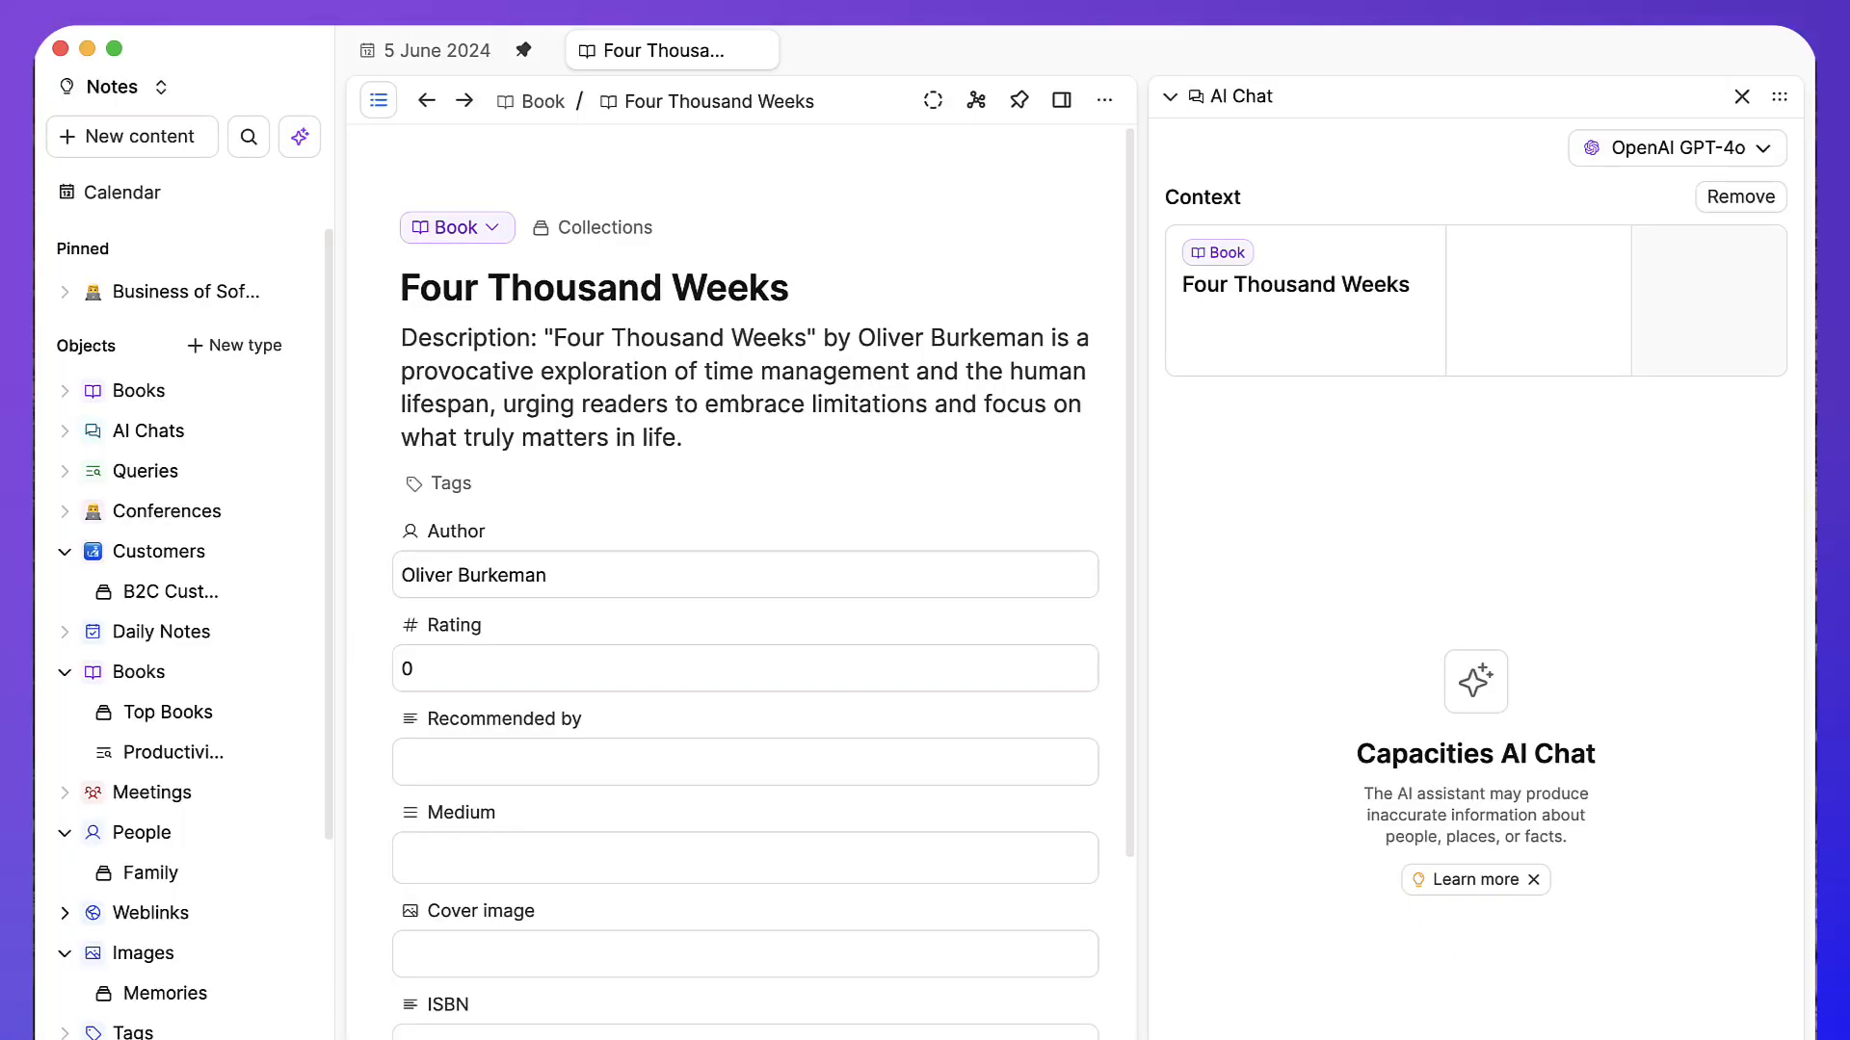
# Ask the AI chat 'Help me understand what this book is about'
pyautogui.write('Help me understand what this boo')
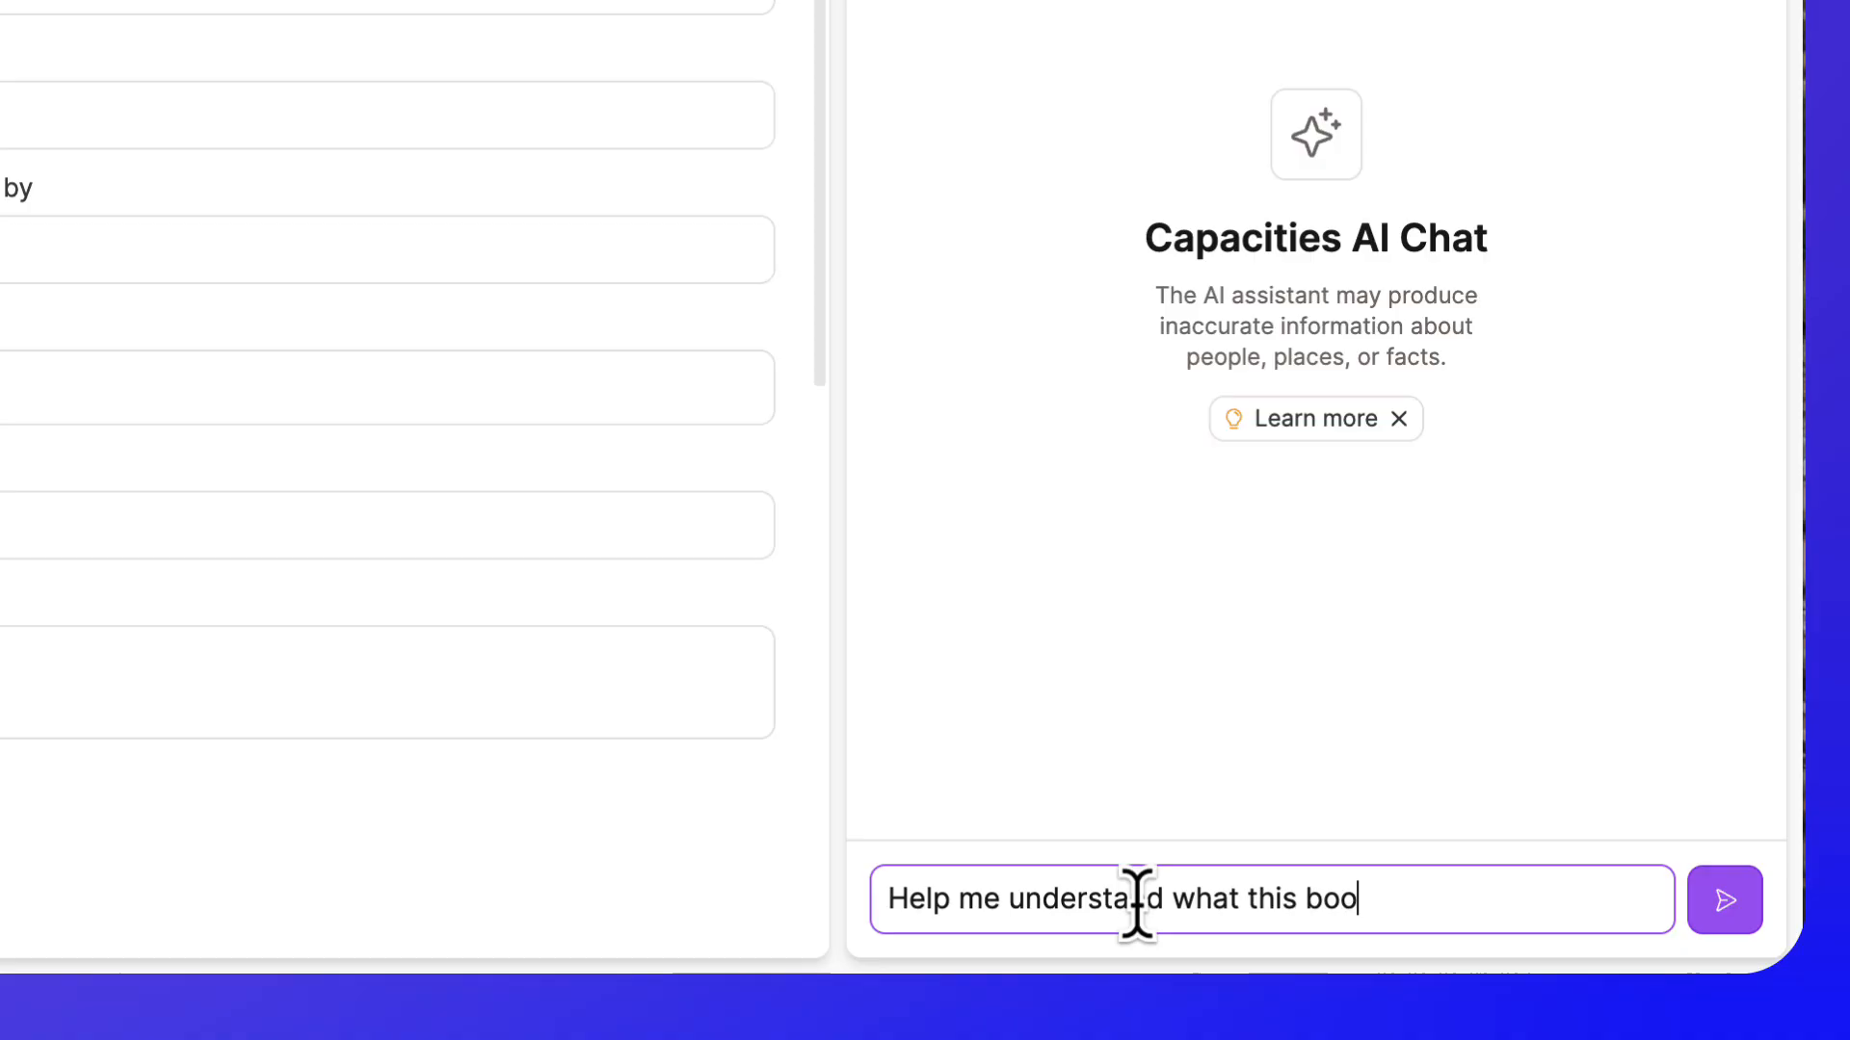
pyautogui.write('k is about')
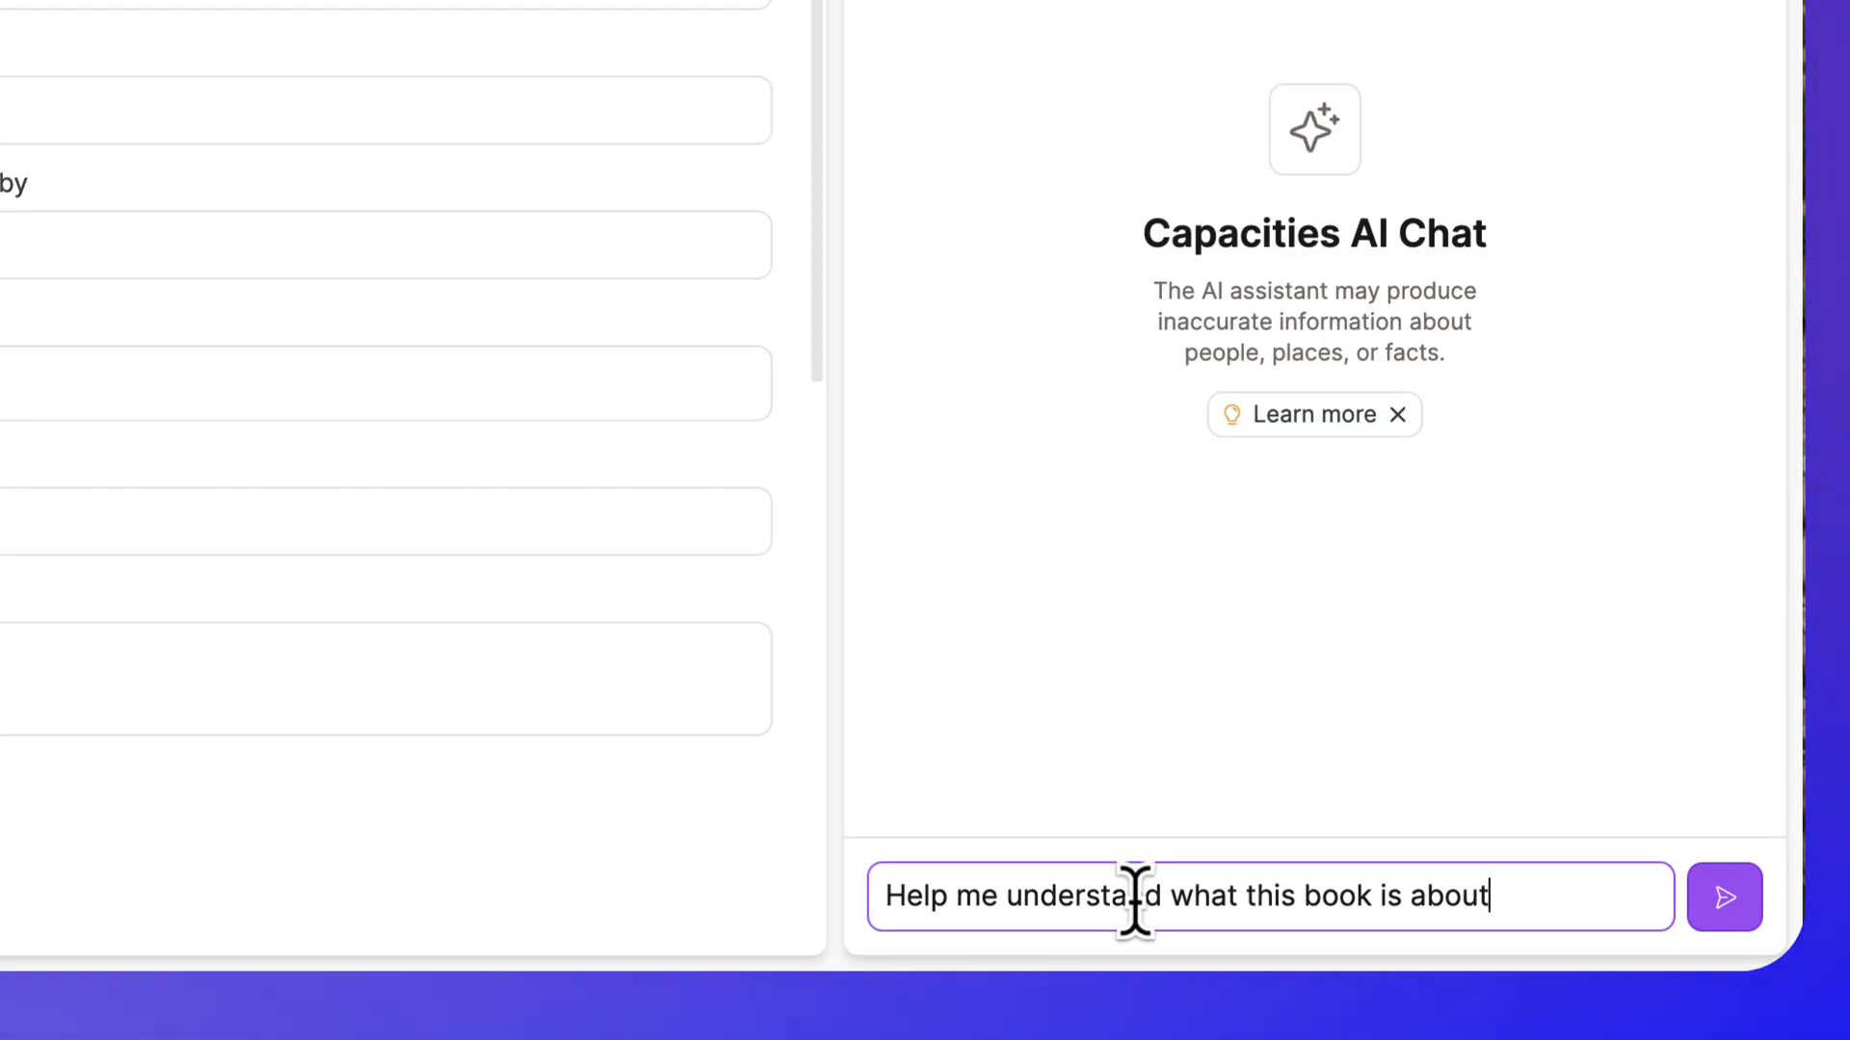
pyautogui.click(1722, 896)
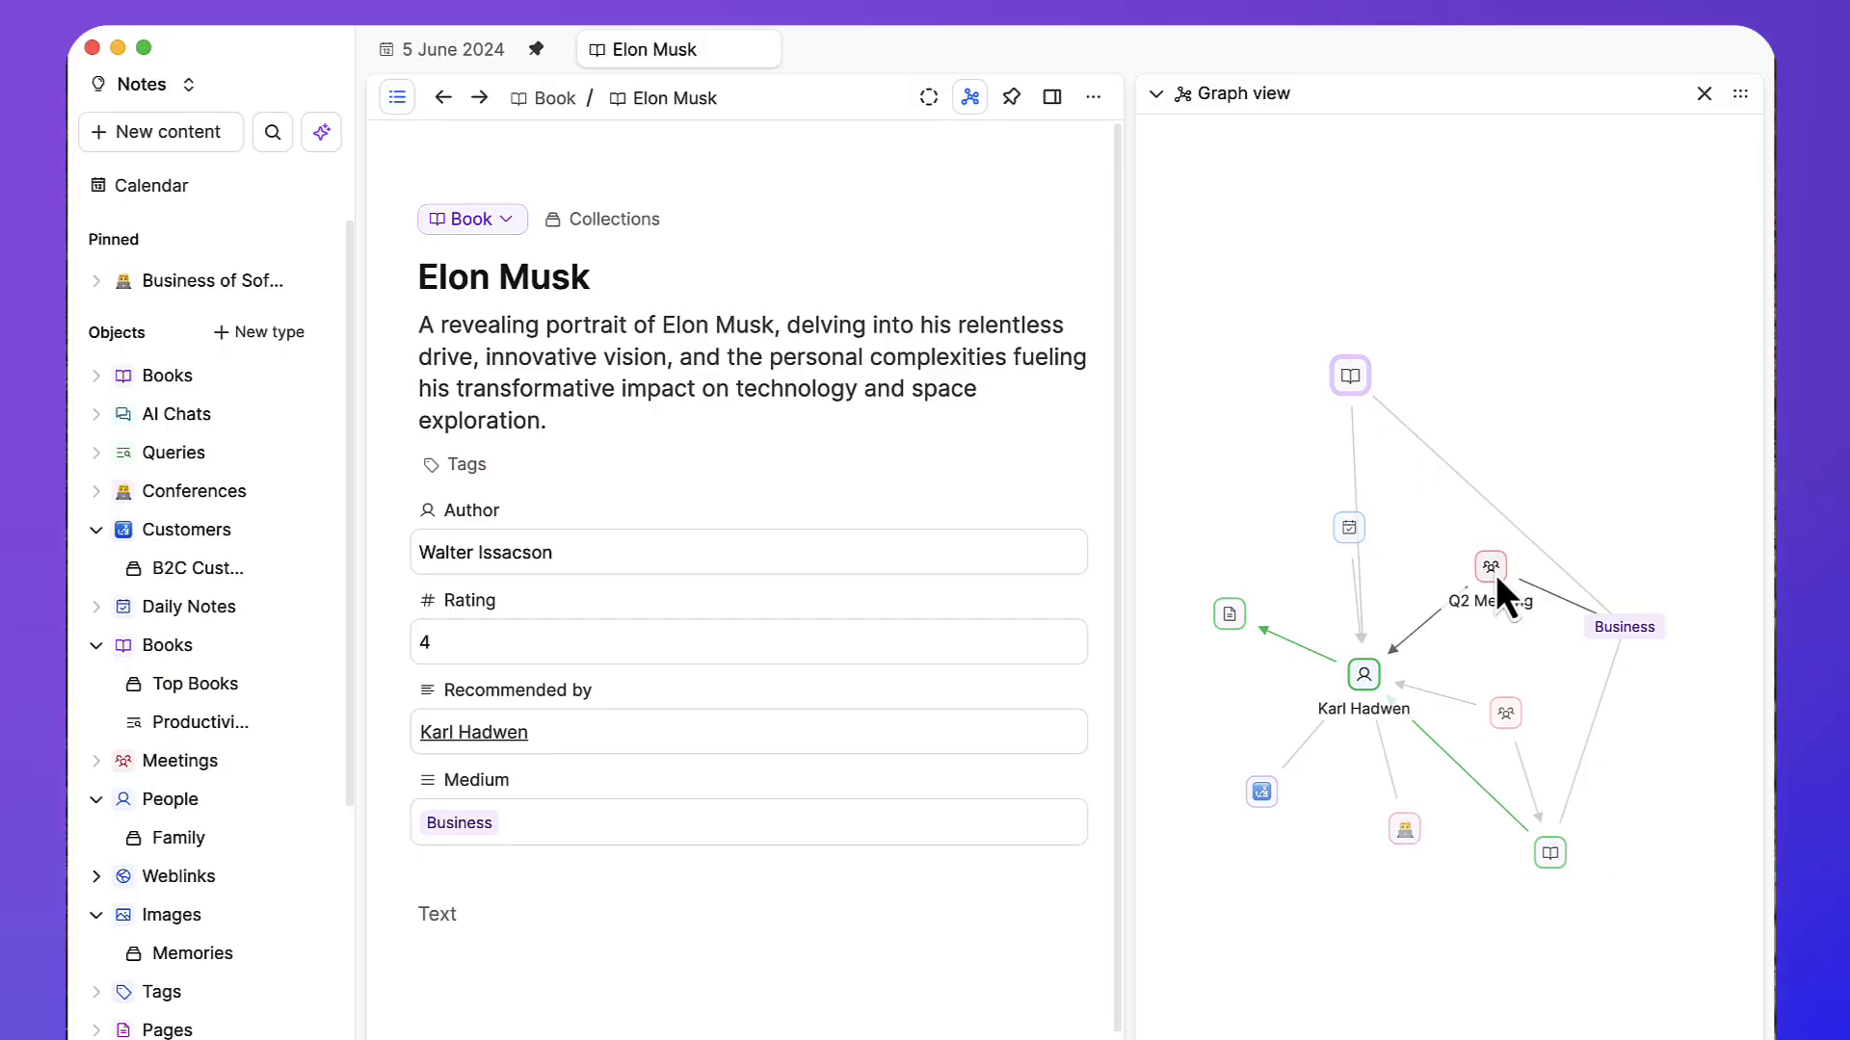
pyautogui.moveTo(1489, 578)
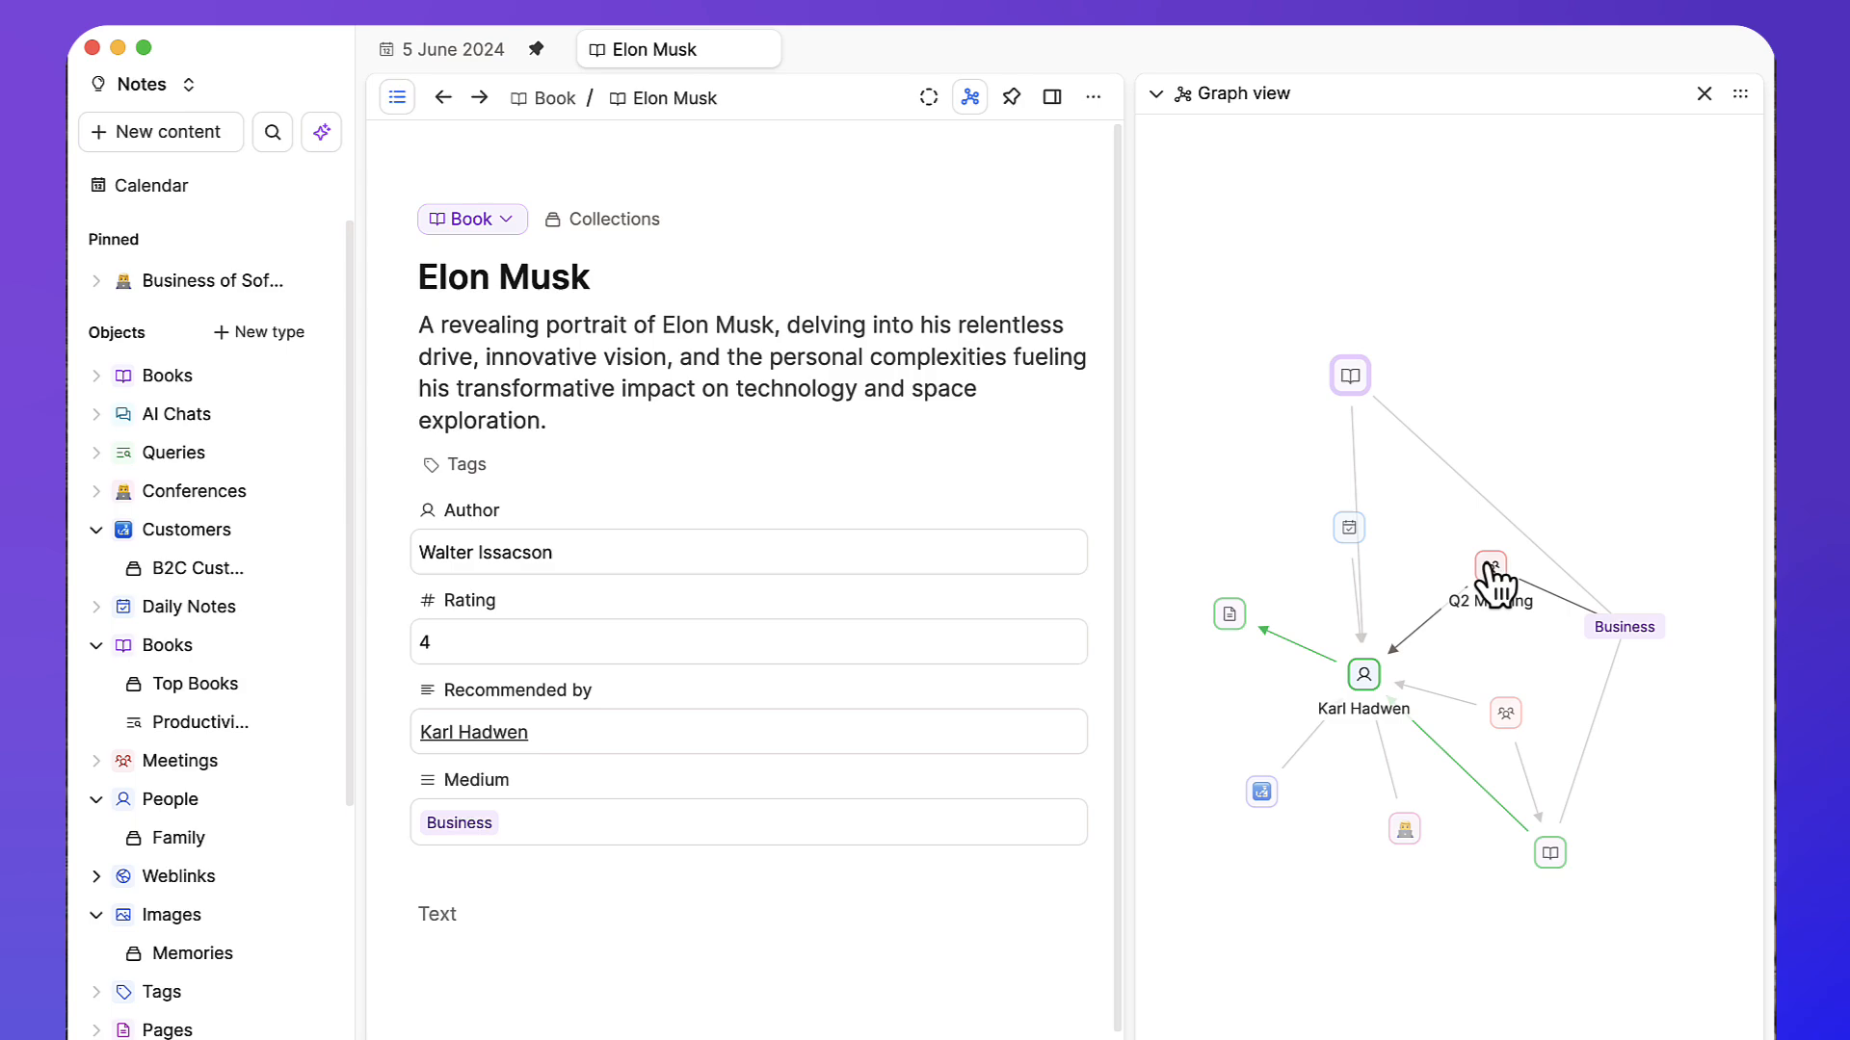
# Switch the calendar to a single-day view with the graph panel hidden
pyautogui.click(150, 185)
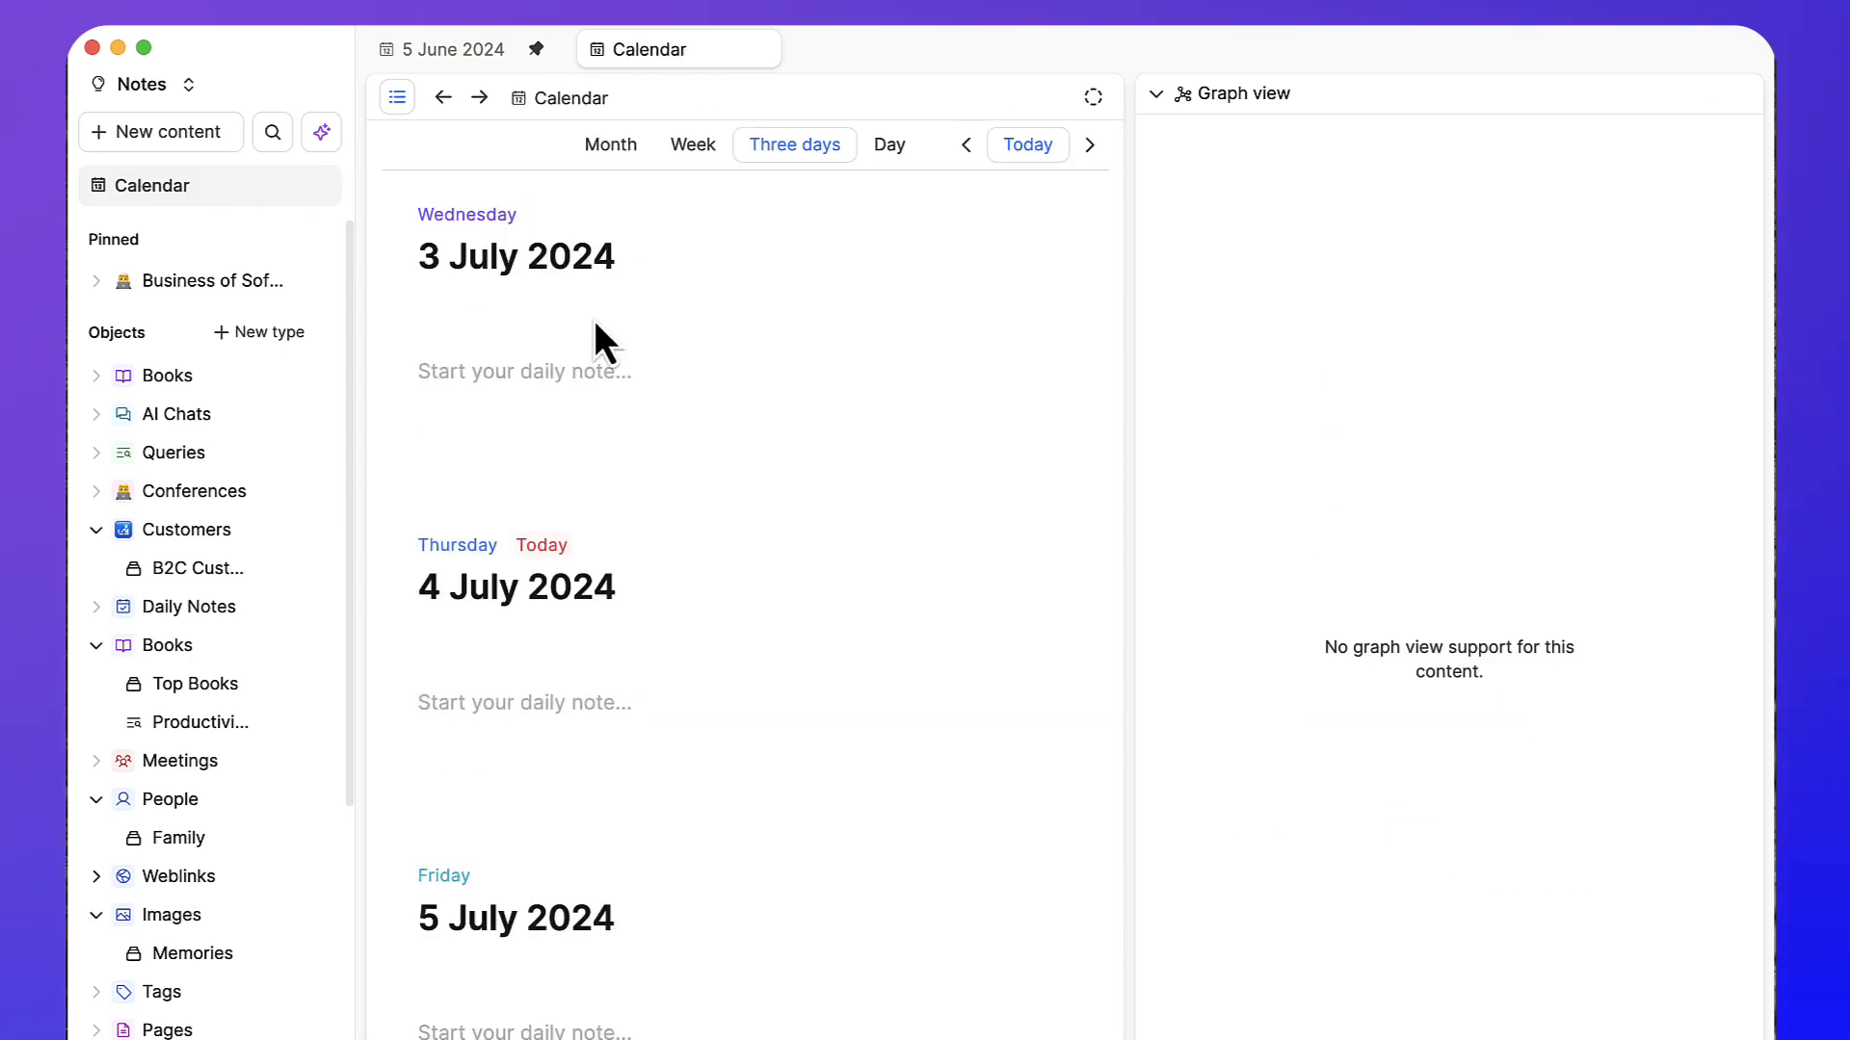
pyautogui.click(888, 144)
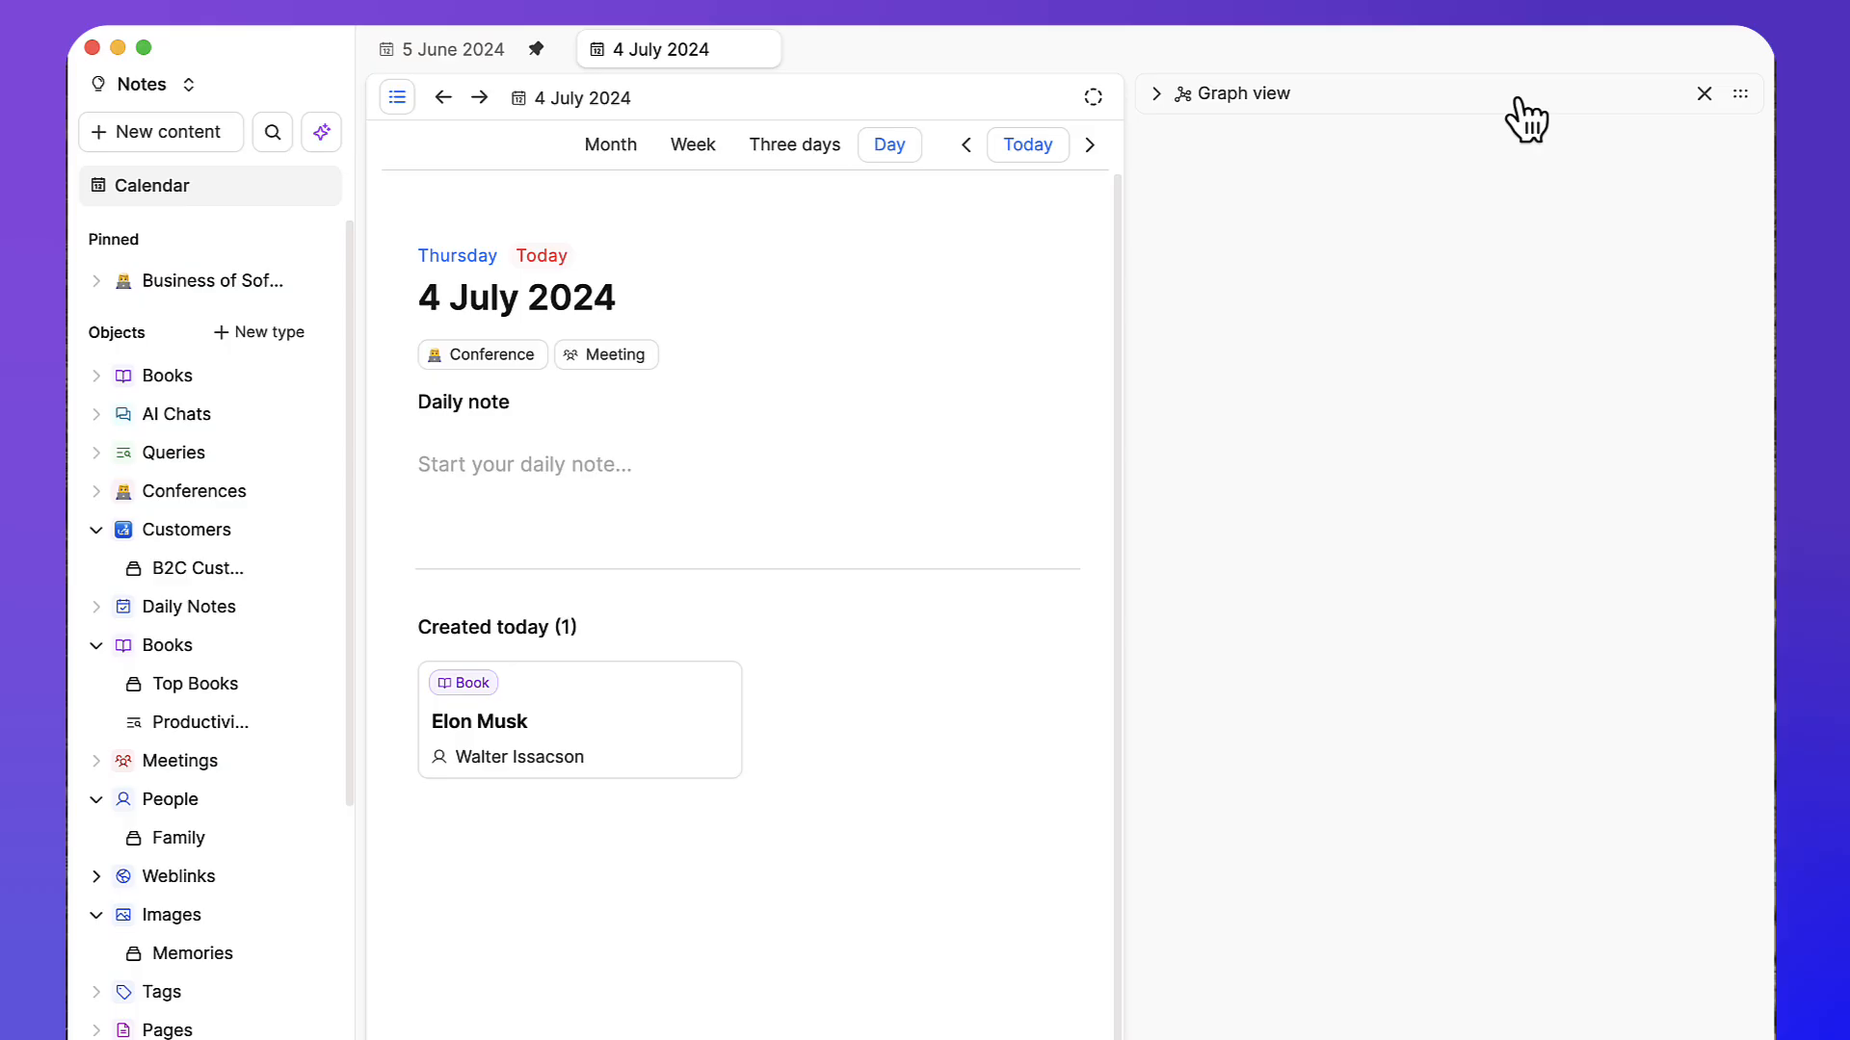
pyautogui.click(1702, 92)
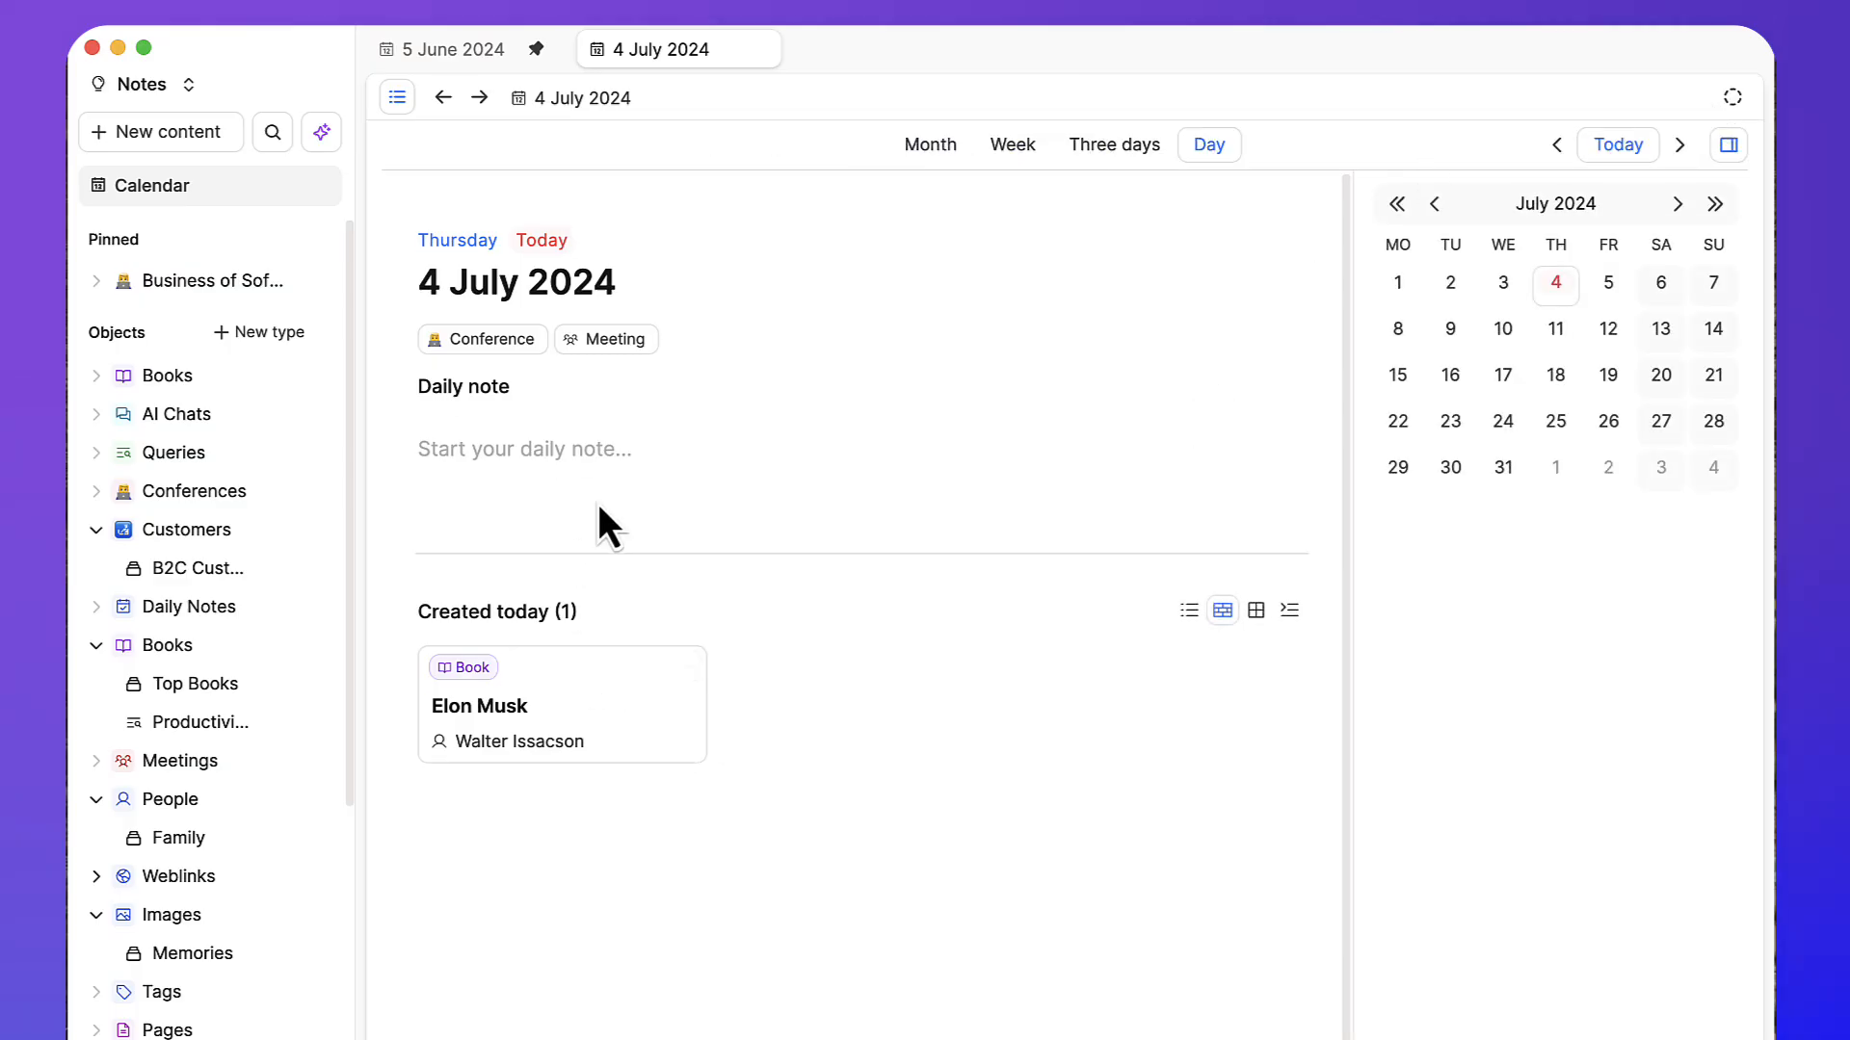
pyautogui.moveTo(544, 372)
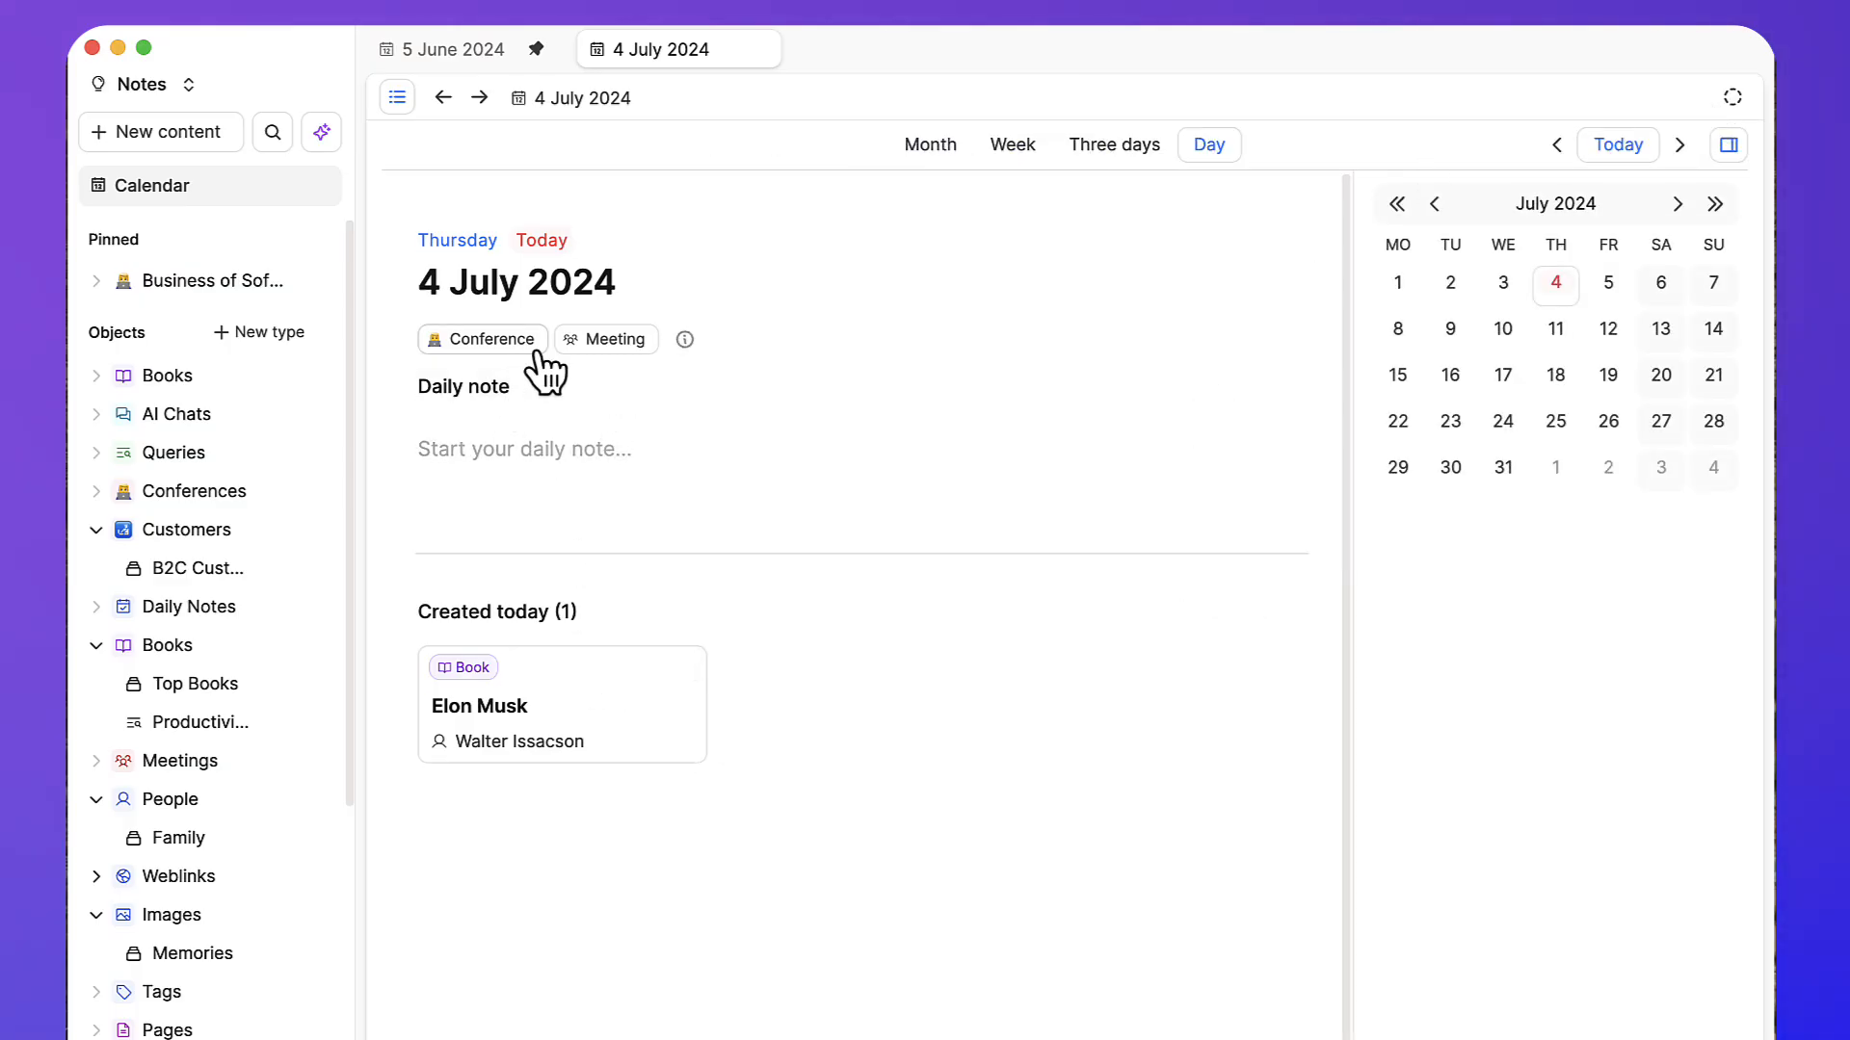
pyautogui.moveTo(690, 354)
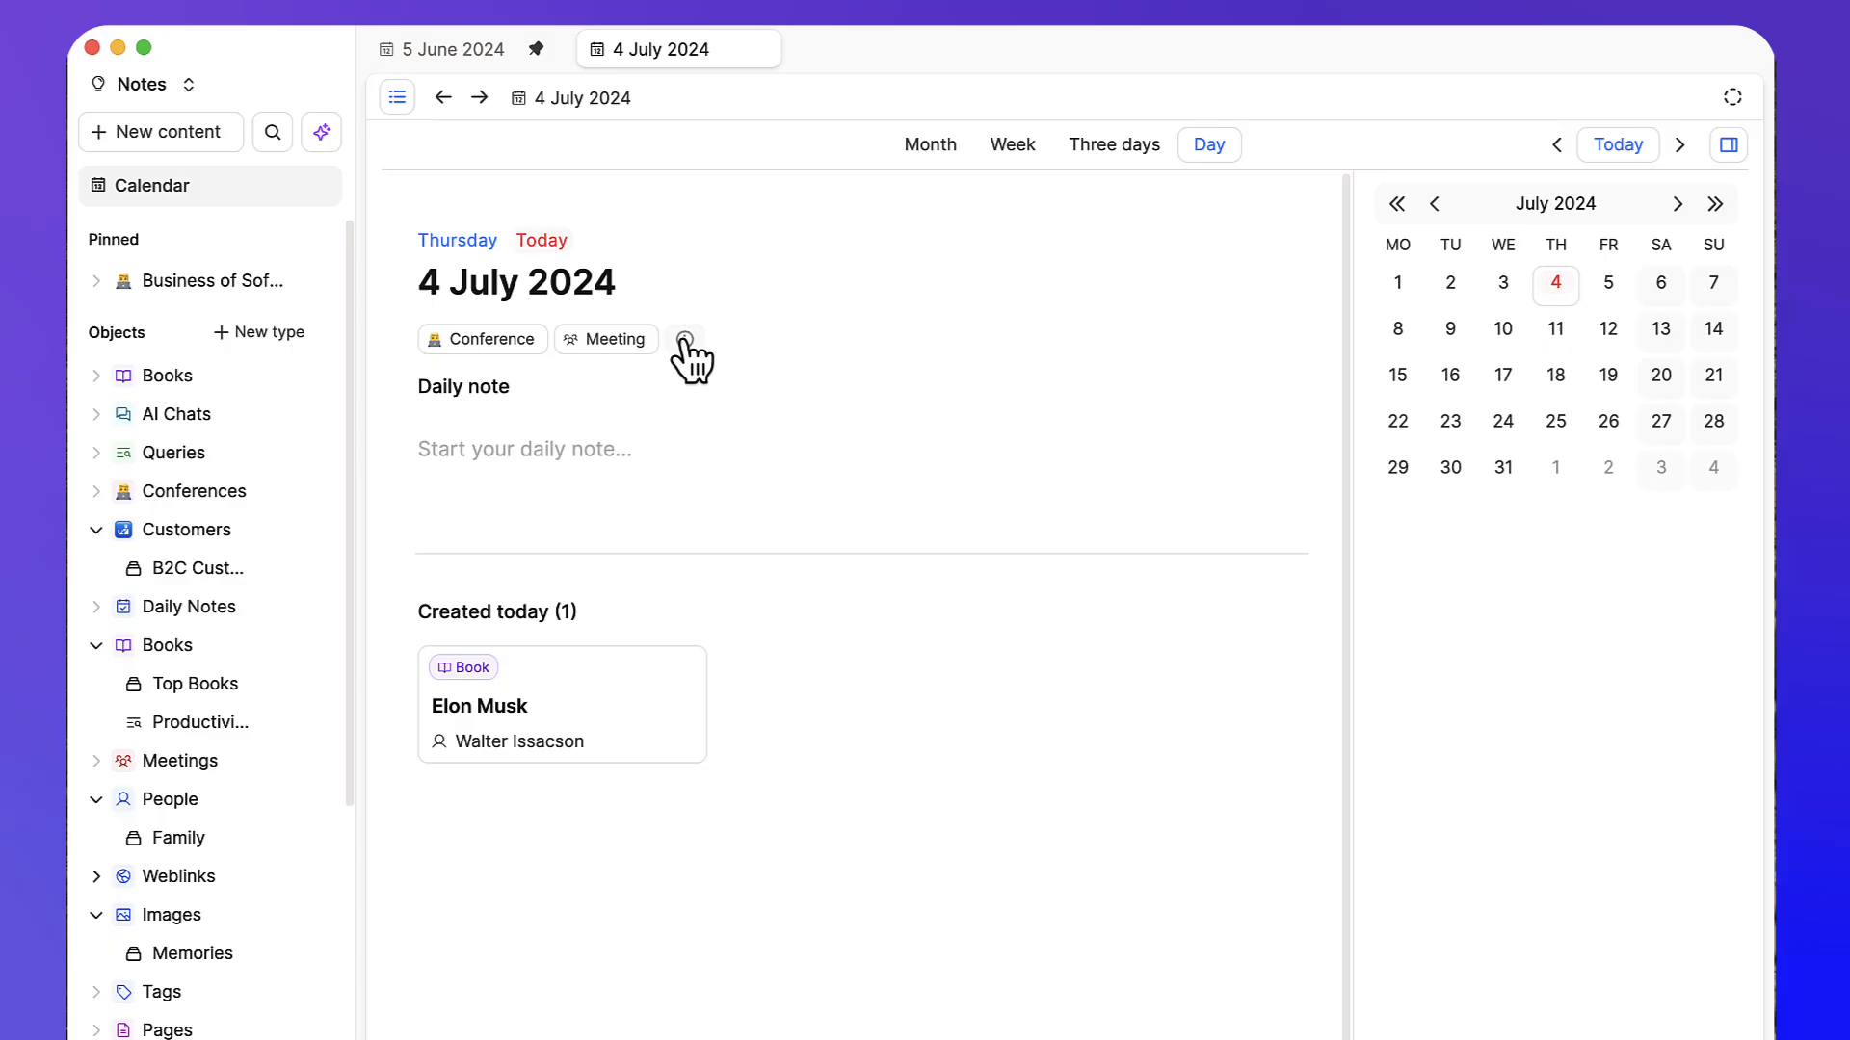
pyautogui.moveTo(1453, 223)
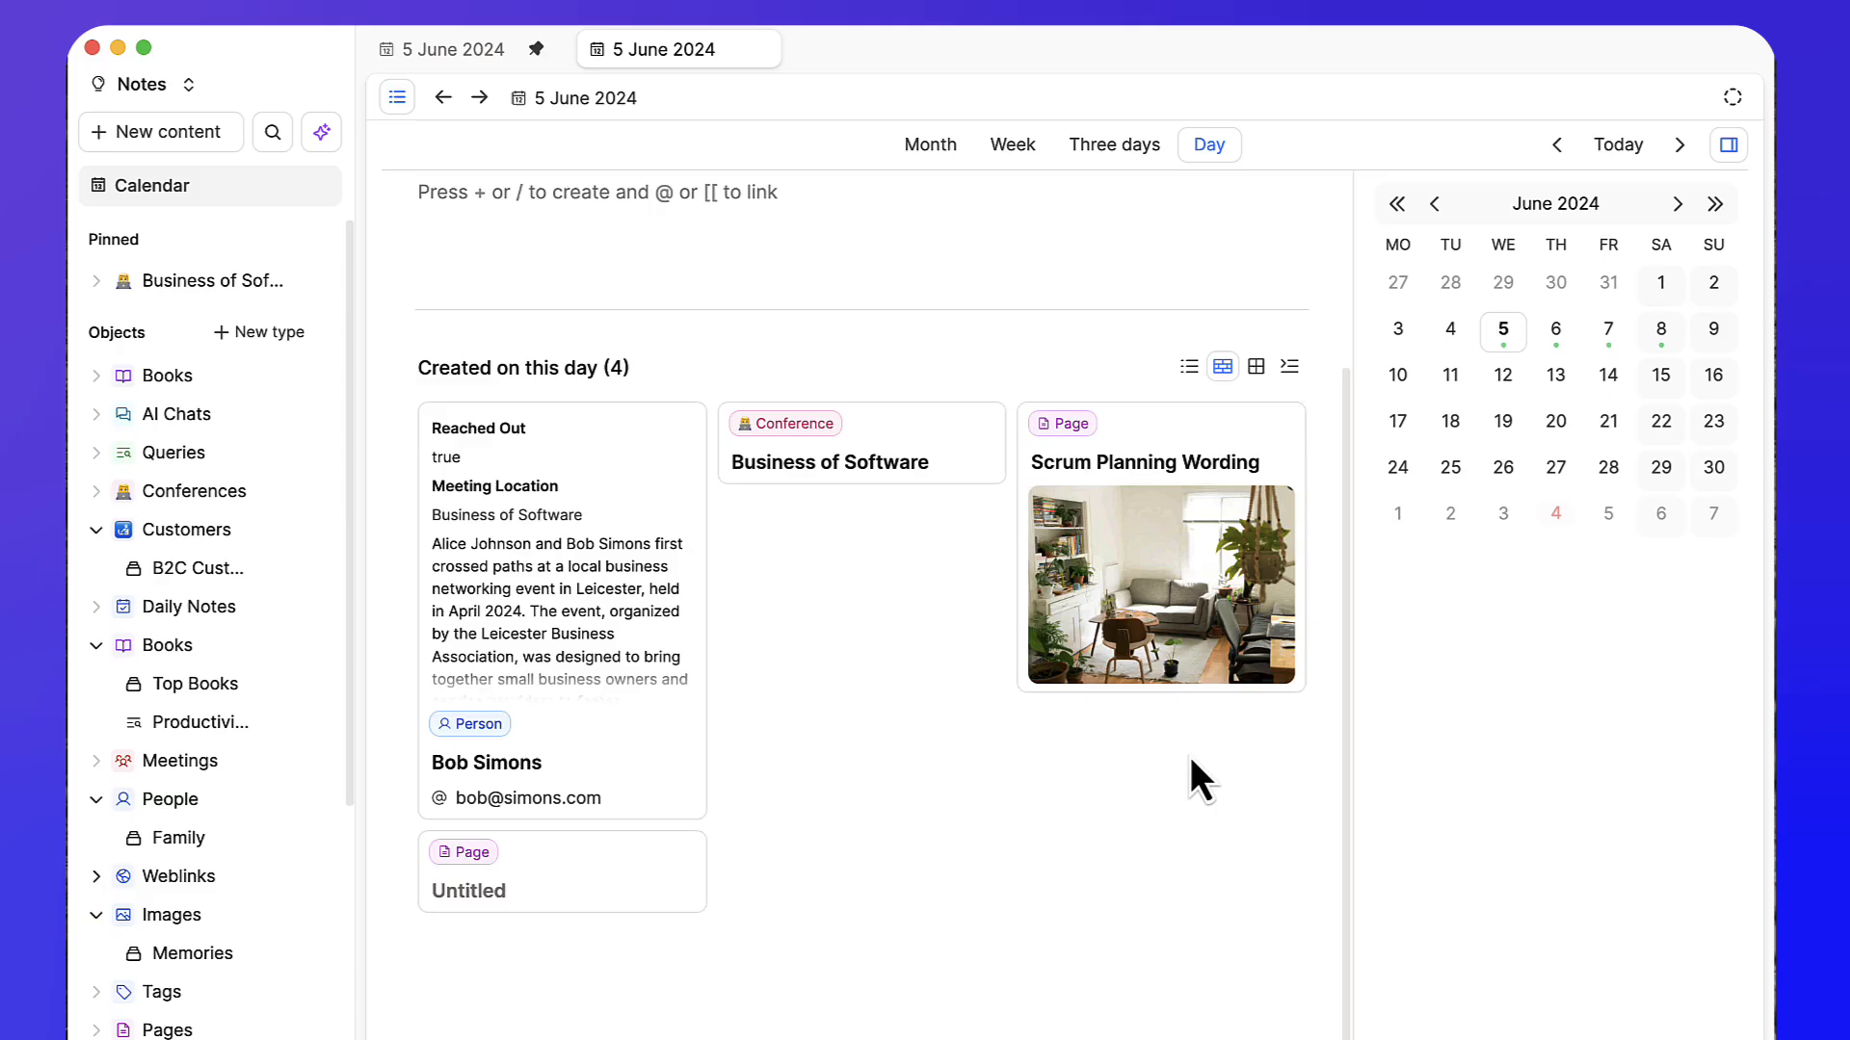
pyautogui.click(486, 763)
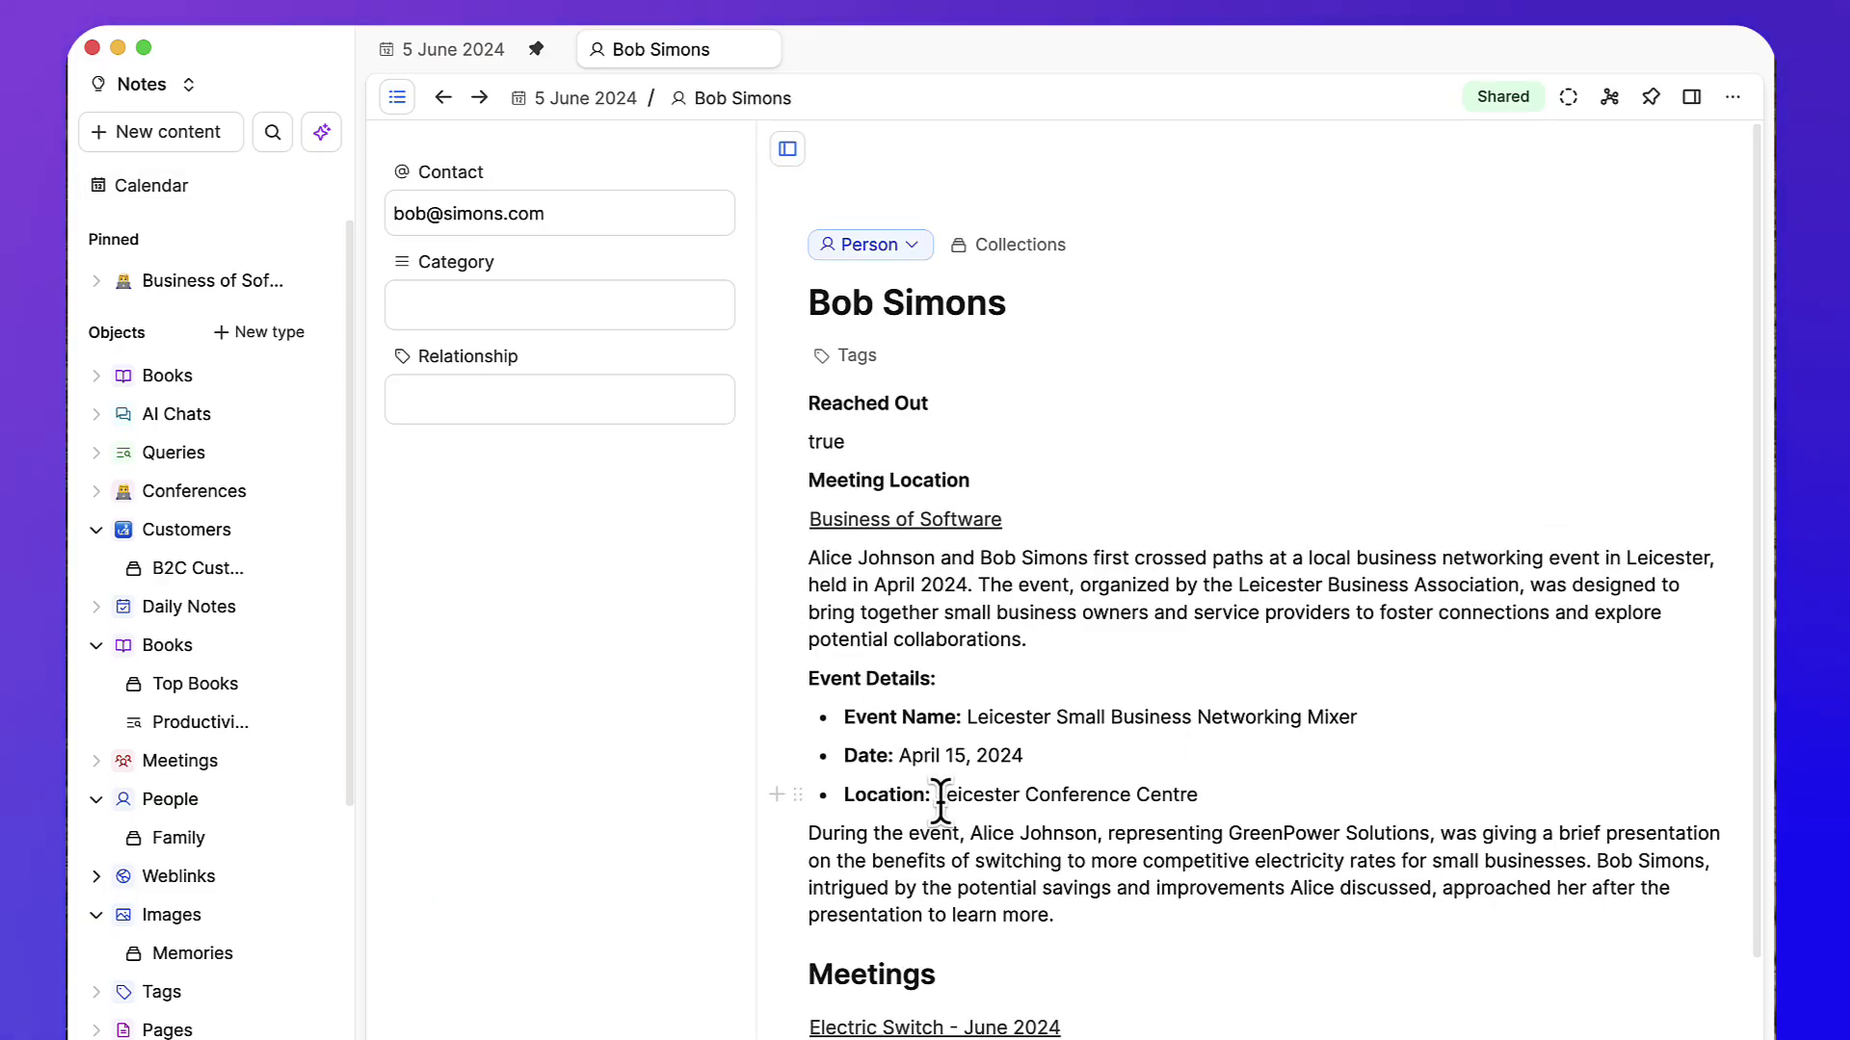
pyautogui.moveTo(629, 148)
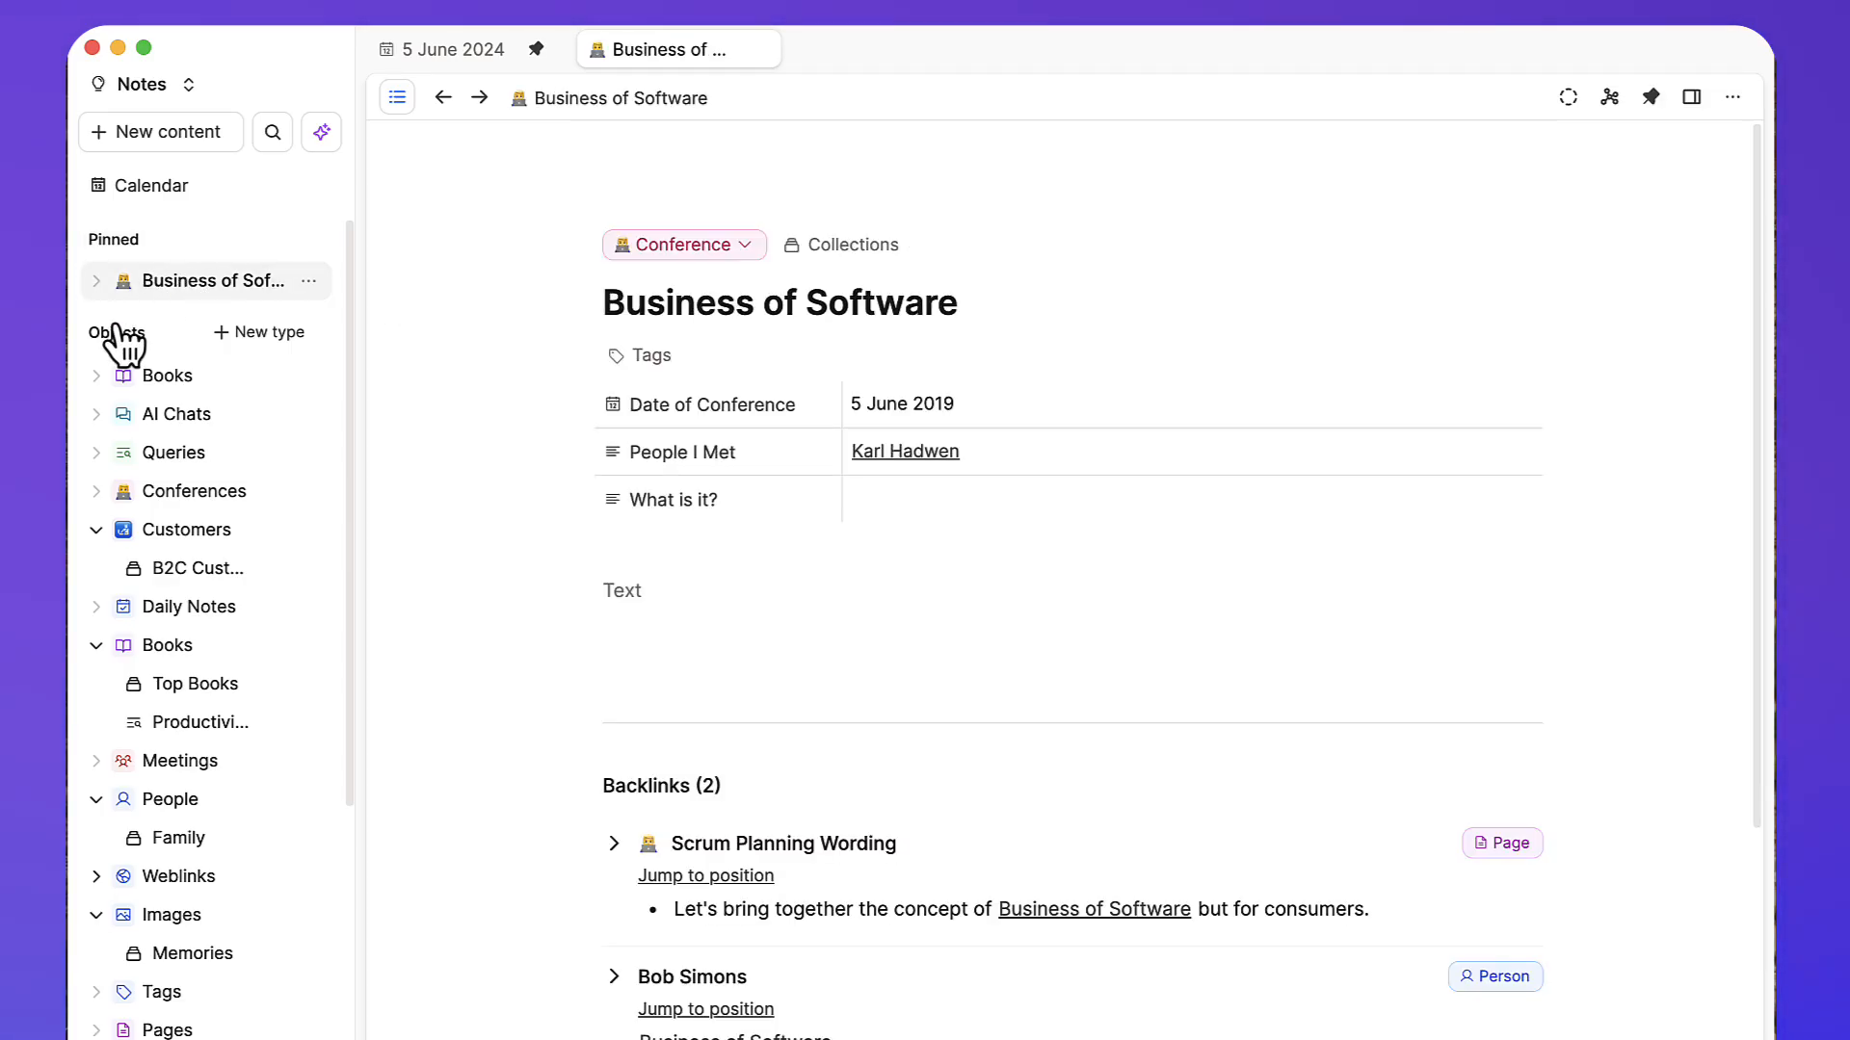
pyautogui.click(259, 331)
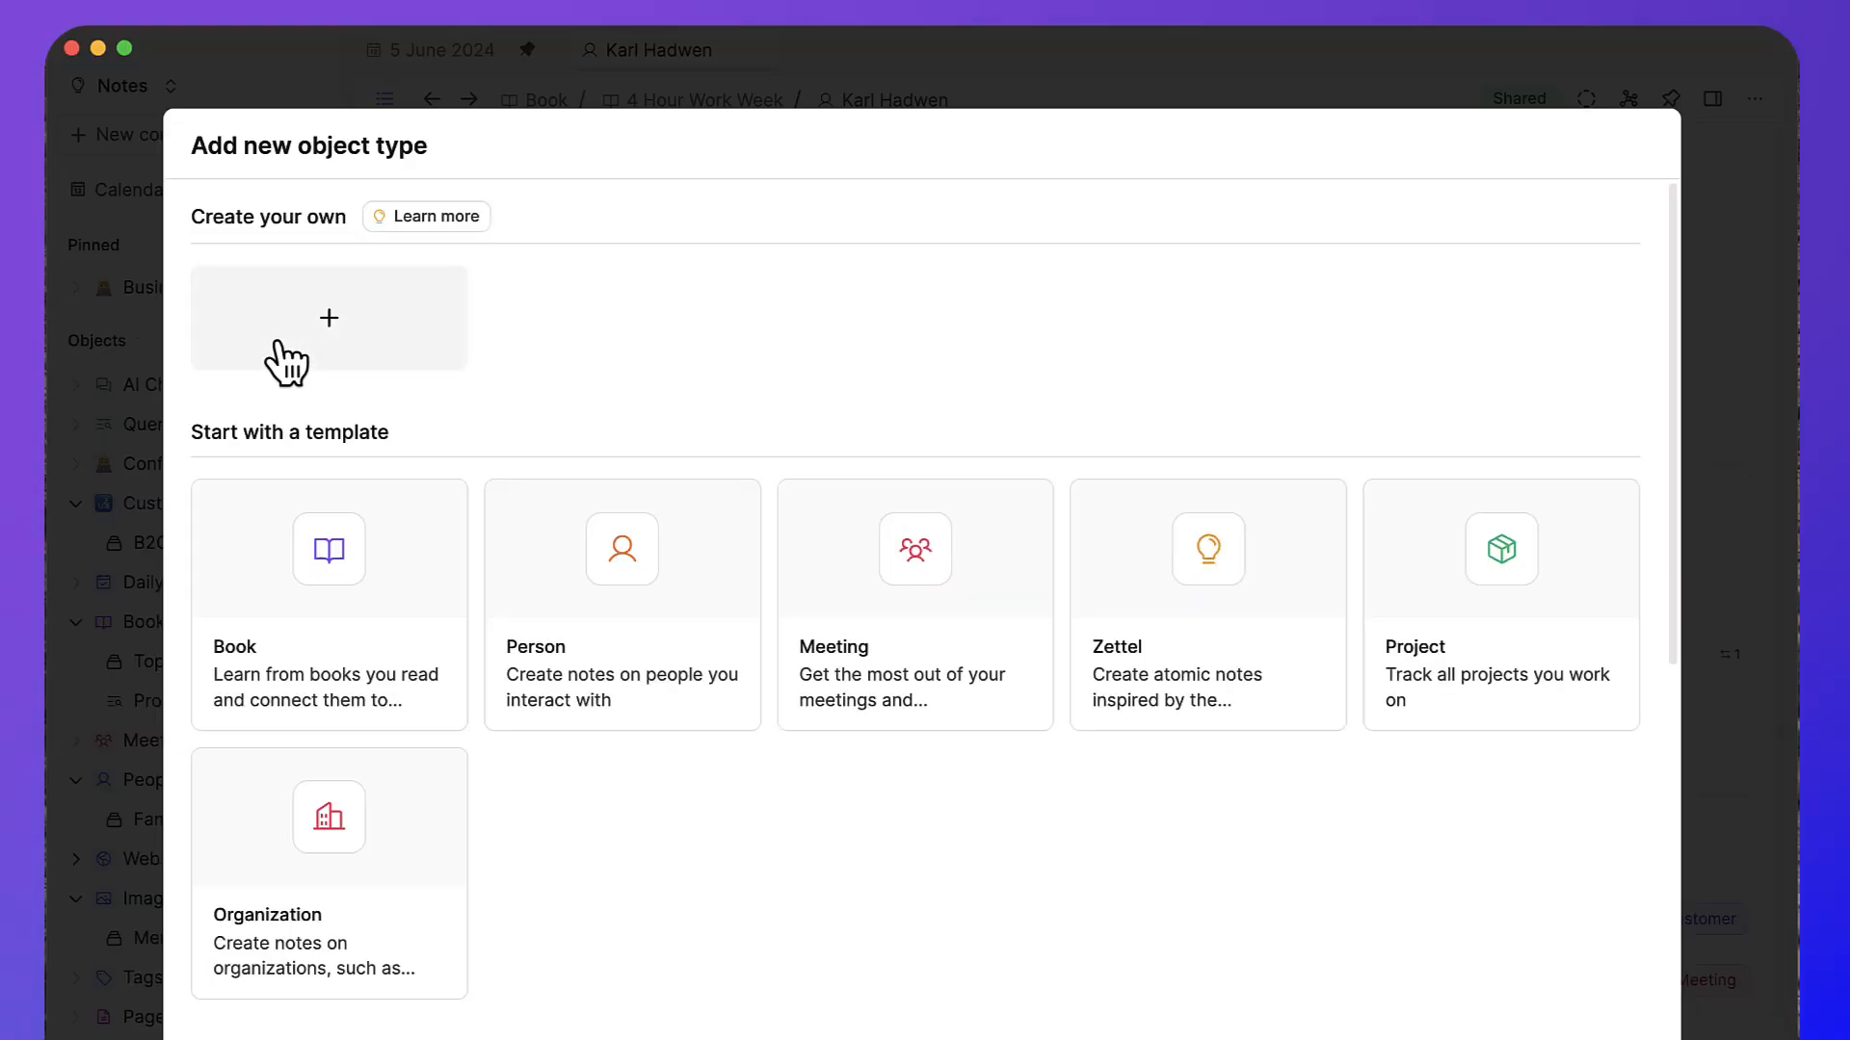
# Scroll through the object type templates offered in the dialog
pyautogui.scroll(-3)
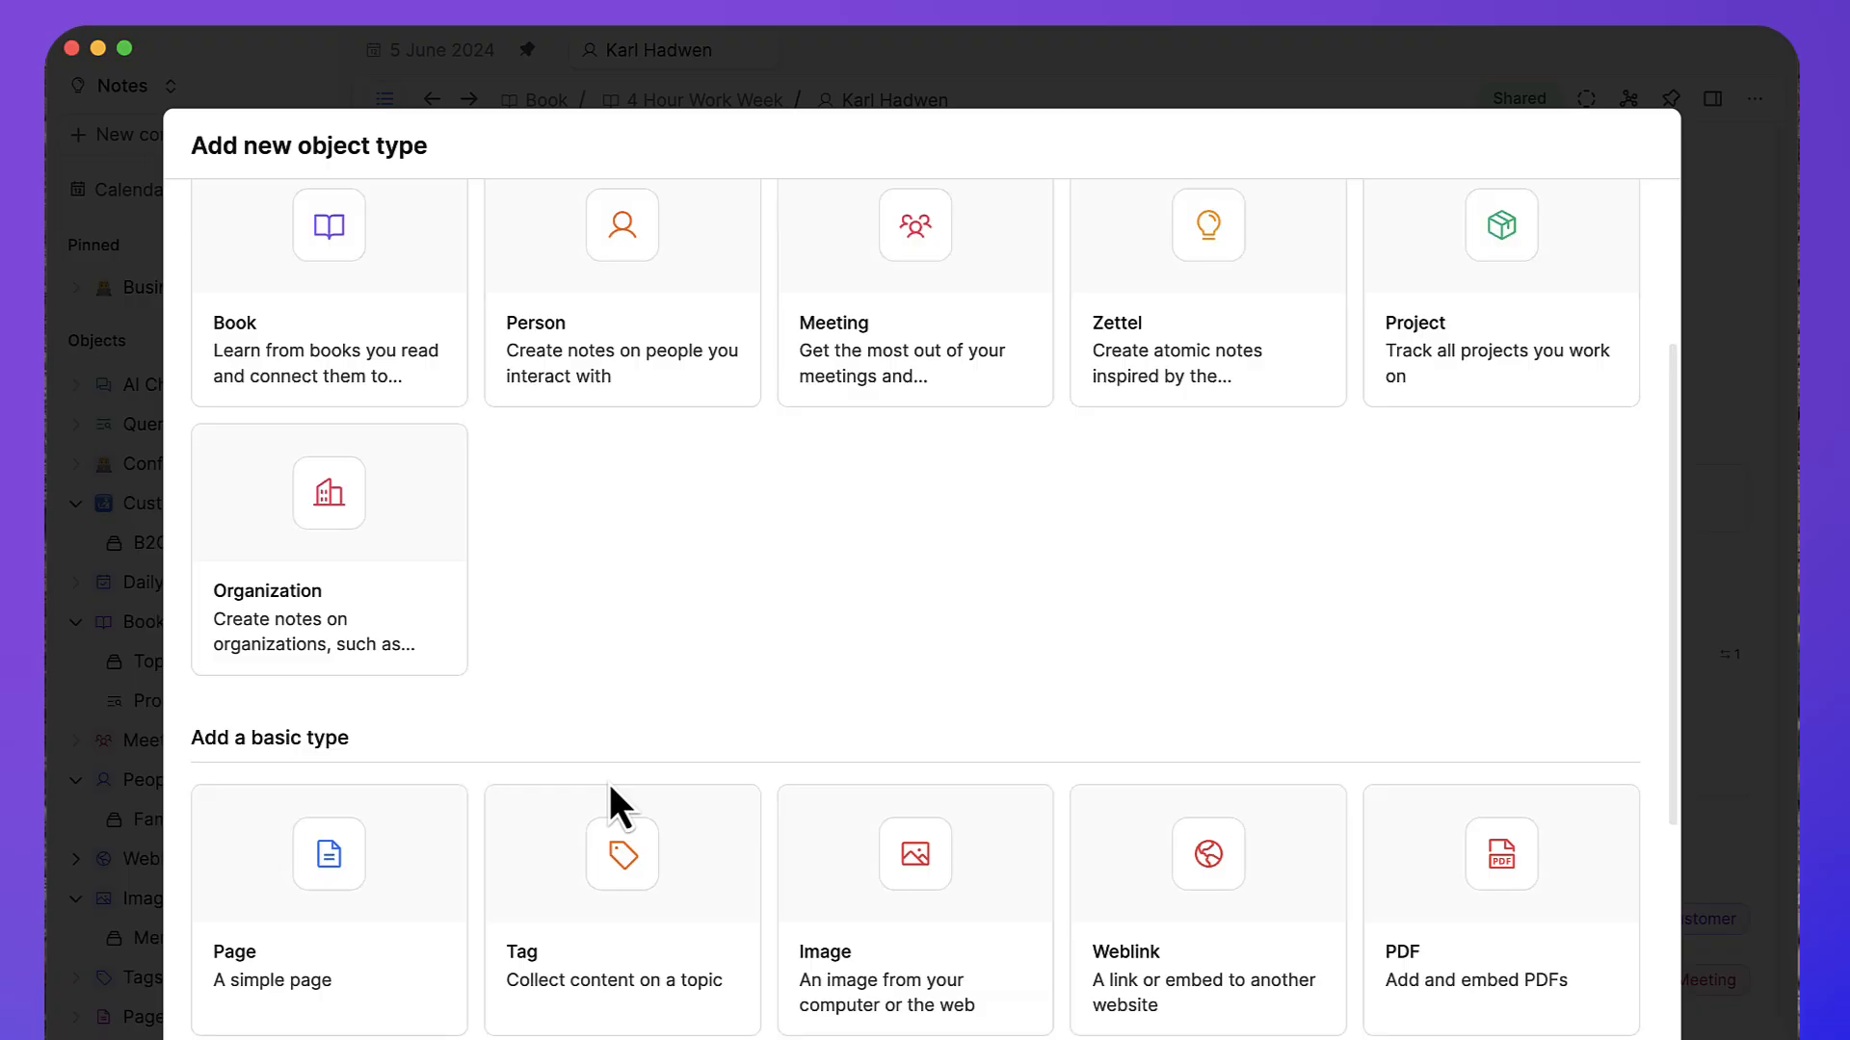
pyautogui.scroll(-3)
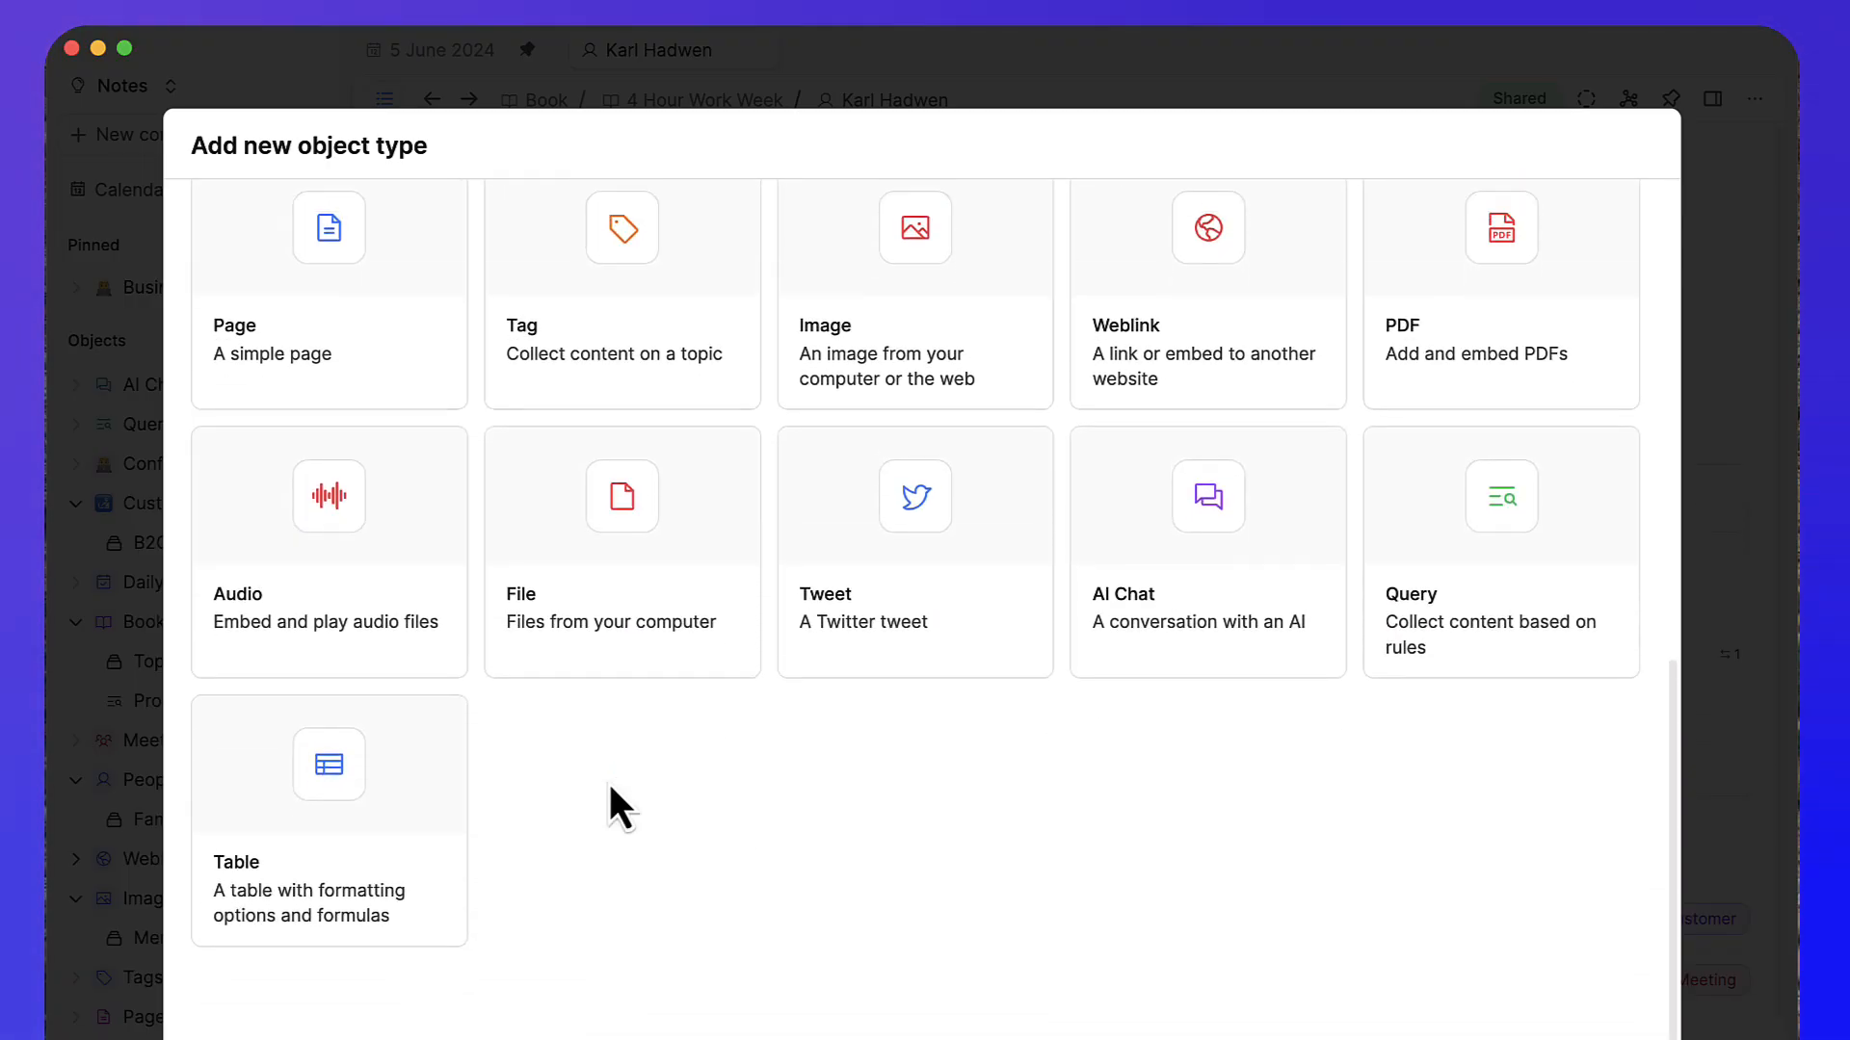
pyautogui.scroll(3)
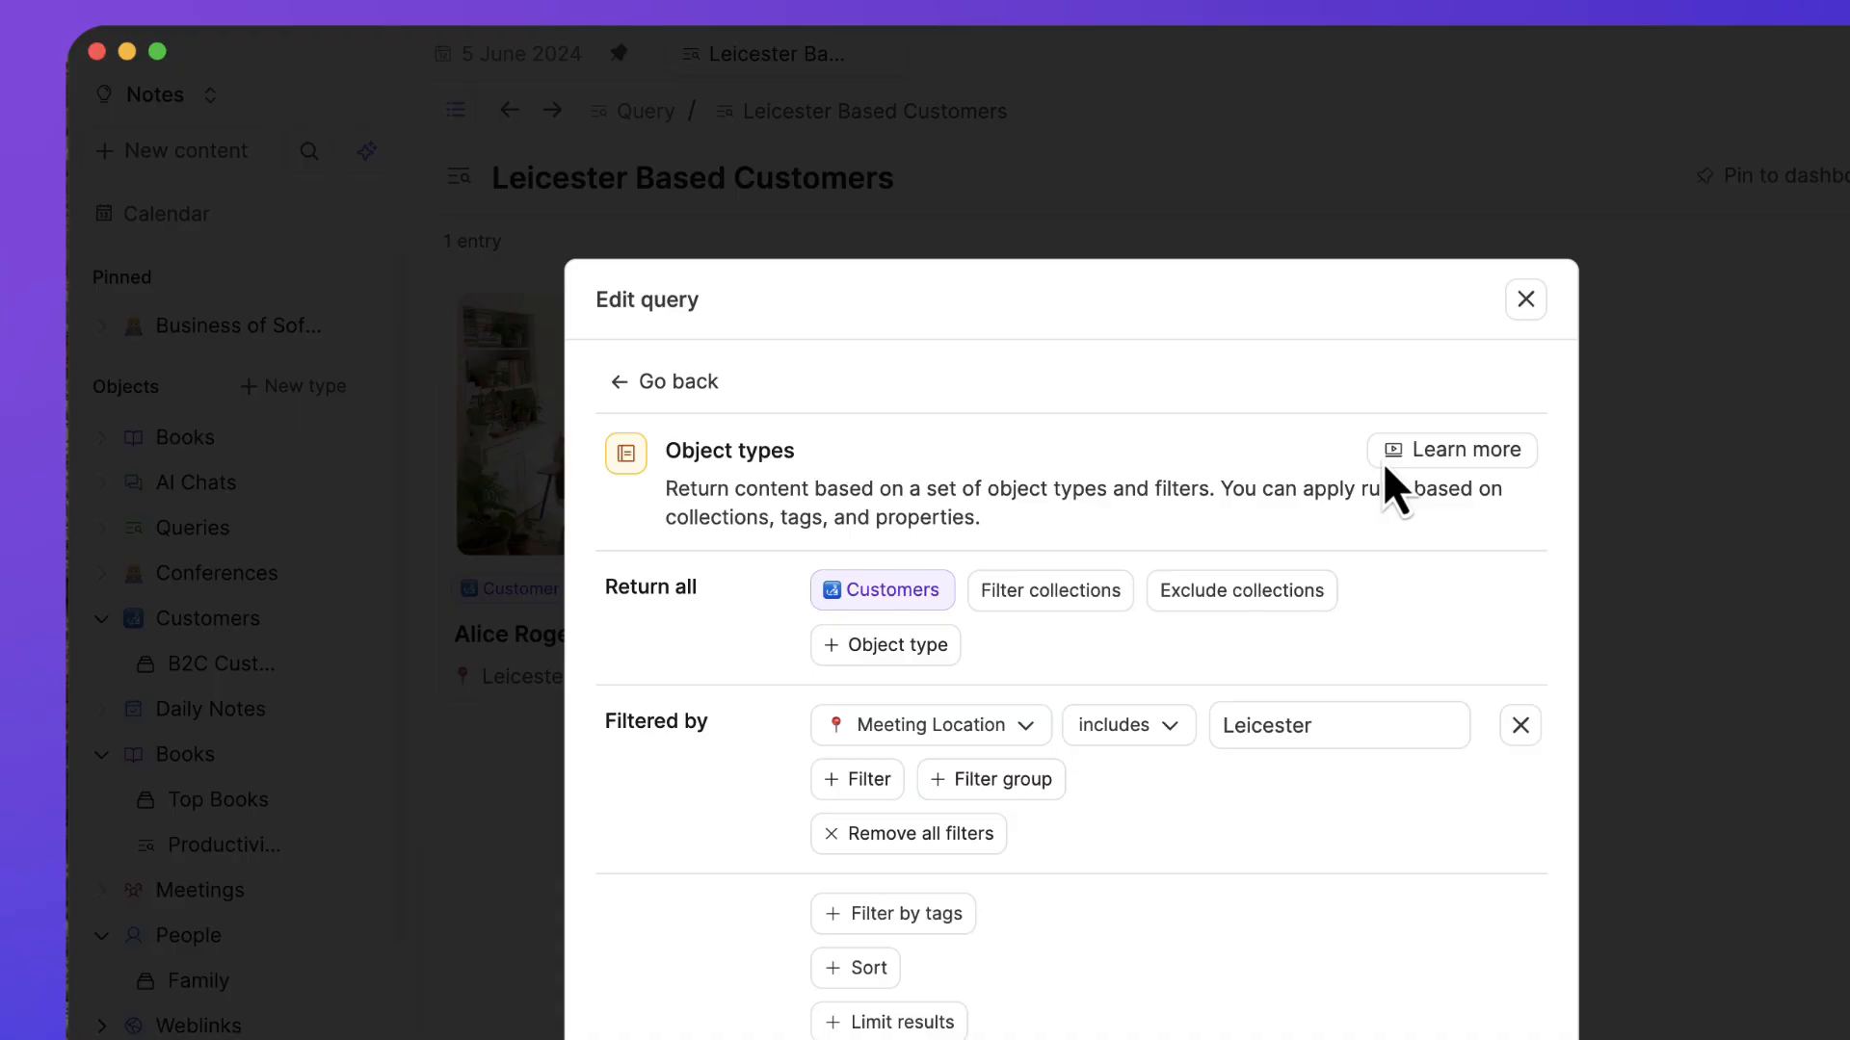
# Close the query editor and bring up the Summary of 4 Hour Work Week AI chat
pyautogui.click(1526, 299)
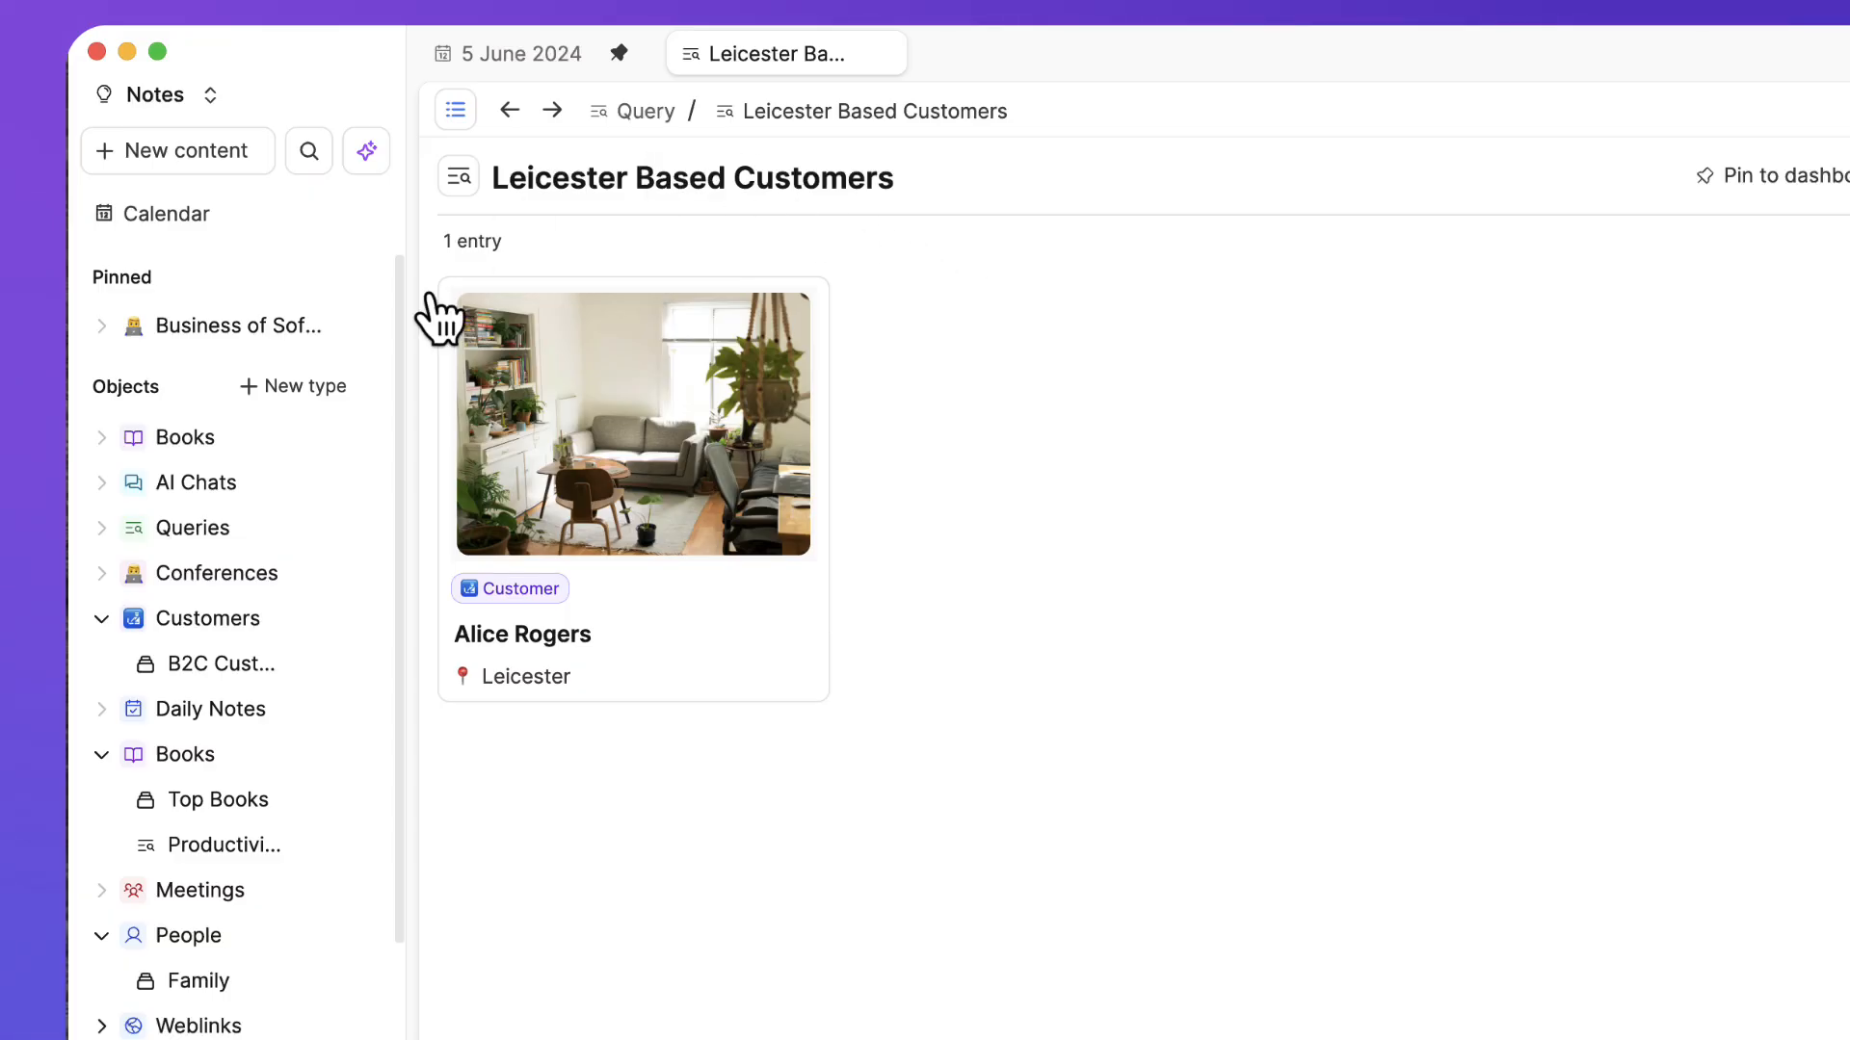
pyautogui.click(191, 482)
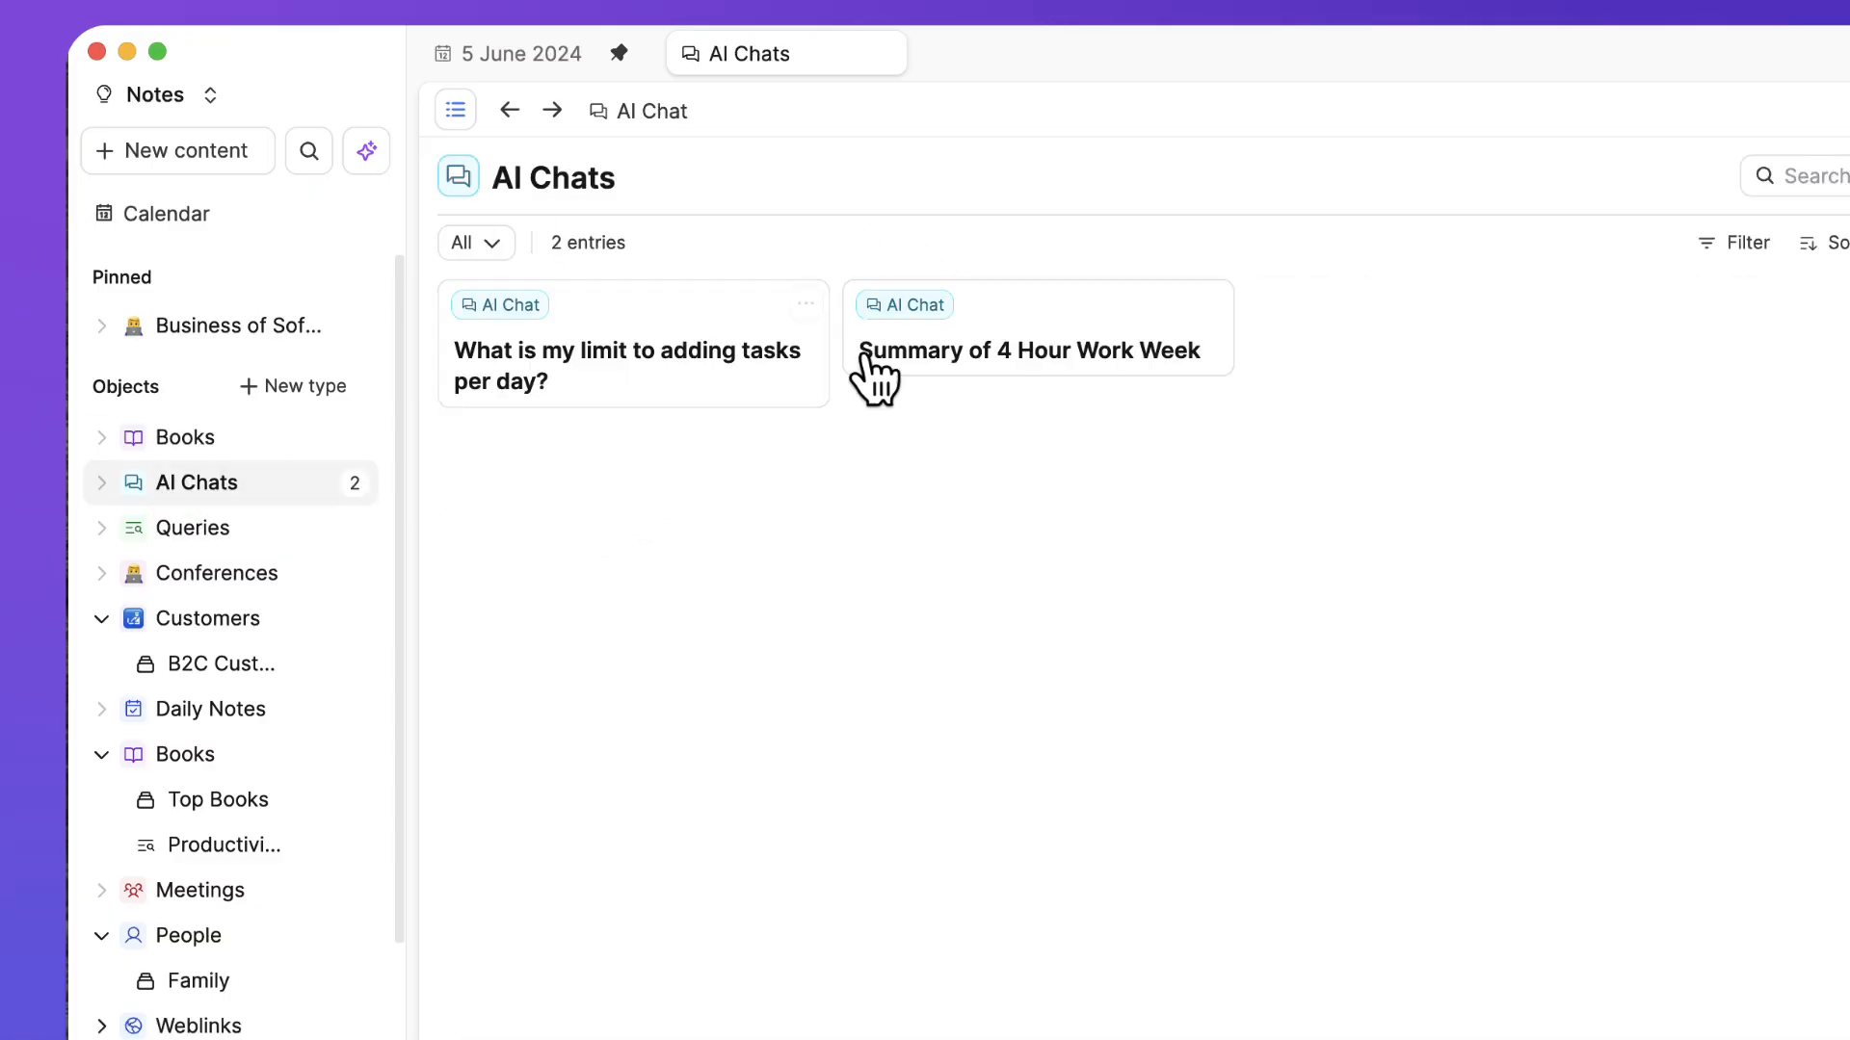
pyautogui.click(1036, 351)
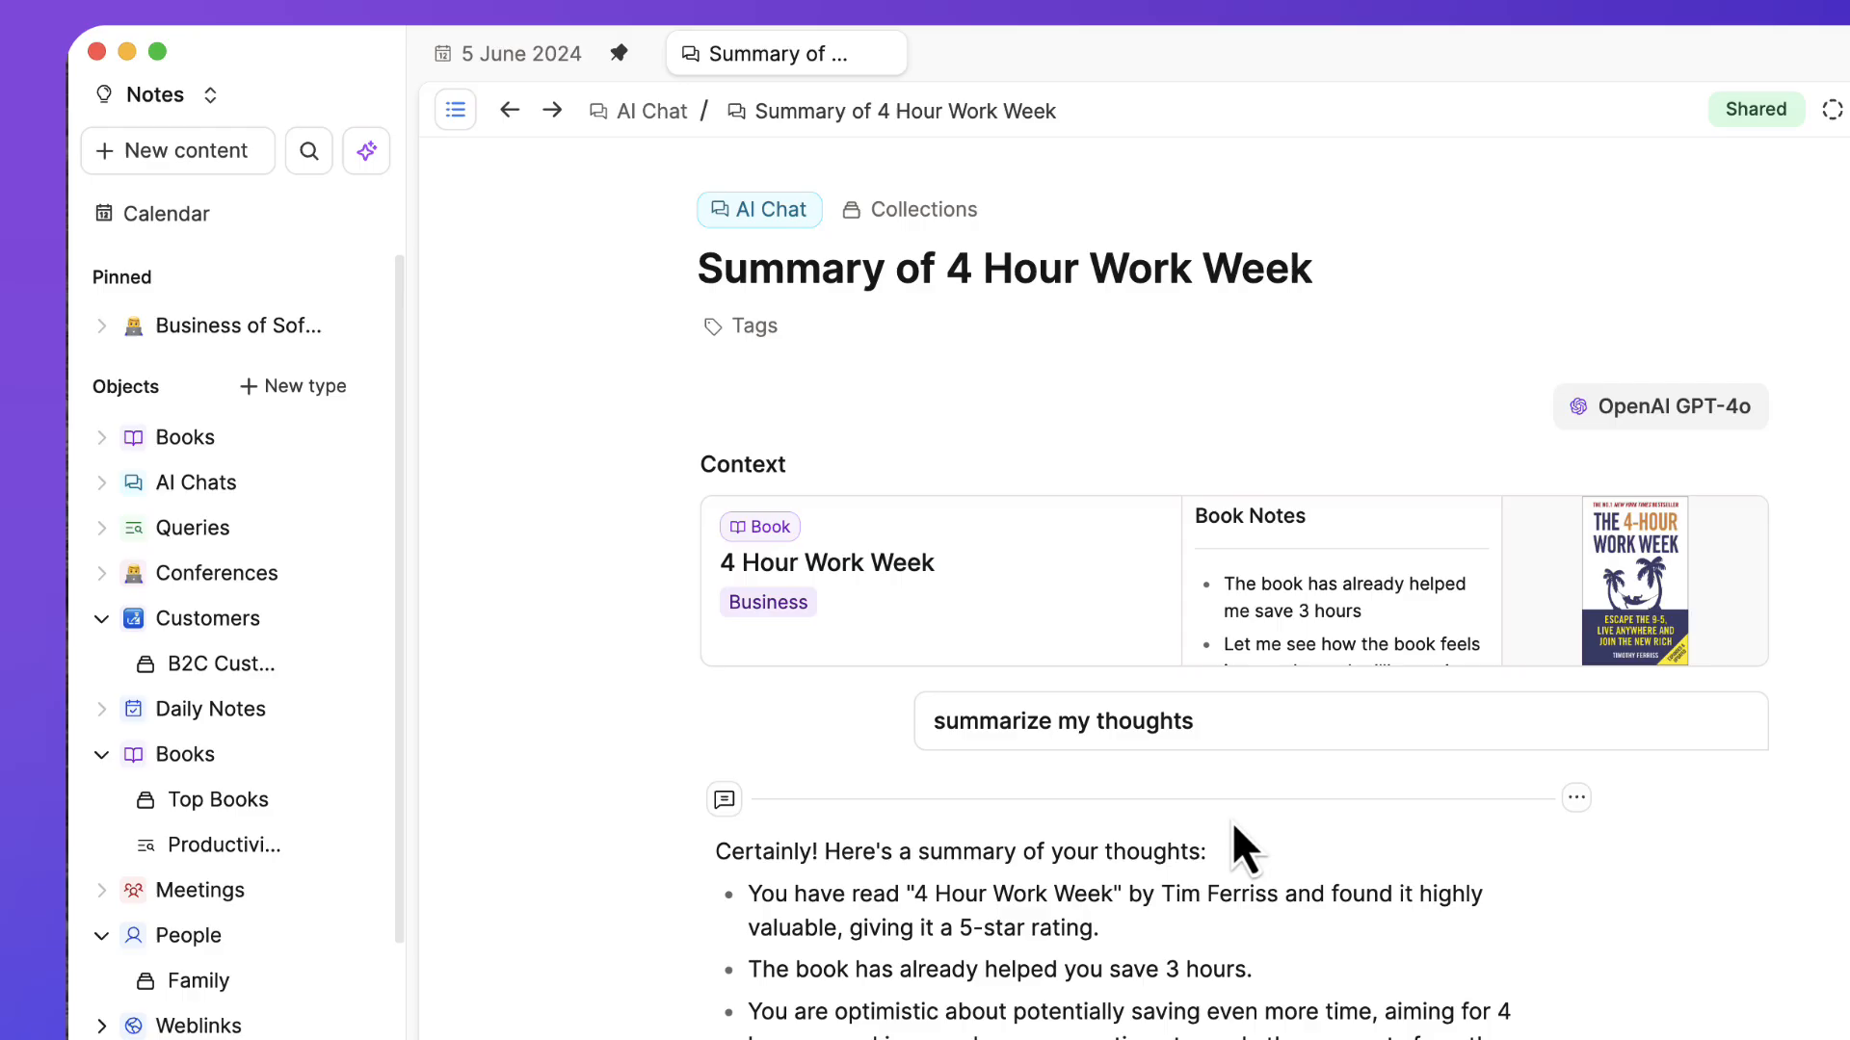
pyautogui.moveTo(1122, 376)
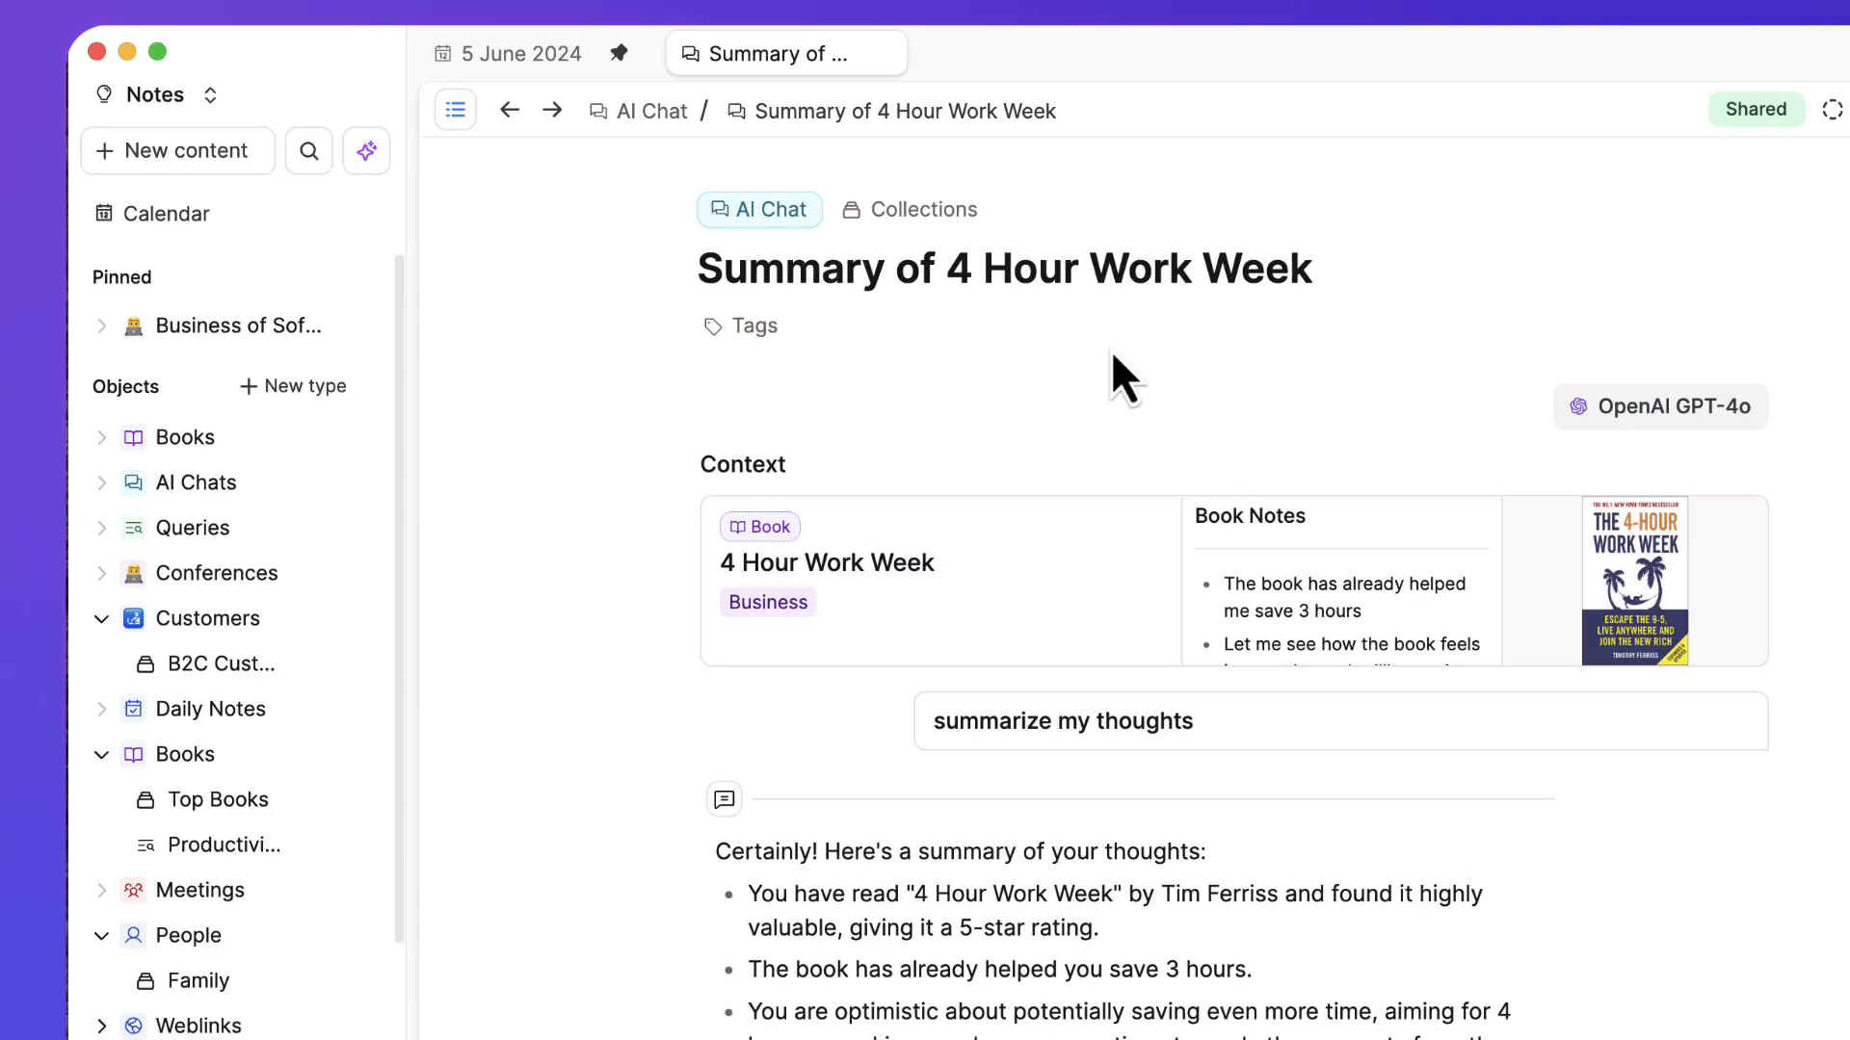
pyautogui.moveTo(366, 151)
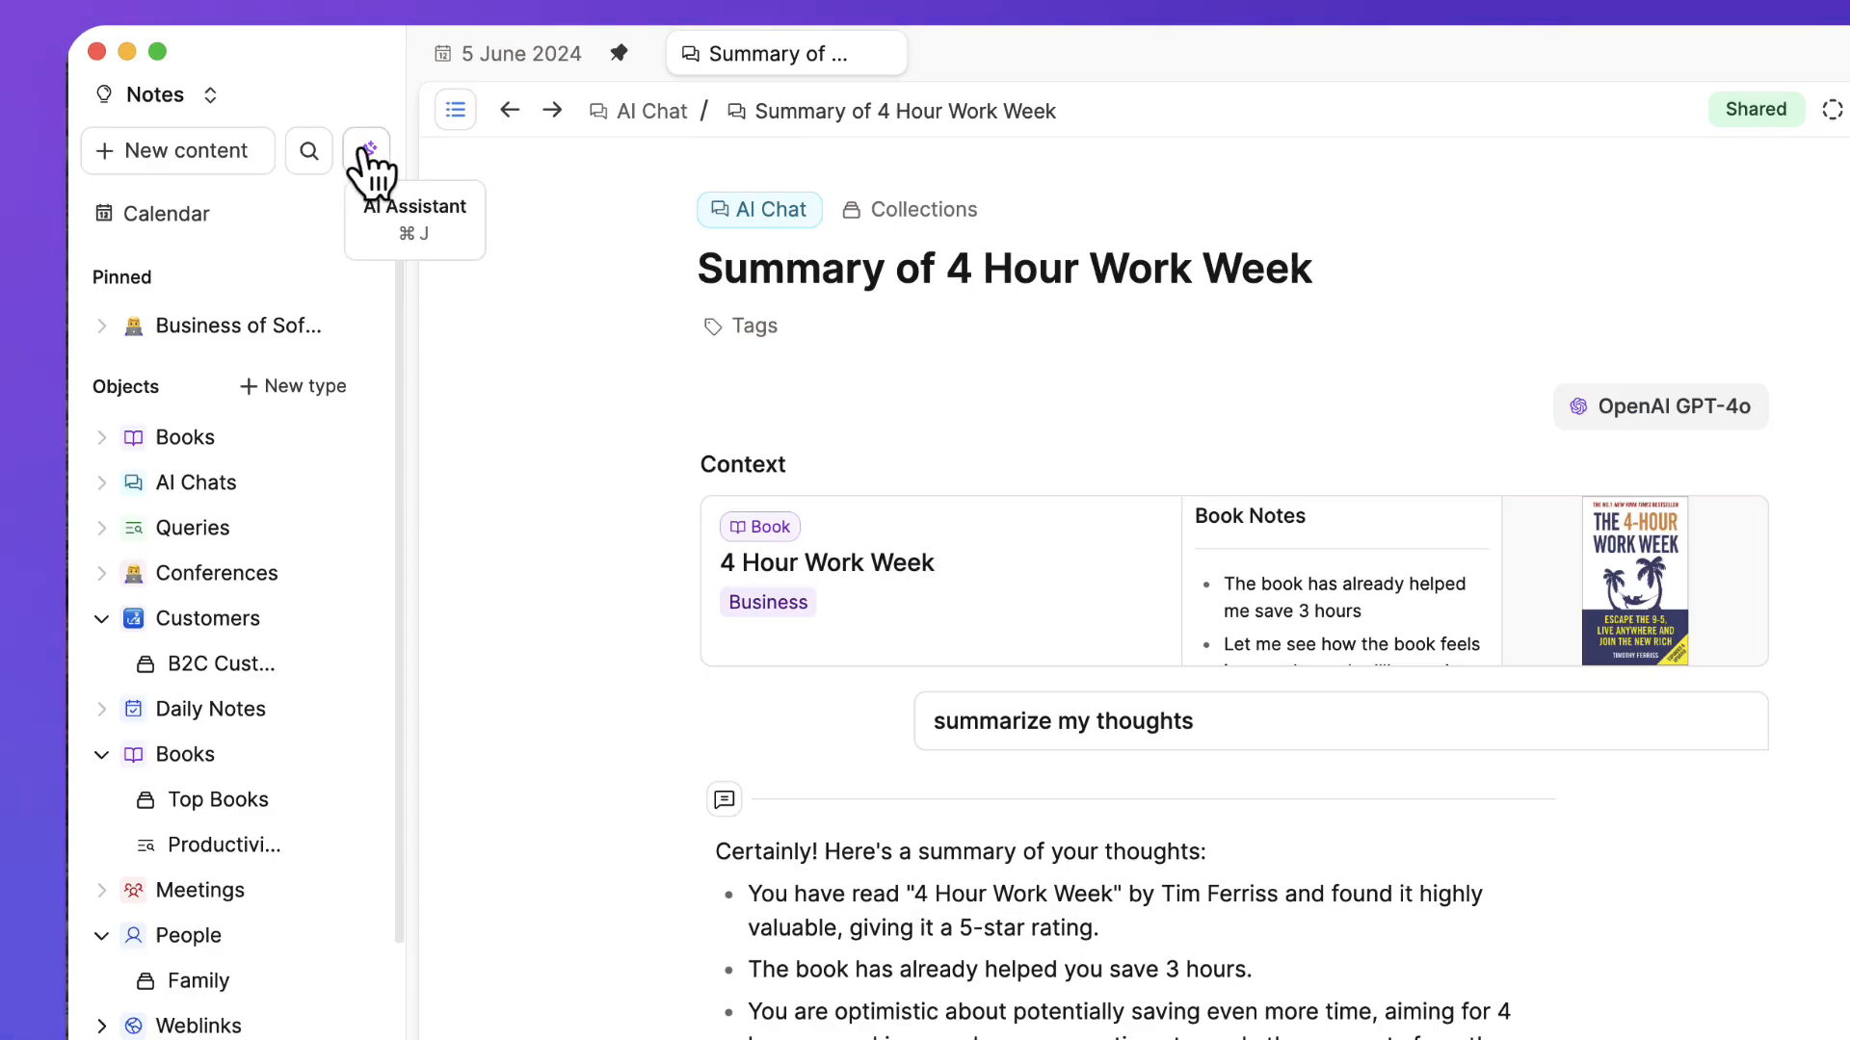
# Bring the AI assistant up beside the chat and skim through its content
pyautogui.click(367, 150)
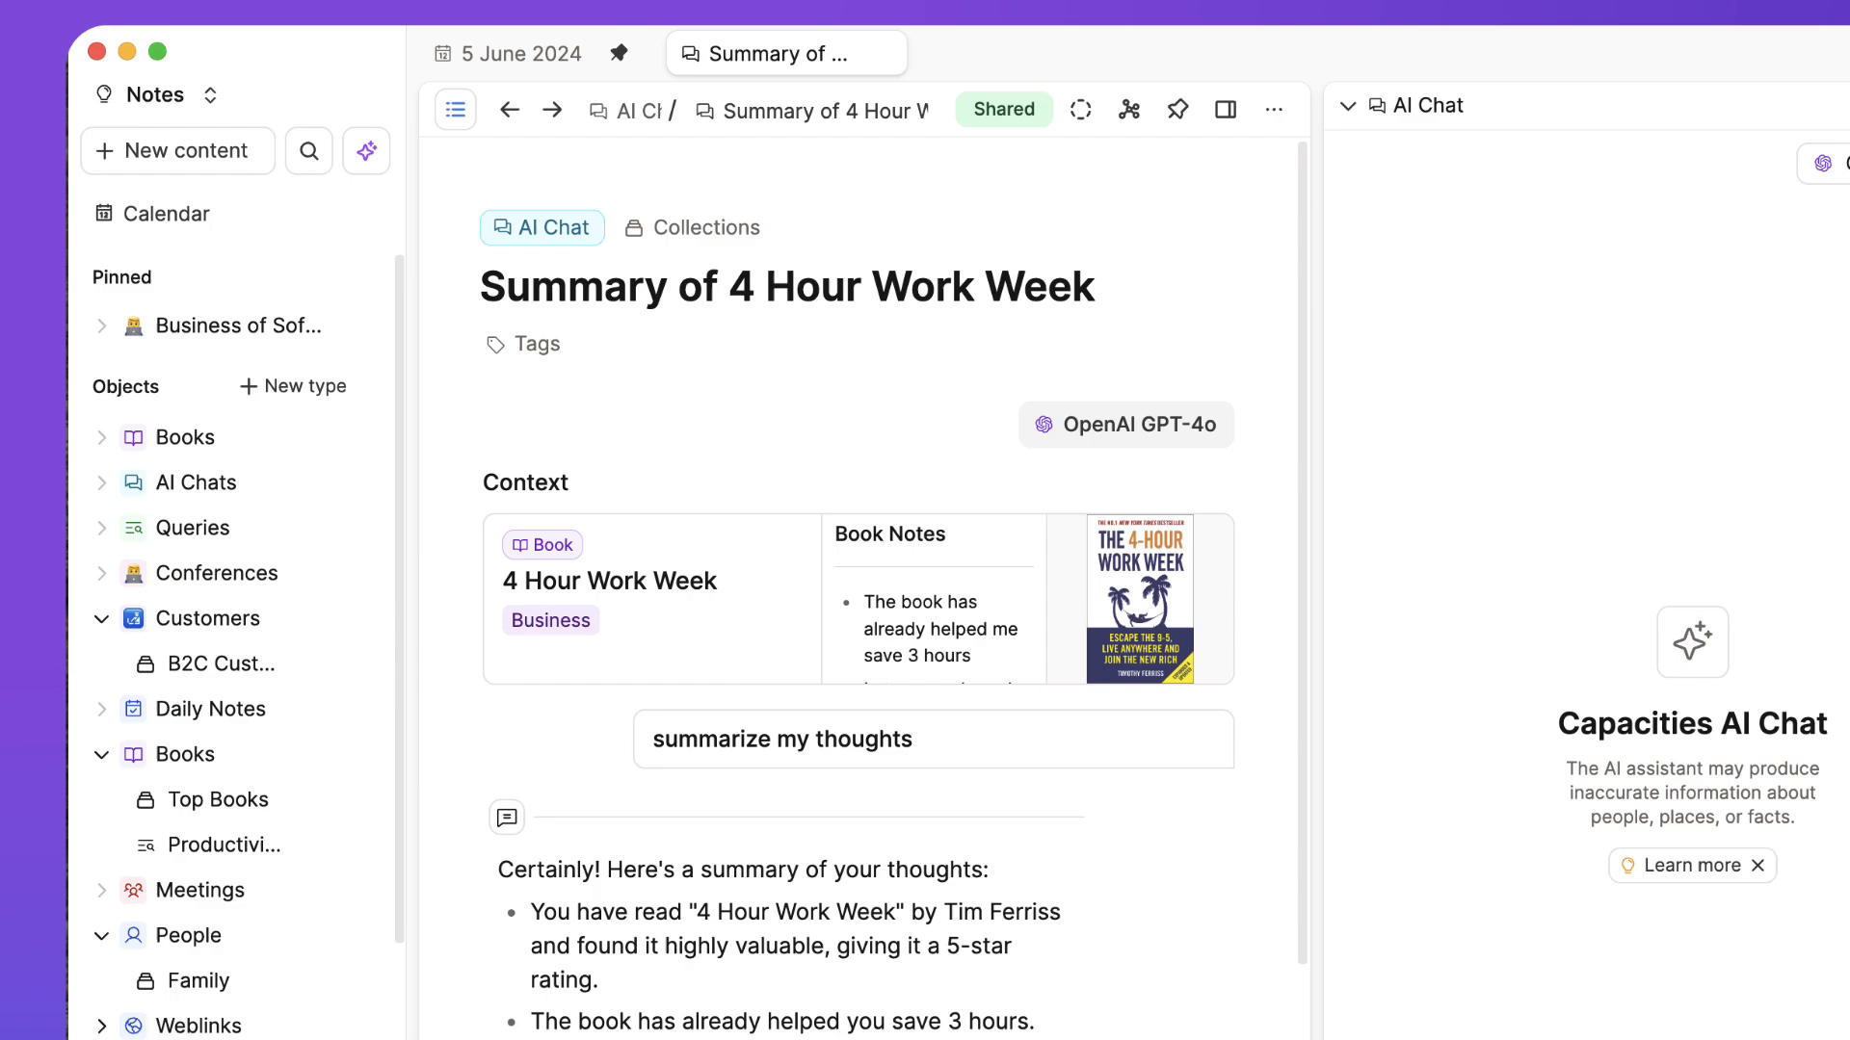
pyautogui.moveTo(1569, 1007)
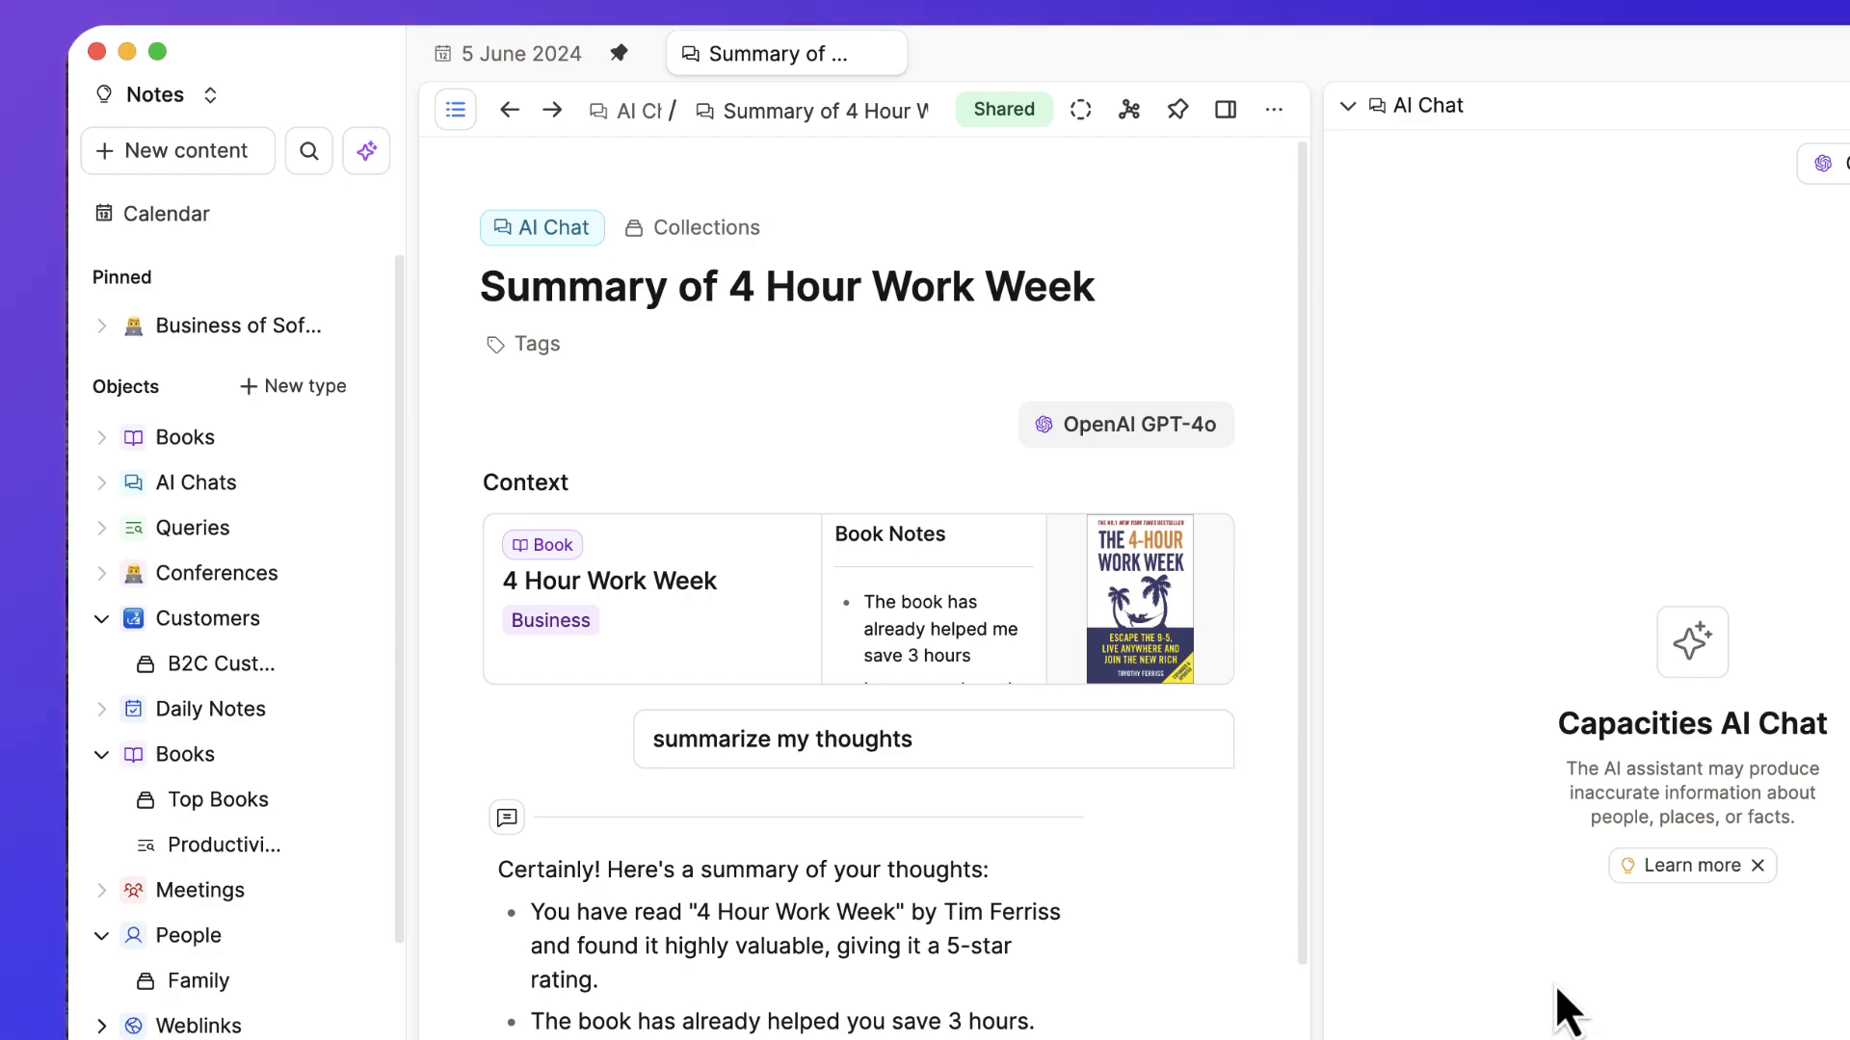
pyautogui.moveTo(243, 578)
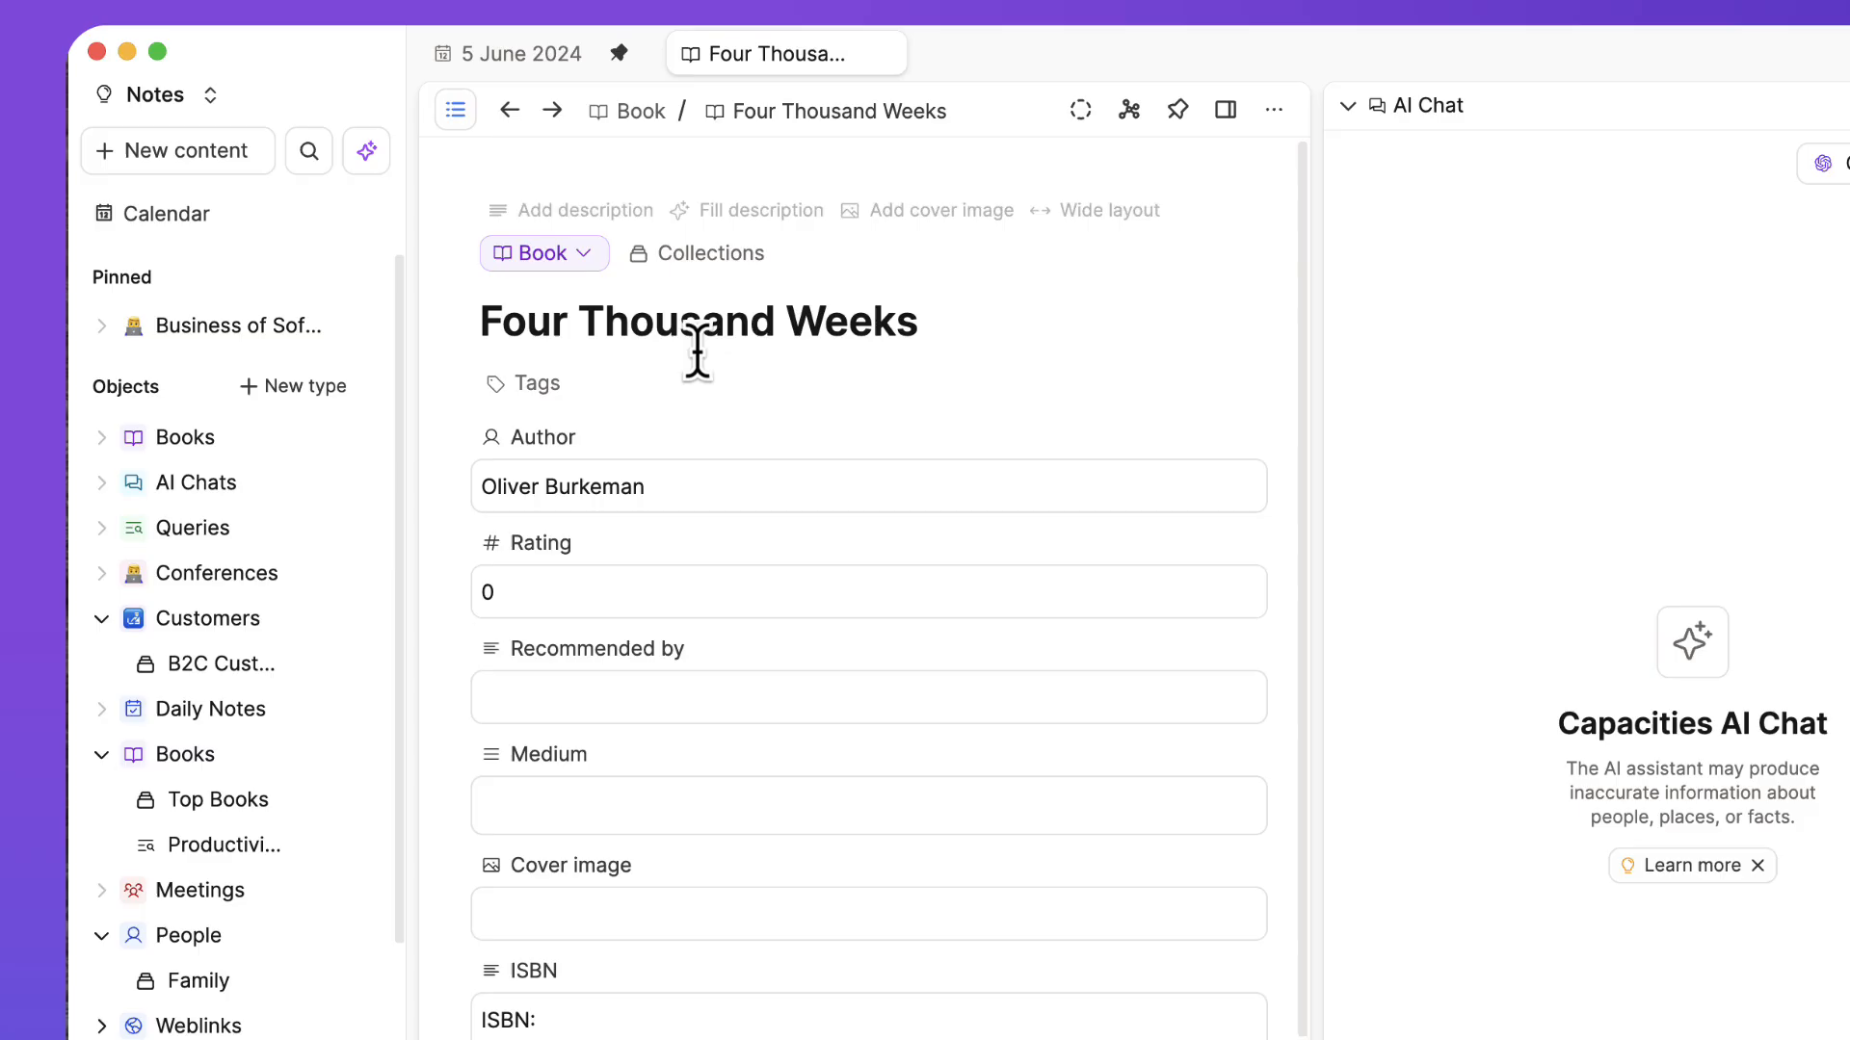
pyautogui.scroll(-3)
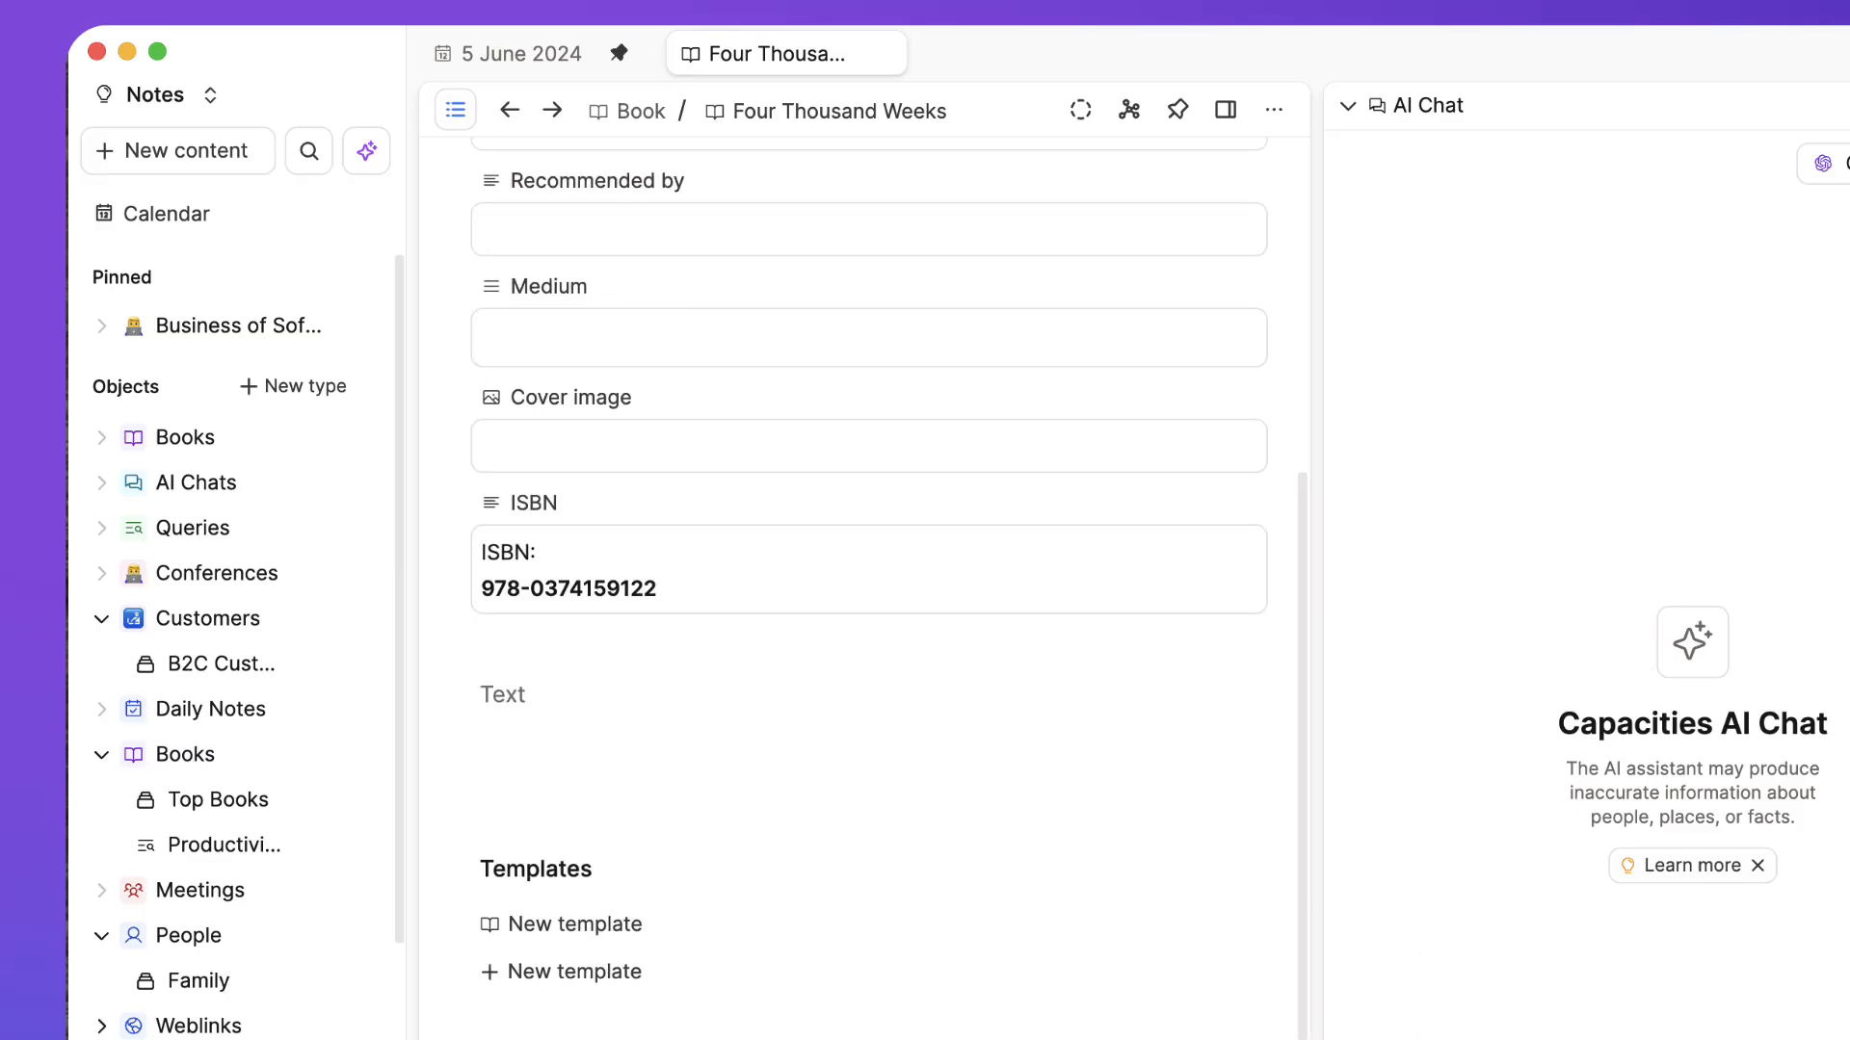
pyautogui.scroll(3)
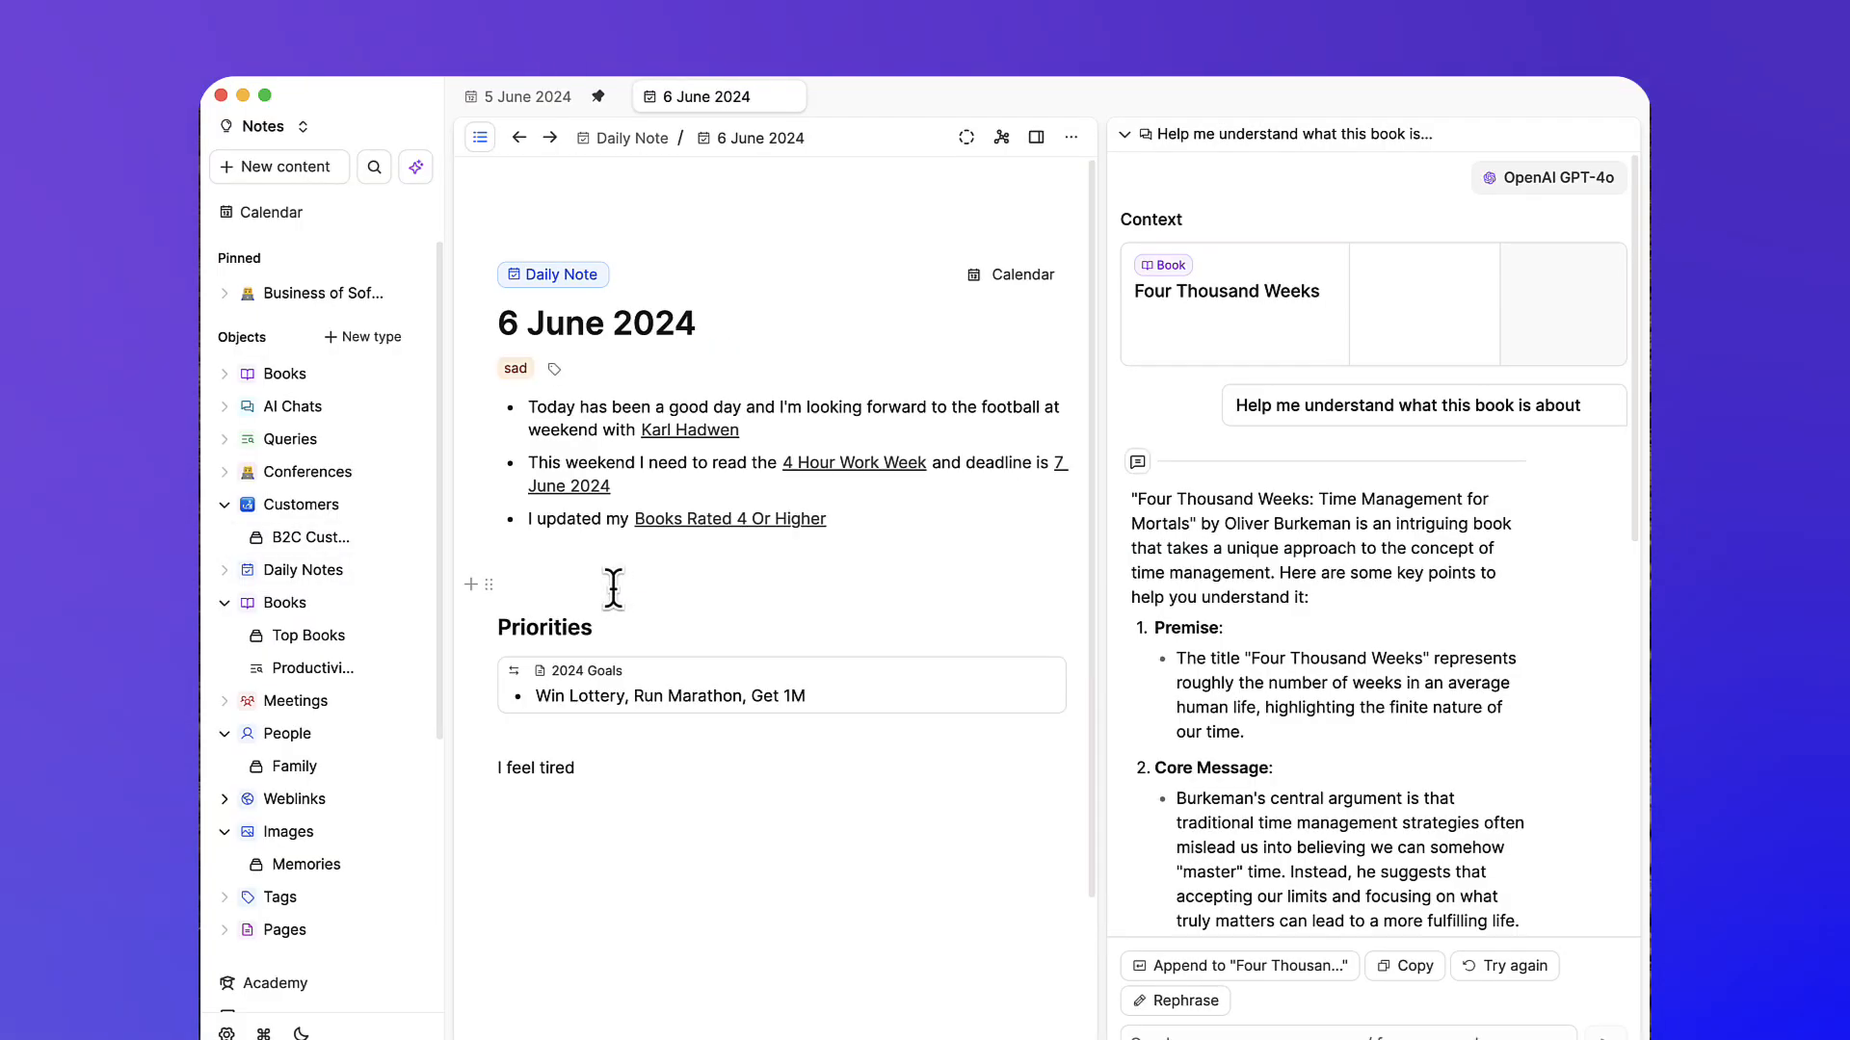
# Open the 2024 Goals page from the daily note, then reveal the workspace's spaces via the Notes switcher
pyautogui.click(586, 671)
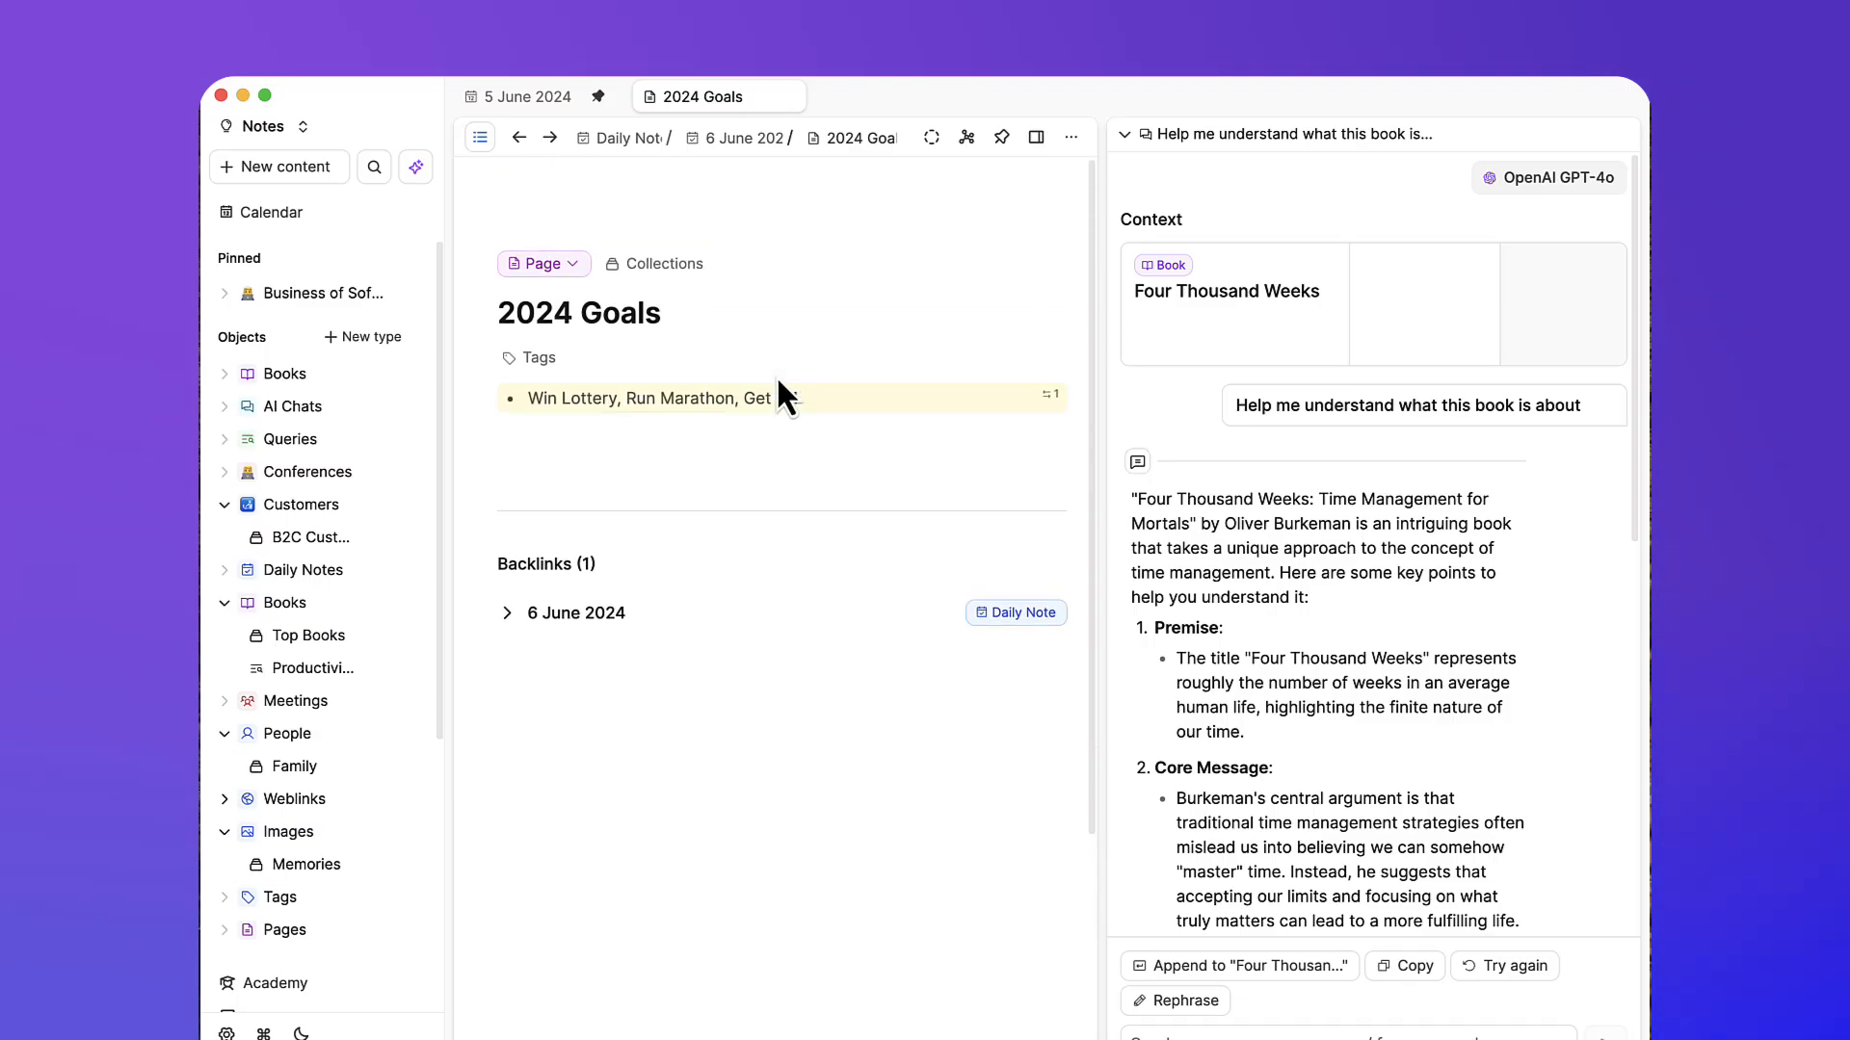
pyautogui.click(303, 127)
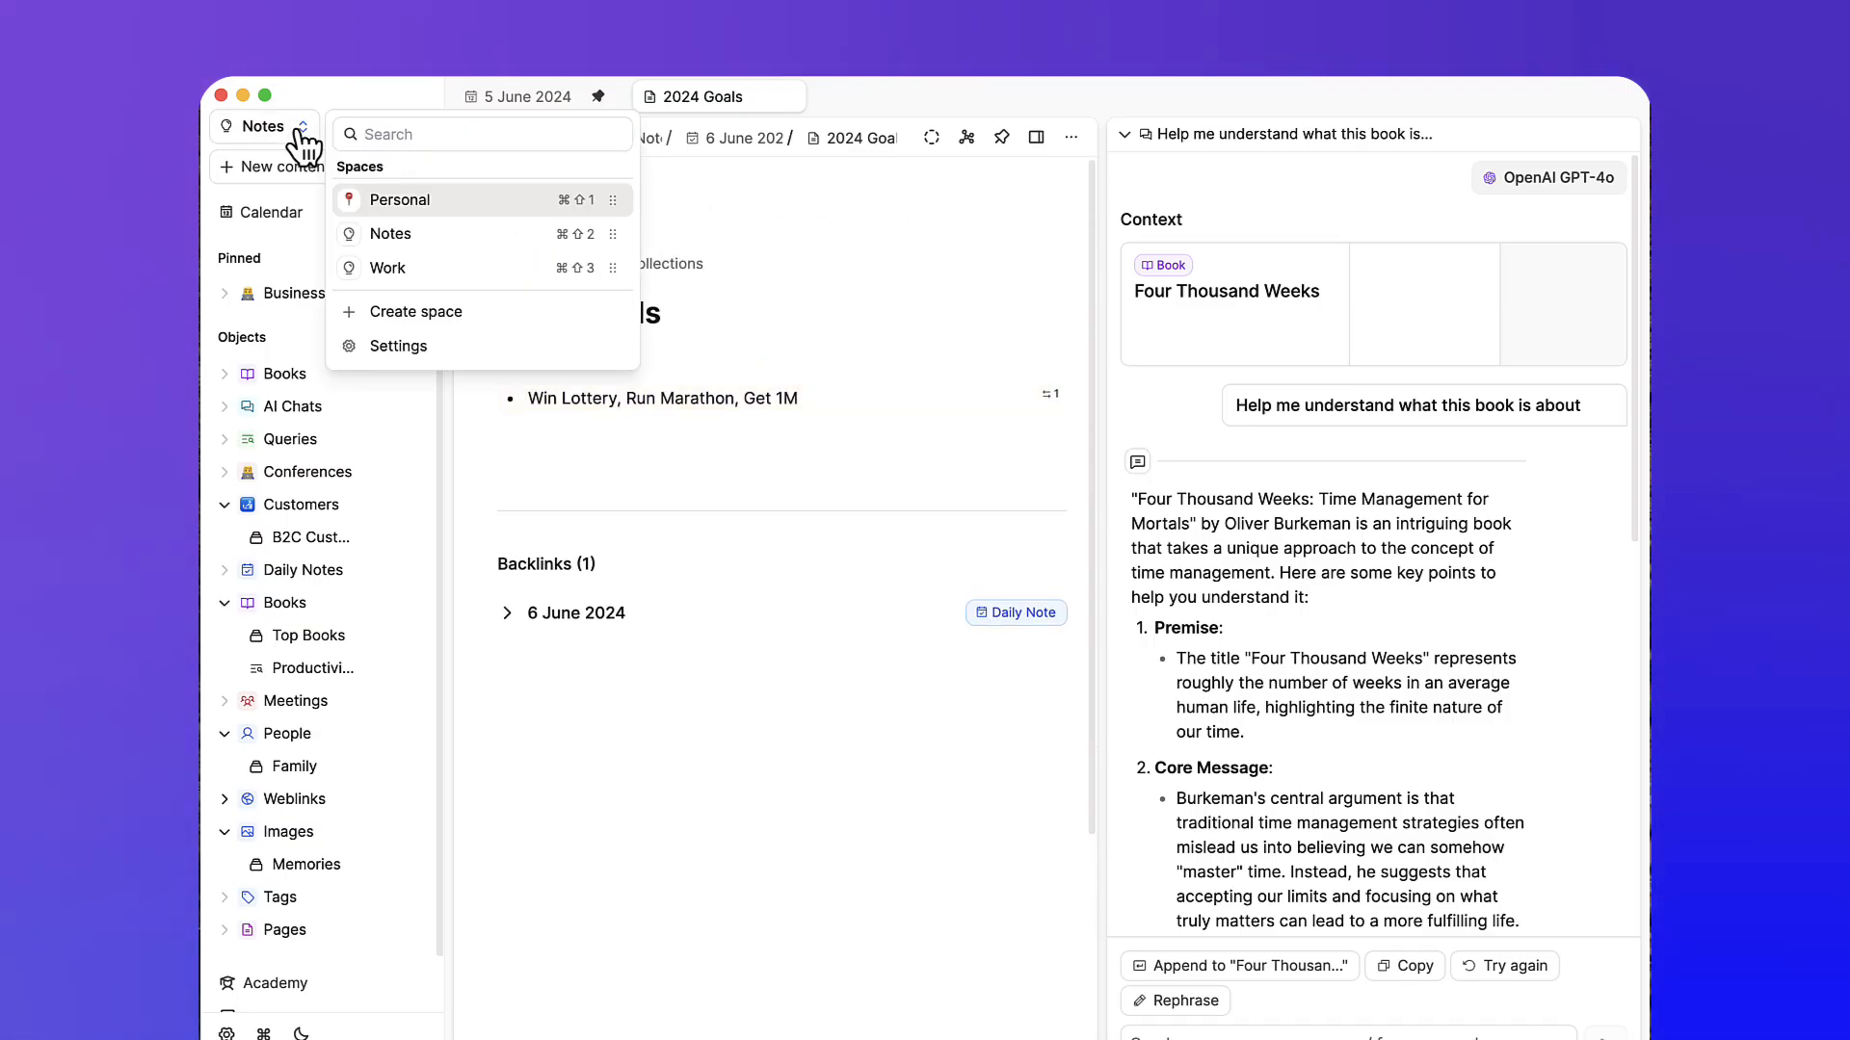